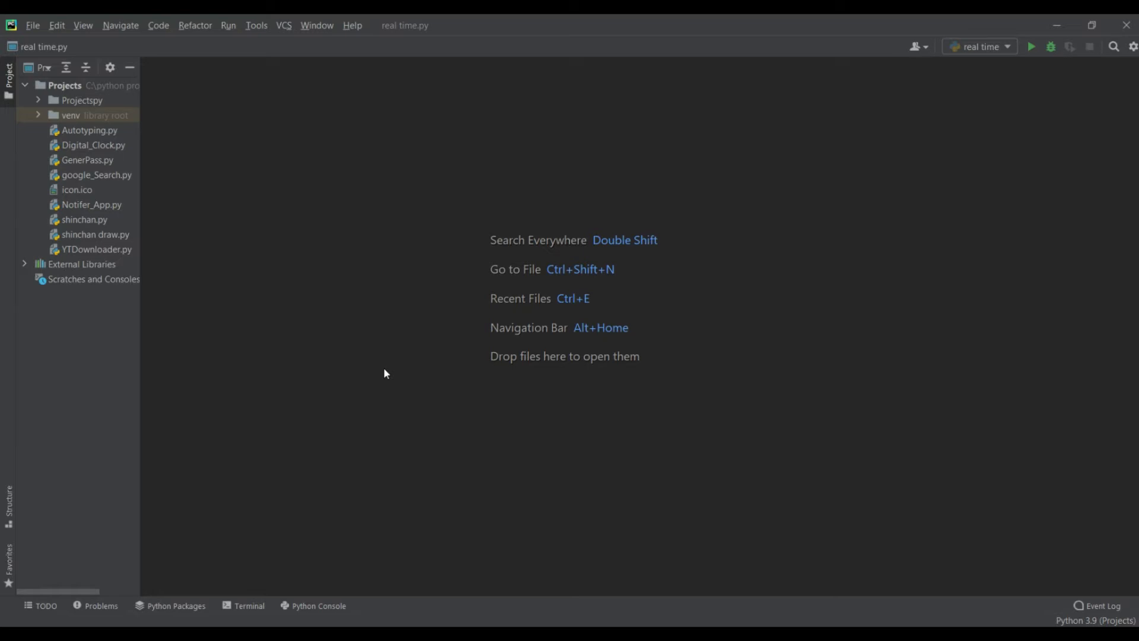
mouse_move(505, 351)
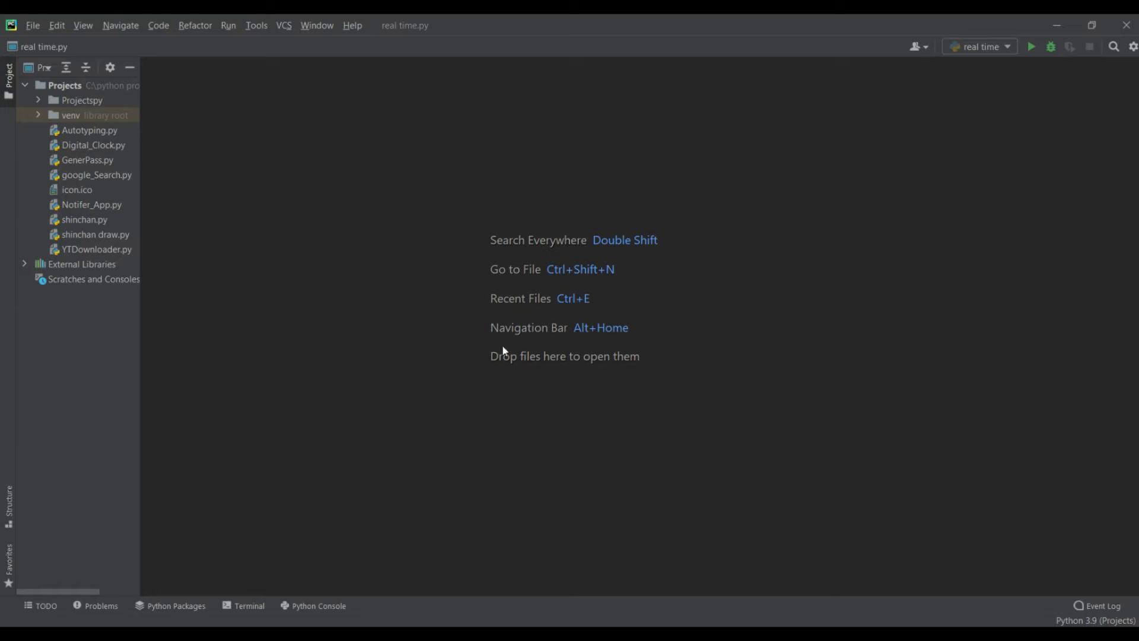
mouse_move(557, 340)
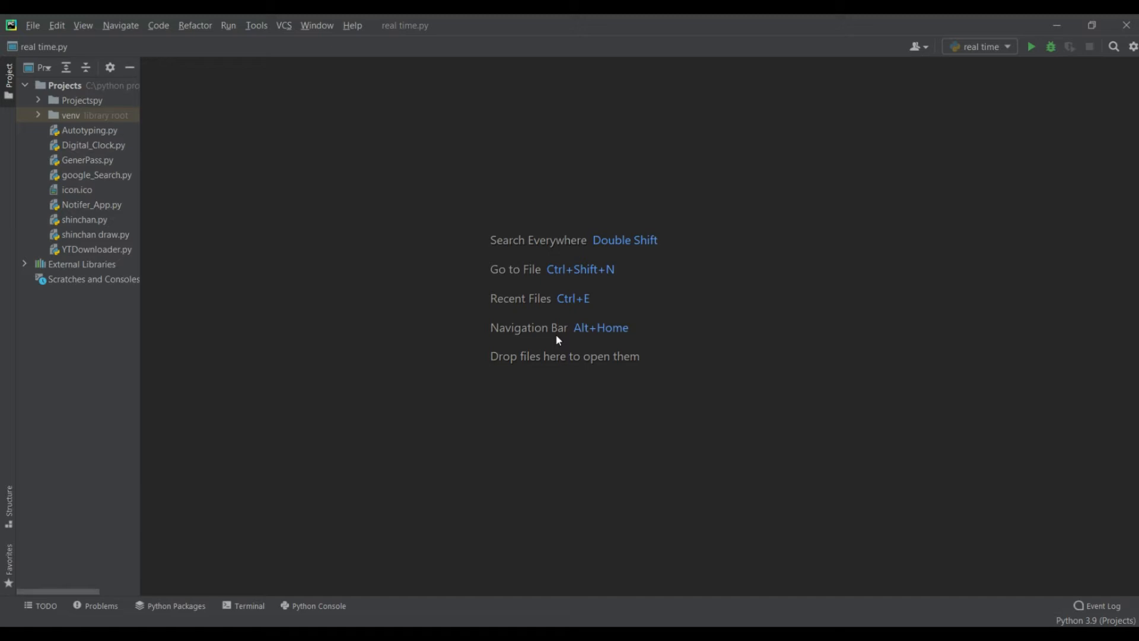
mouse_move(546, 270)
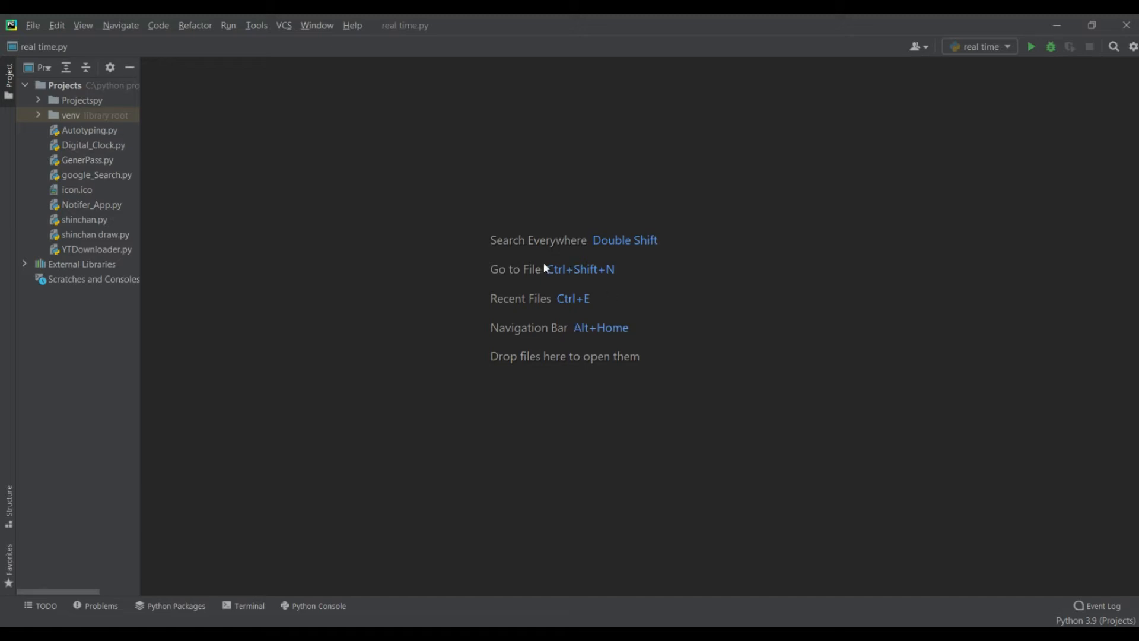
mouse_move(586, 190)
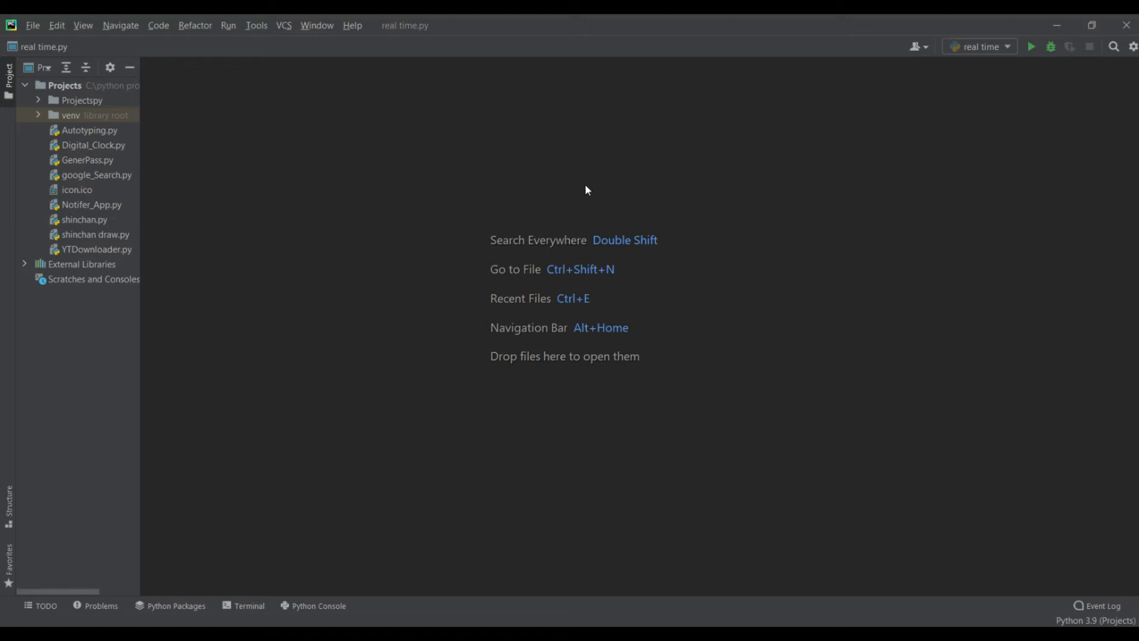
mouse_move(528, 187)
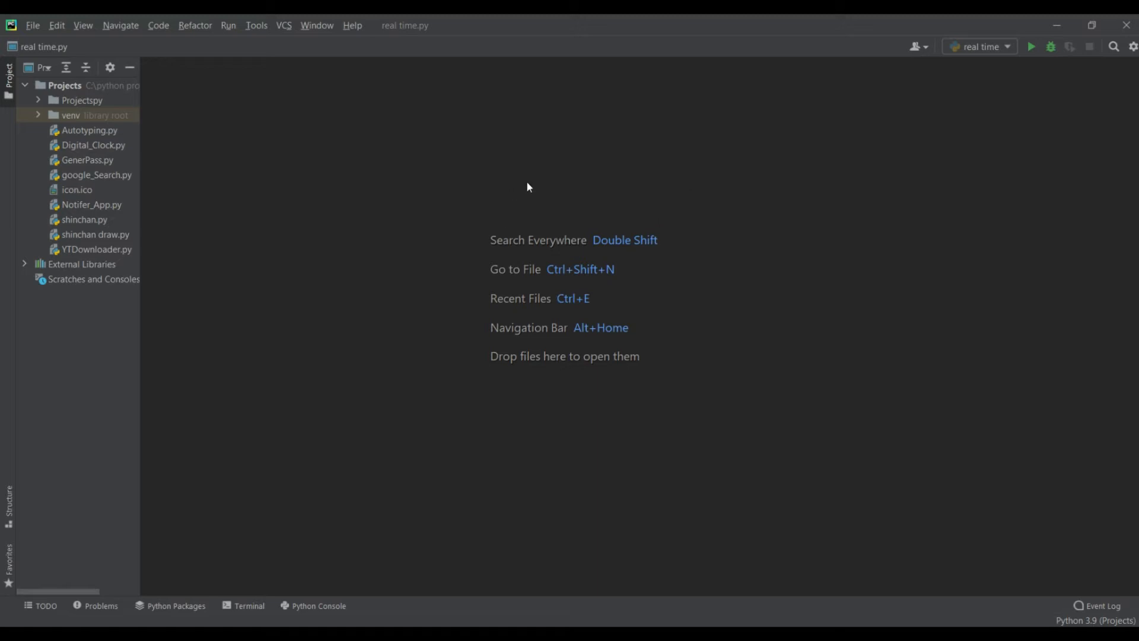
mouse_move(500, 135)
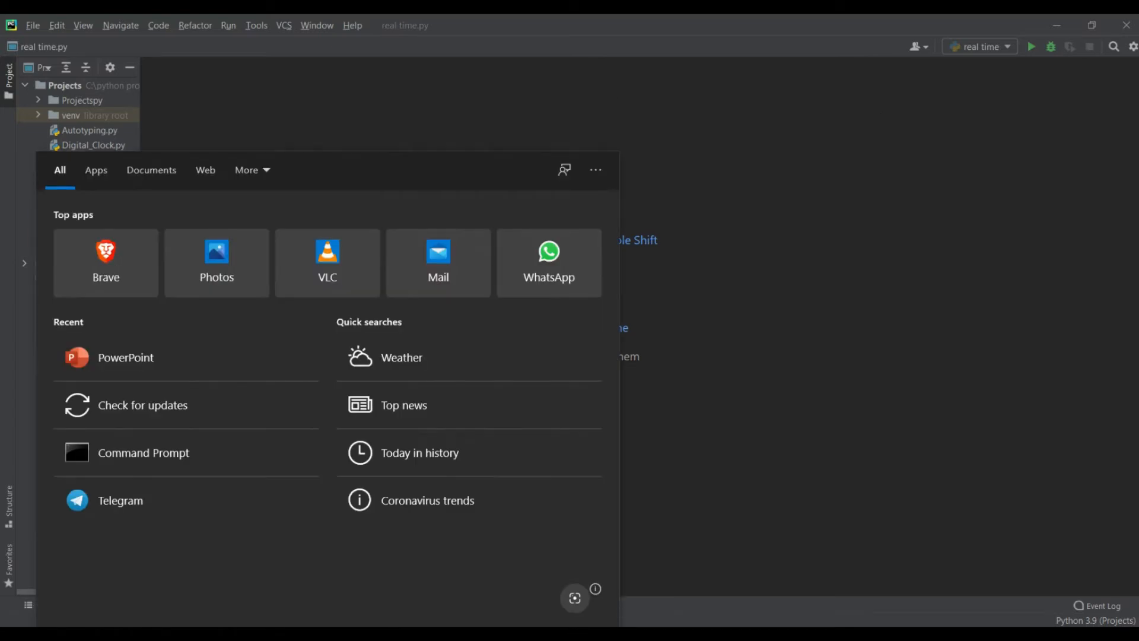
Step: Run 'pip install forex-python' in Command Prompt; requirements report already satisfied
click(142, 453)
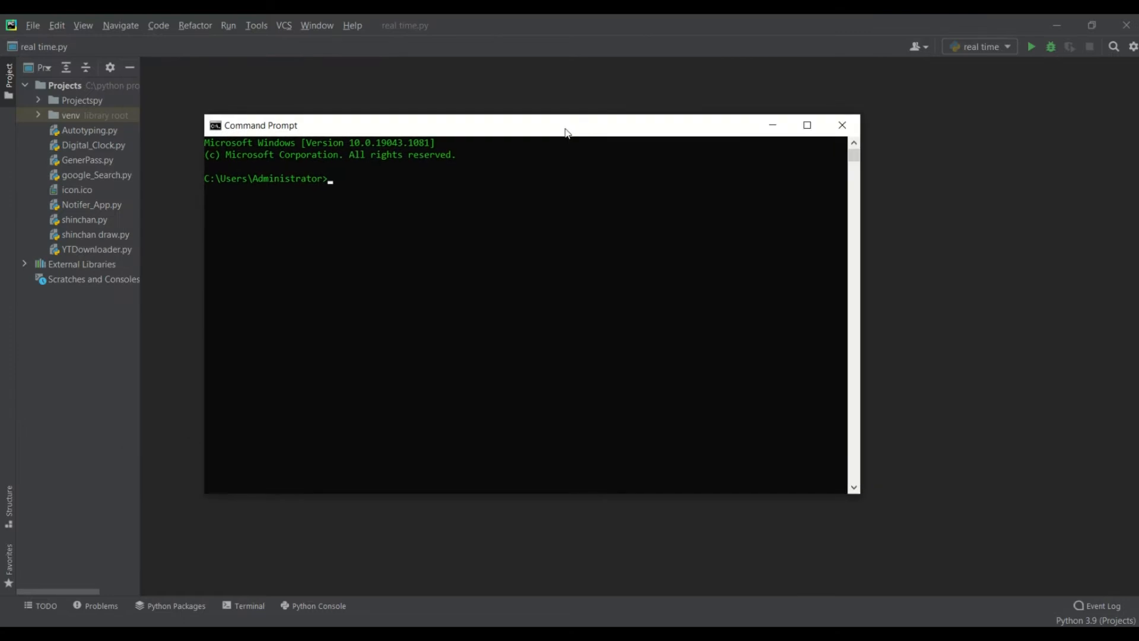
text(pip)
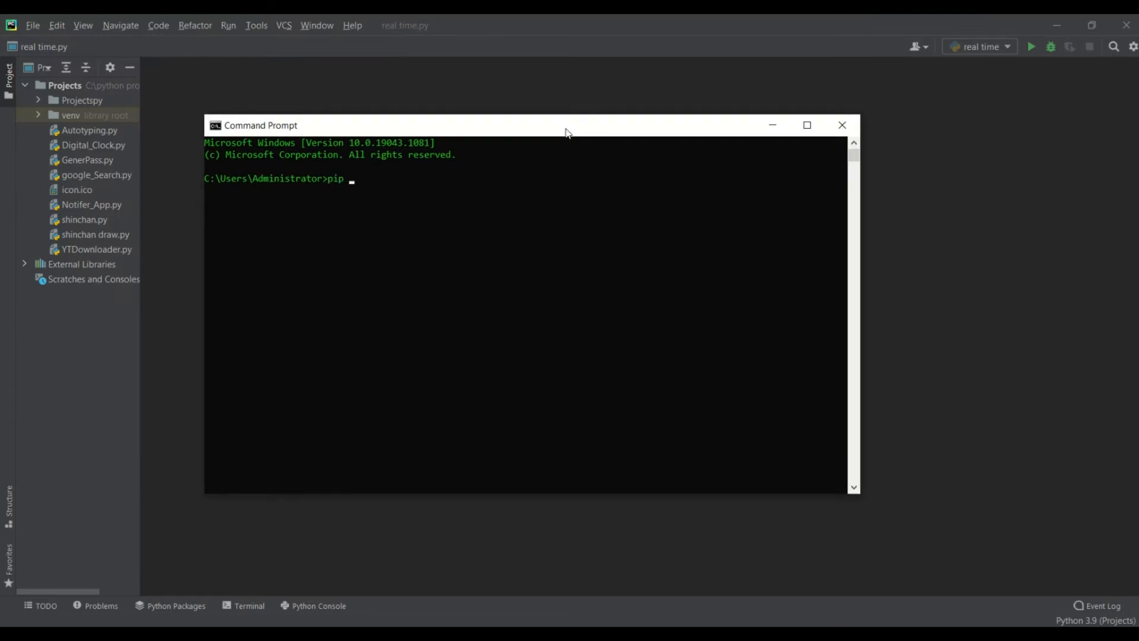
text(install)
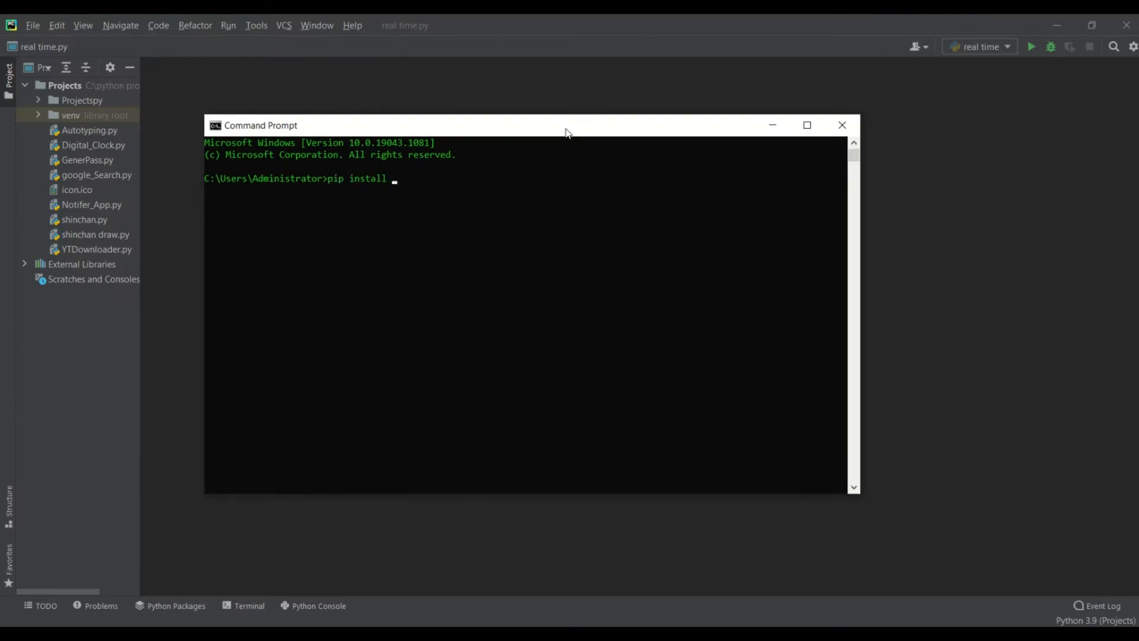
text(forex)
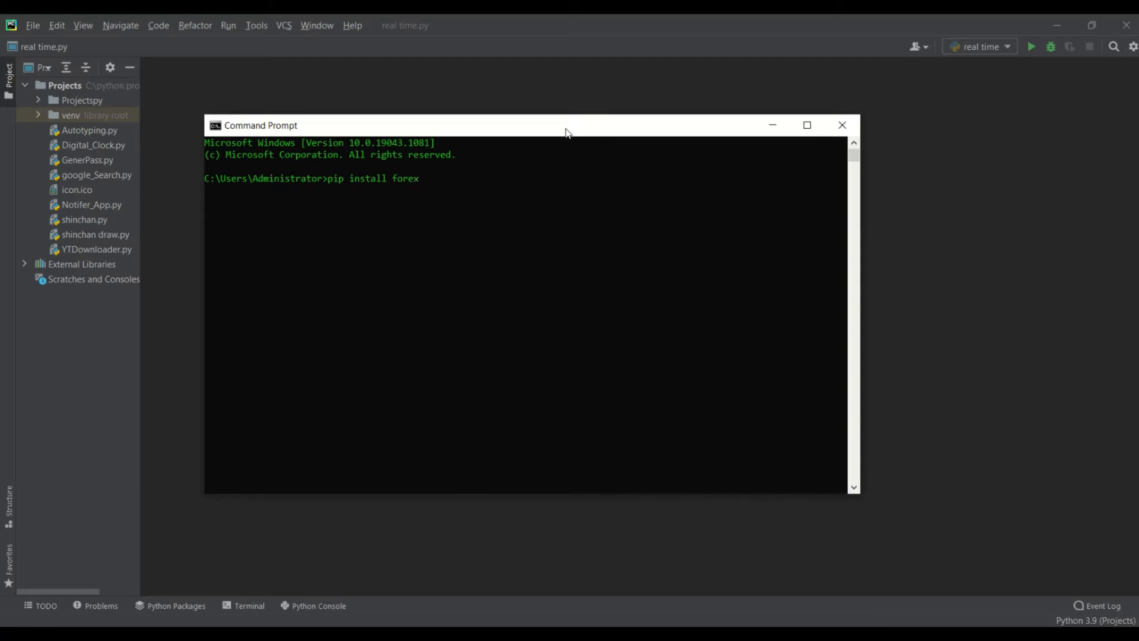
text(-python)
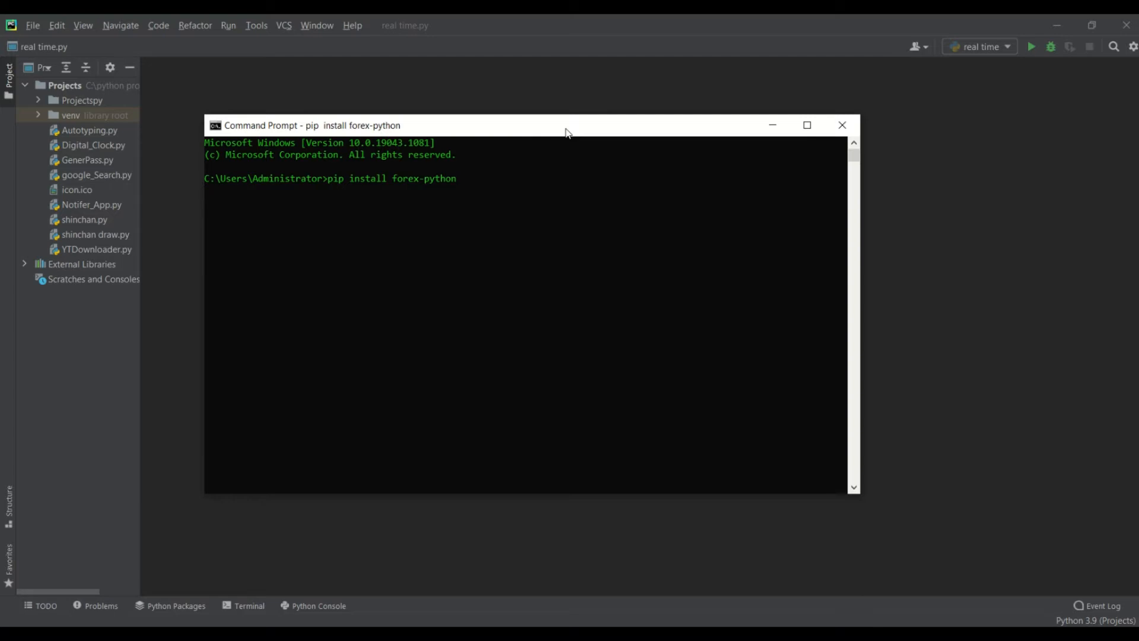
key(Return)
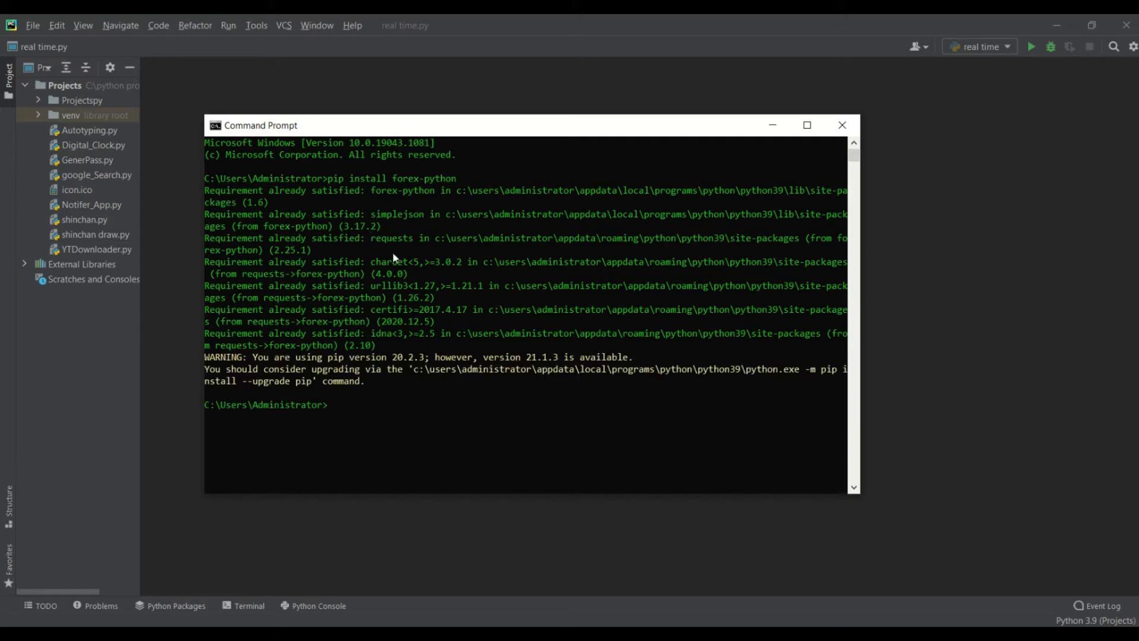
mouse_move(419, 302)
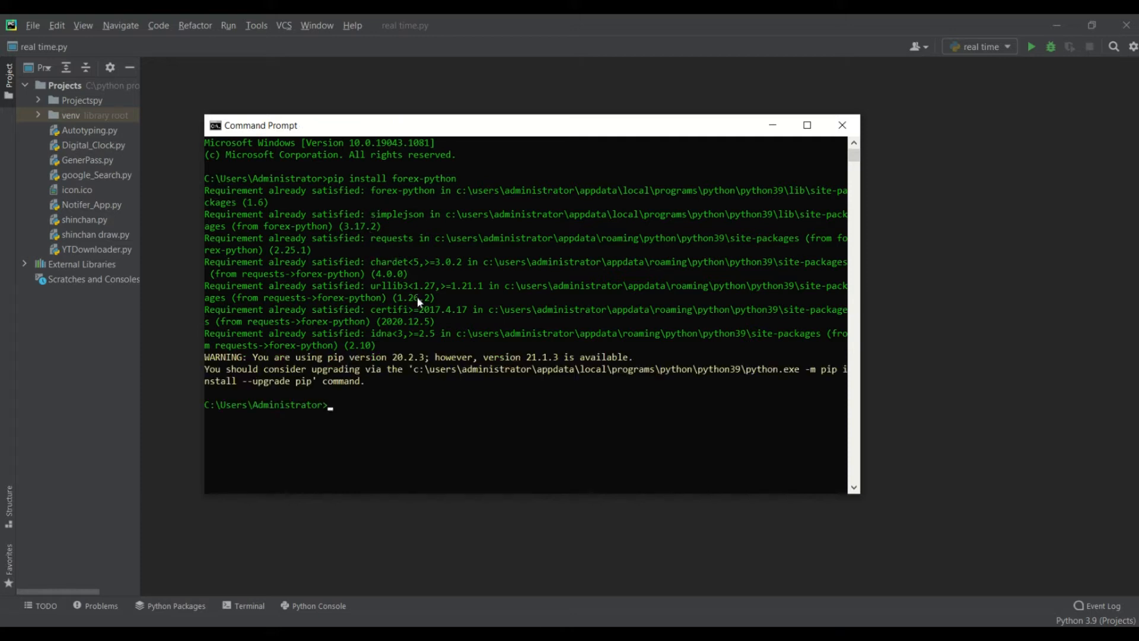
mouse_move(782, 250)
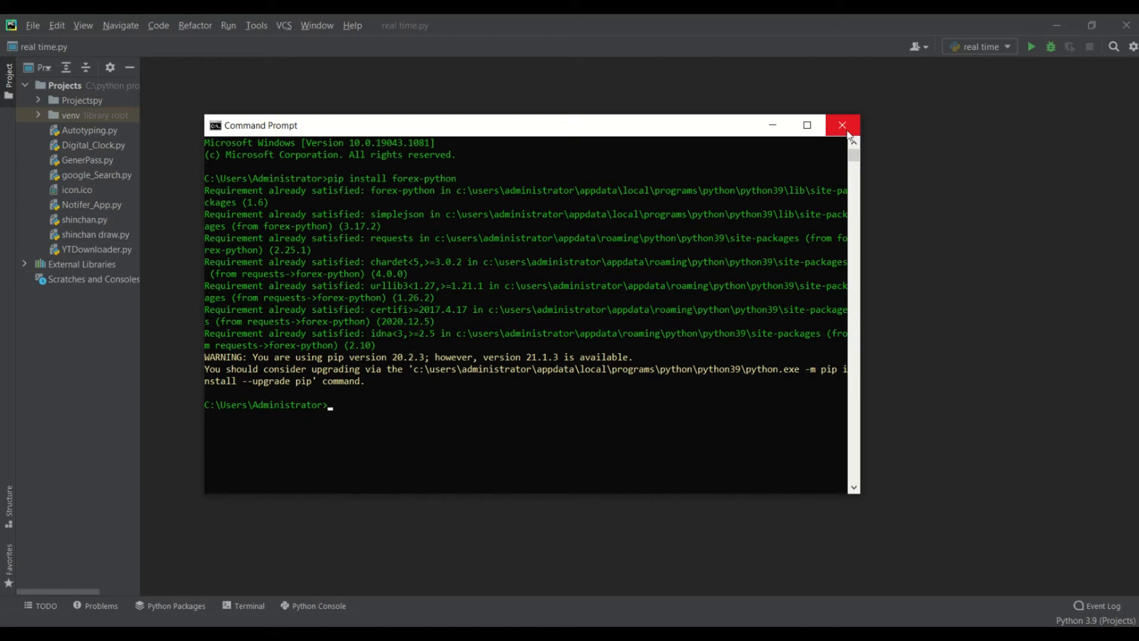
Step: Create a new Python file named 'real time currency' in the project and open it for editing
click(843, 125)
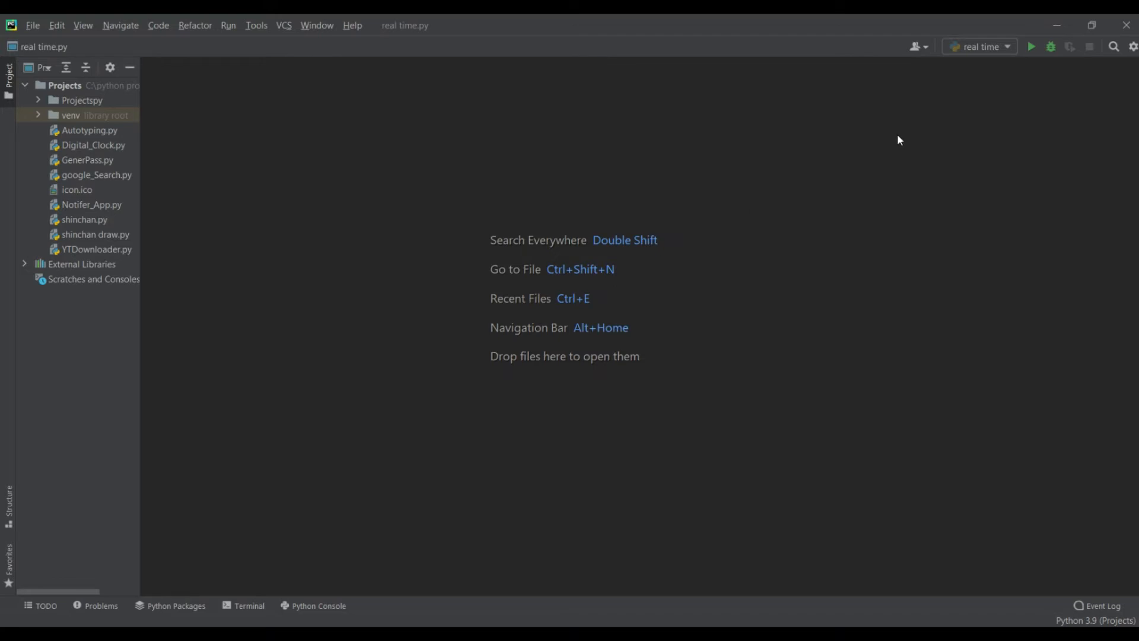
mouse_move(866, 151)
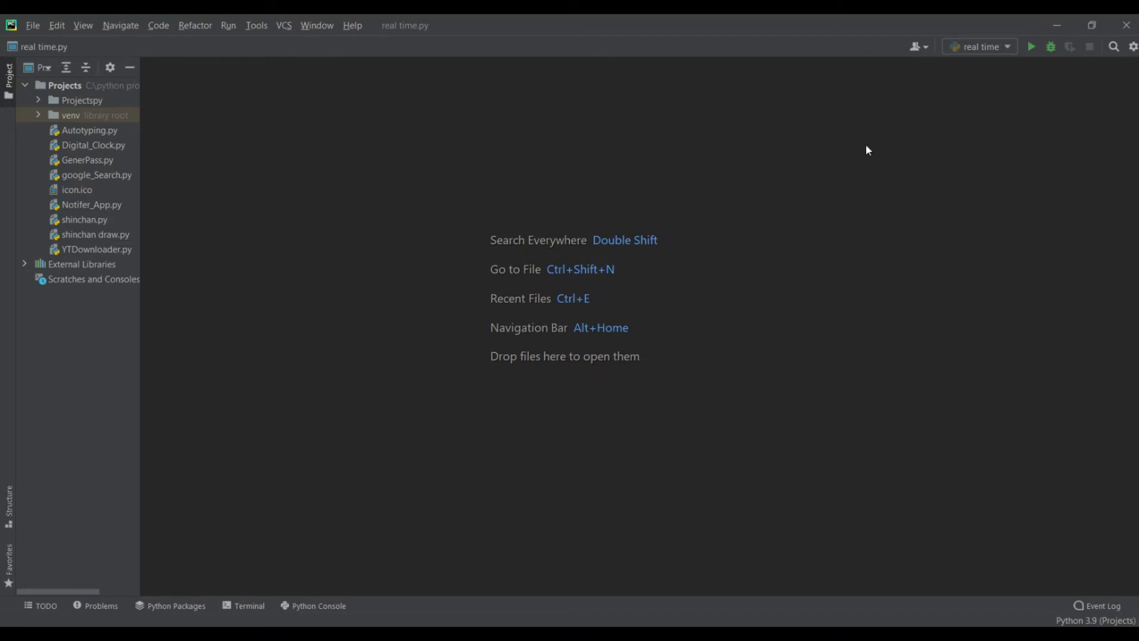
mouse_move(558, 257)
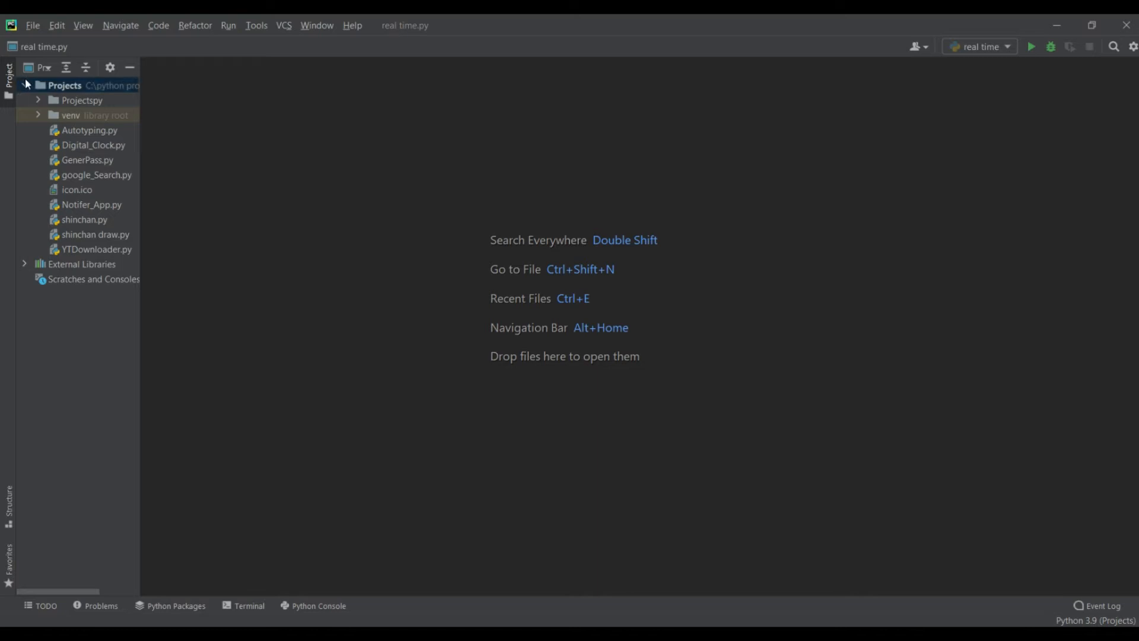
right_click(64, 86)
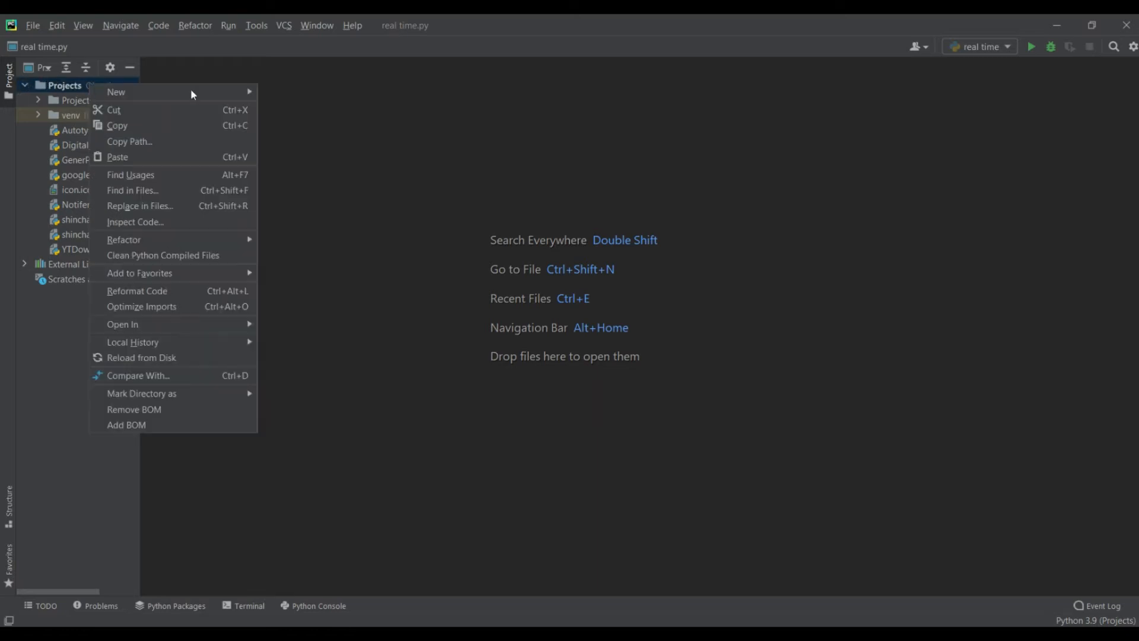
click(115, 92)
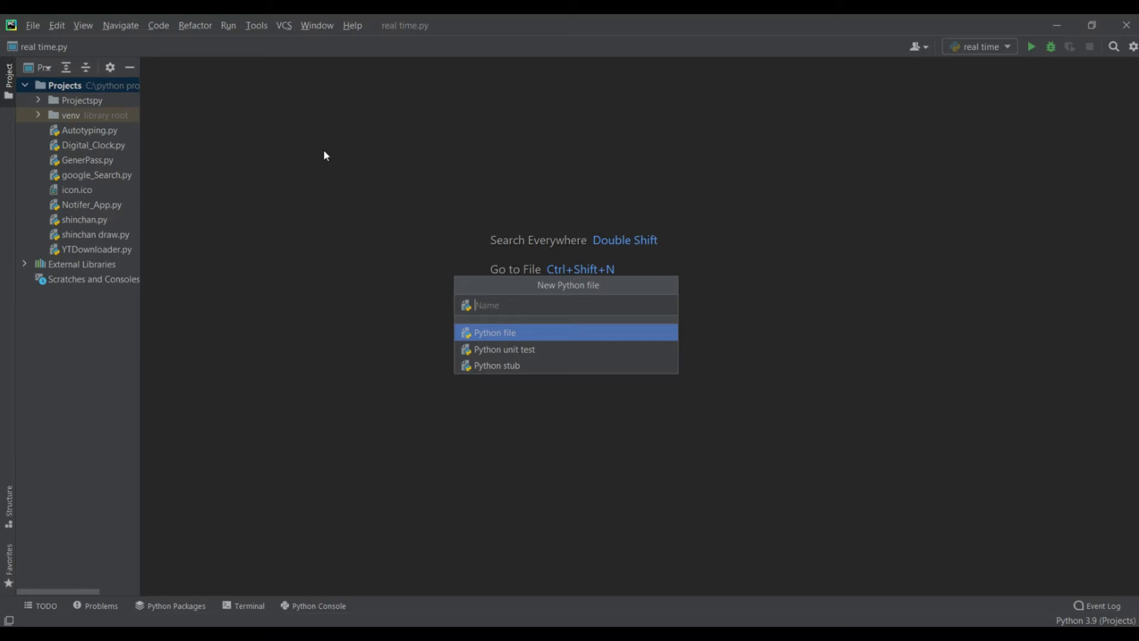
text(real t)
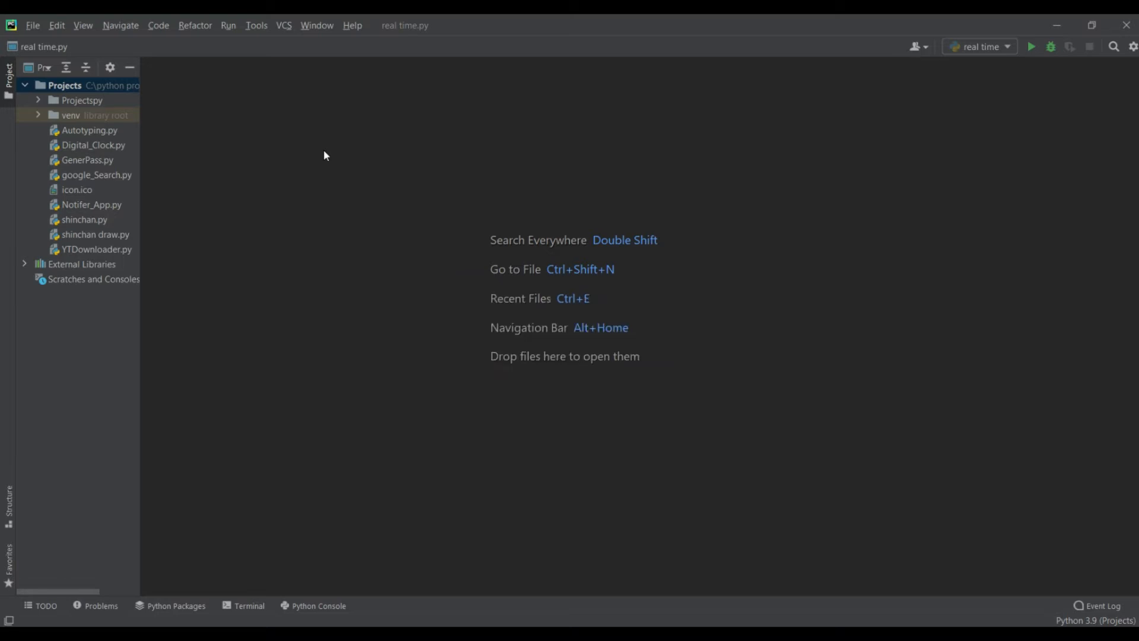
double_click(95, 220)
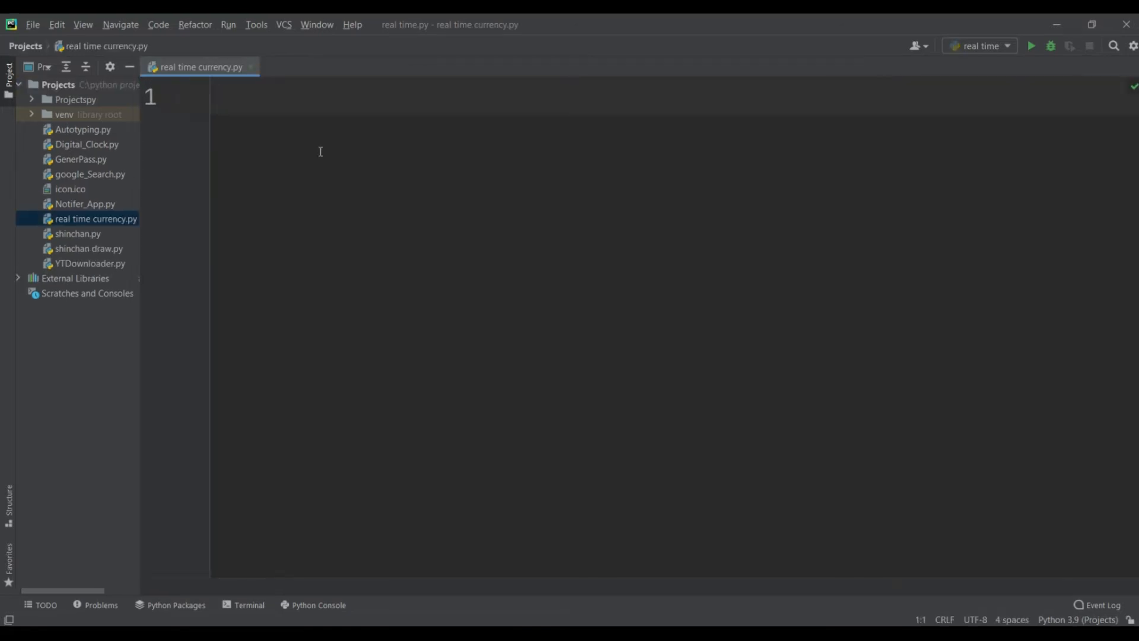
Step: Write 'from forex_python.converter import CurrencyRates' on line 2, leaving line 1 blank and line 3 empty
text(from)
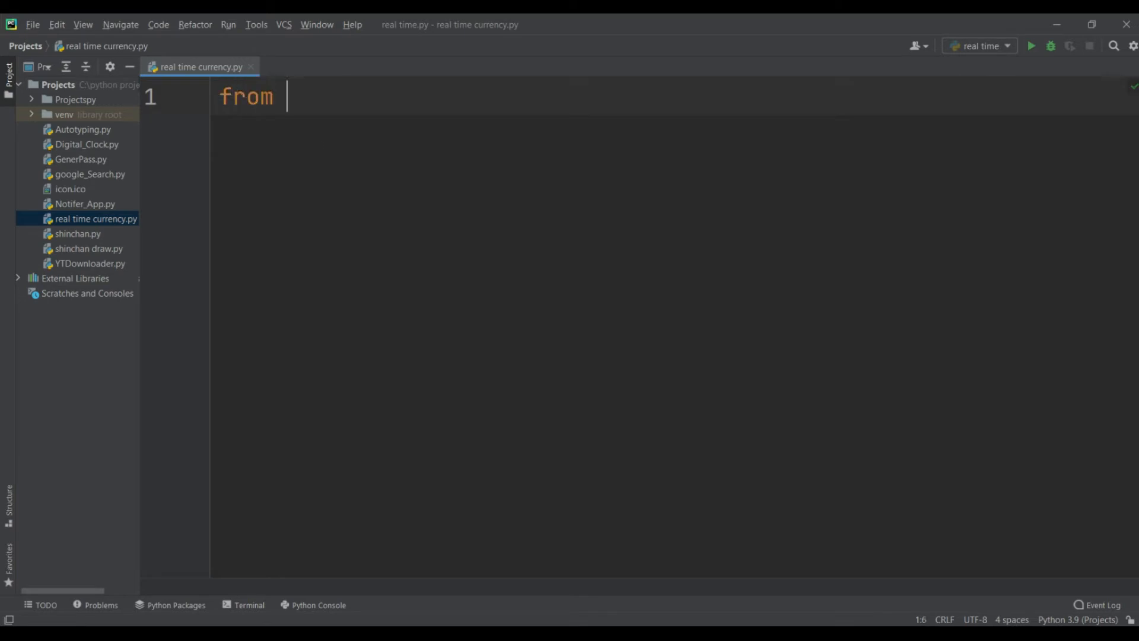
text(for)
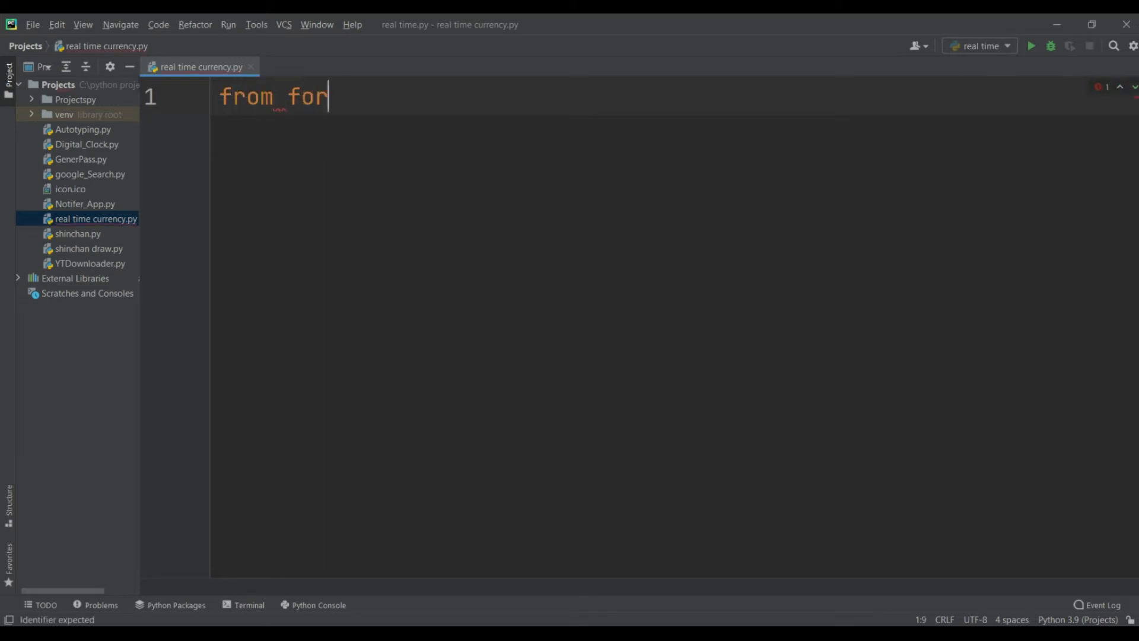
text(ex_python)
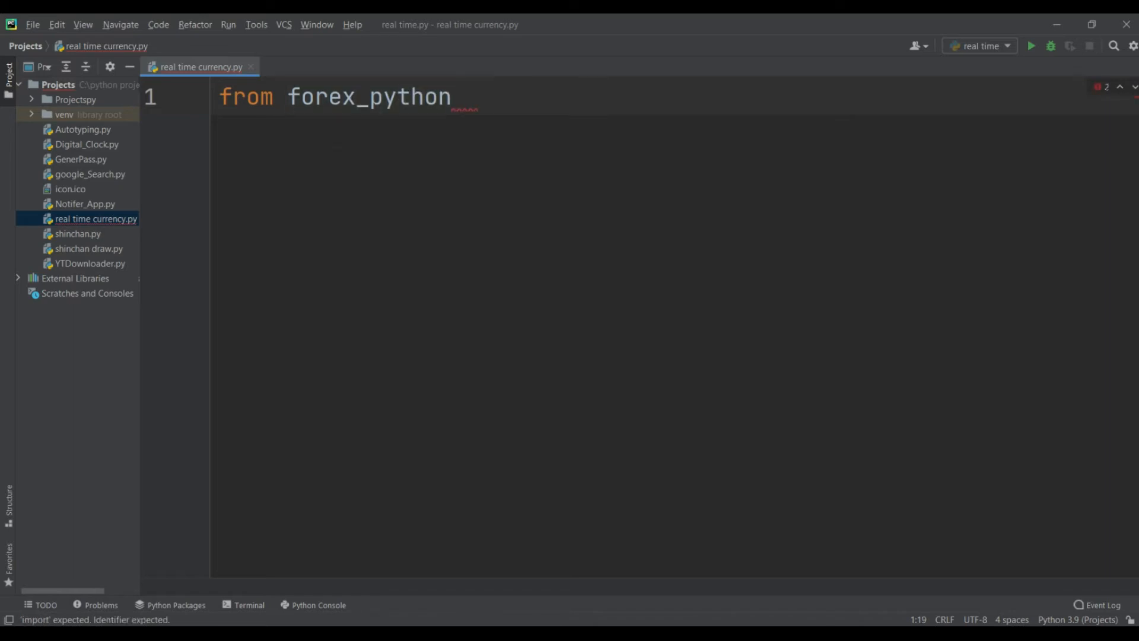
text(,)
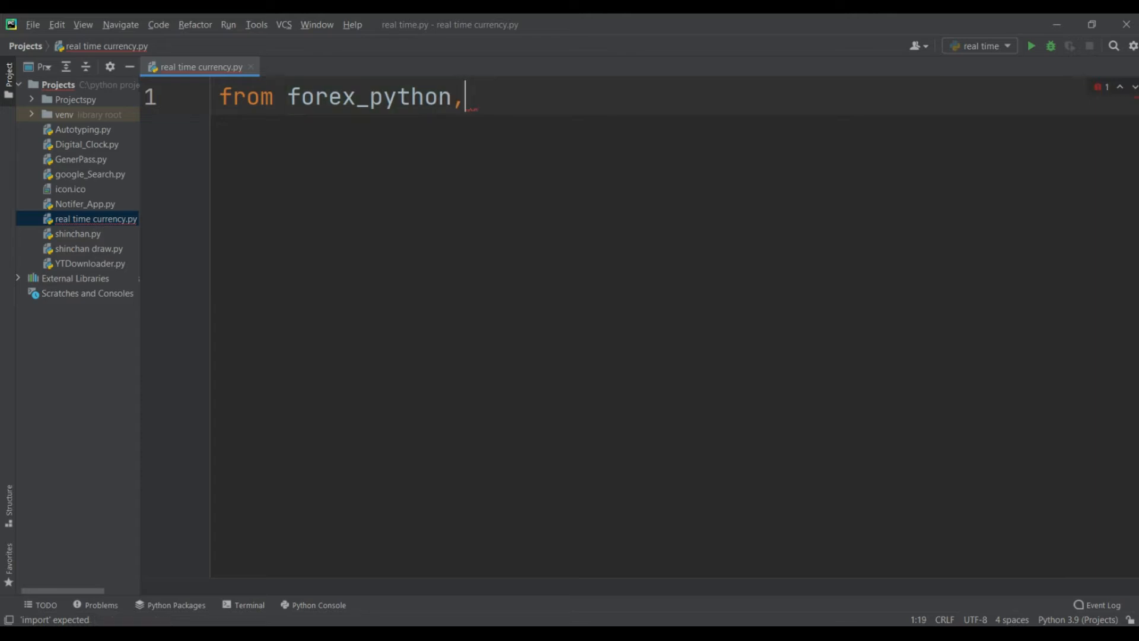
text(.con)
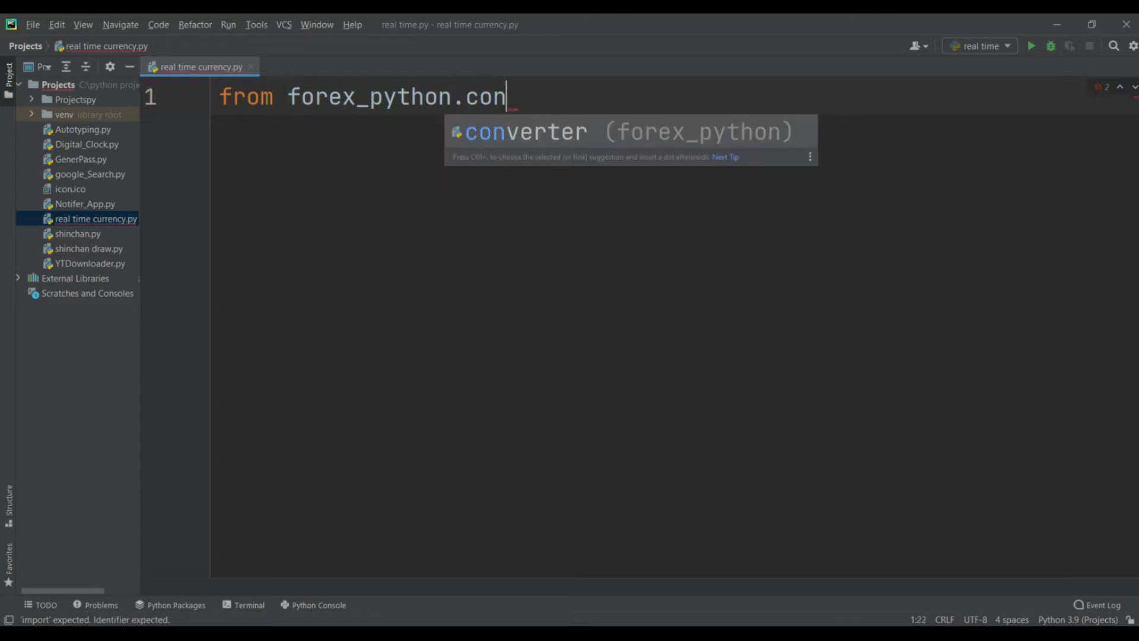
text(verter import)
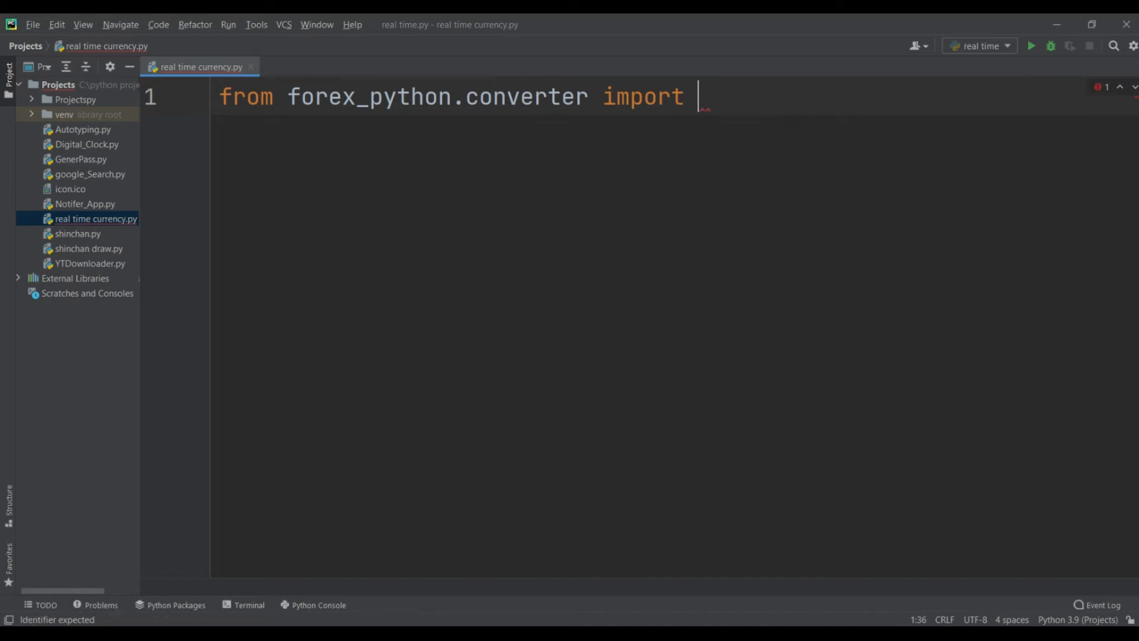
text(cyRates)
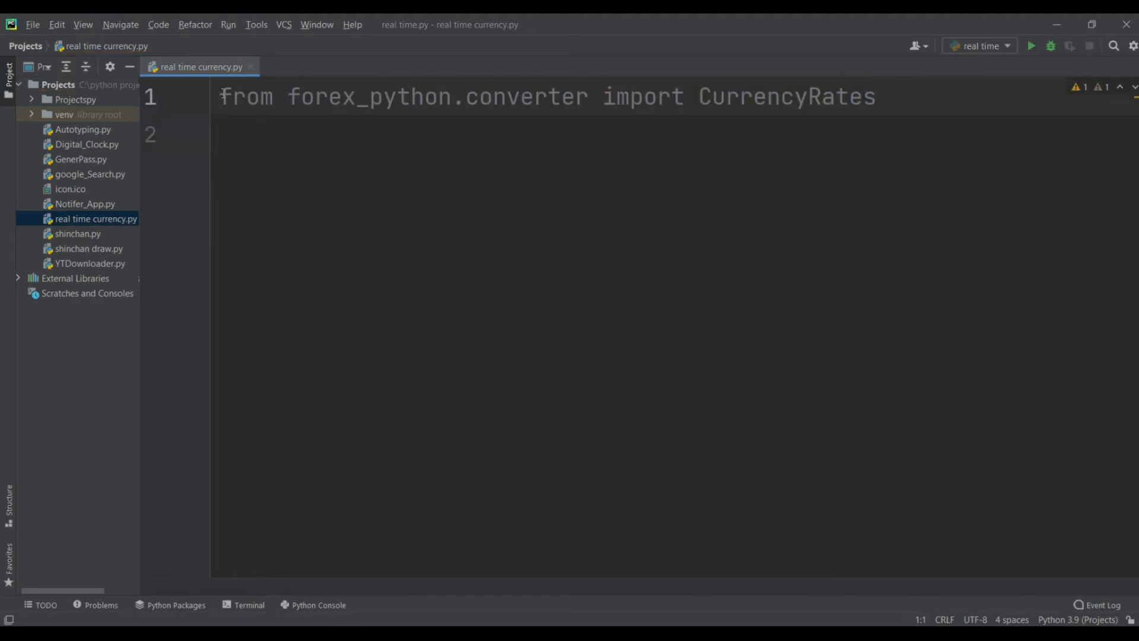
key(Enter)
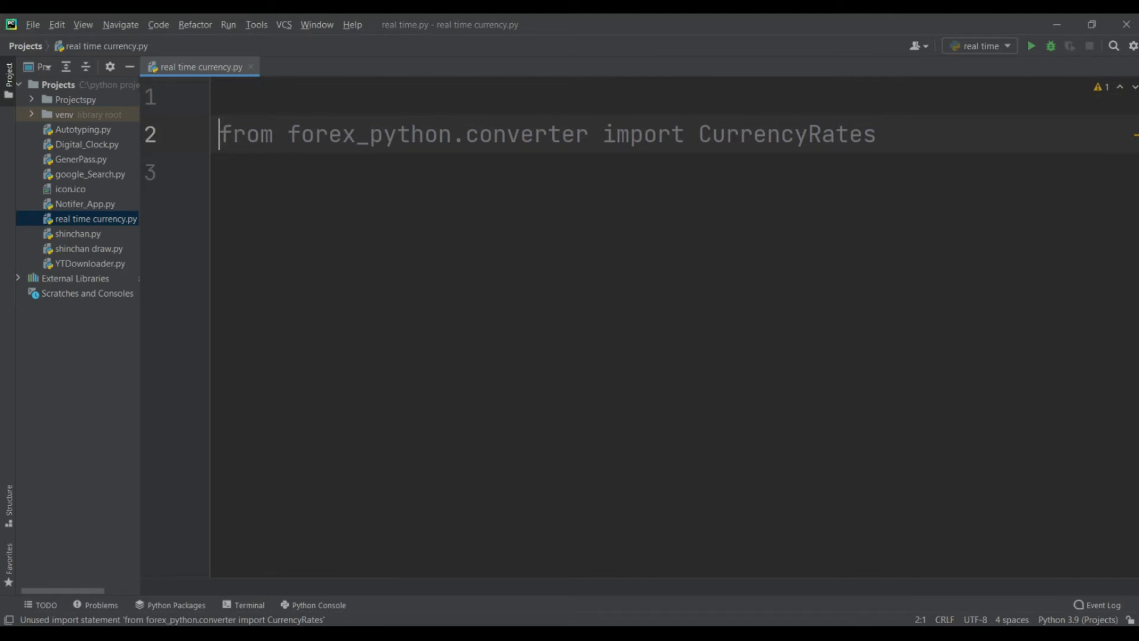
click(254, 178)
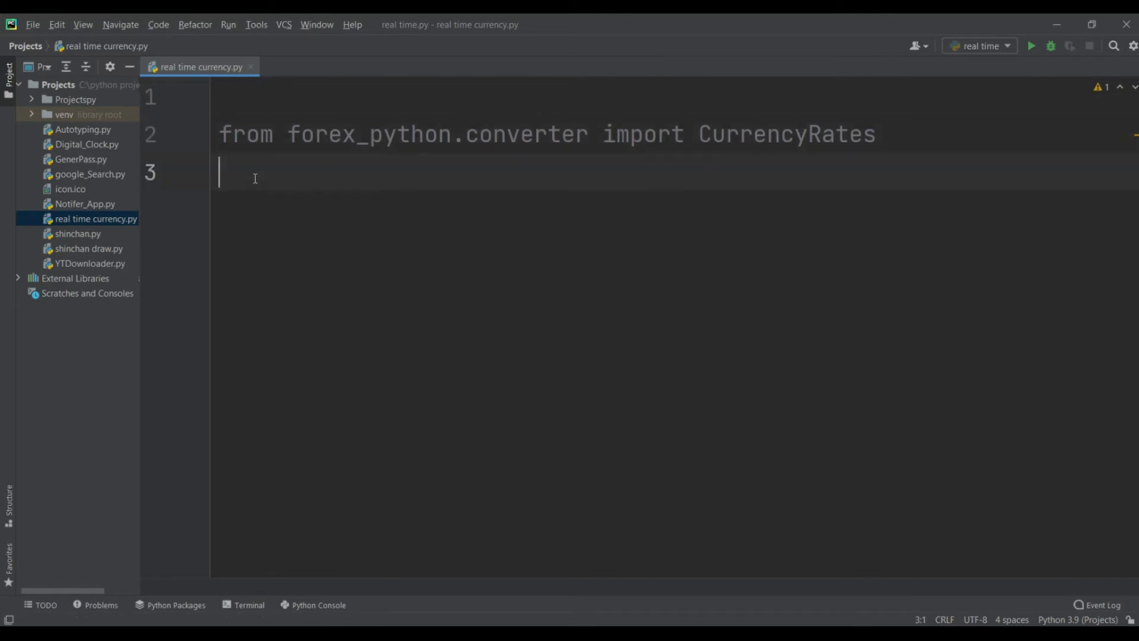
Step: Create the converter object with c = CurrencyRates() on line 3
text(c)
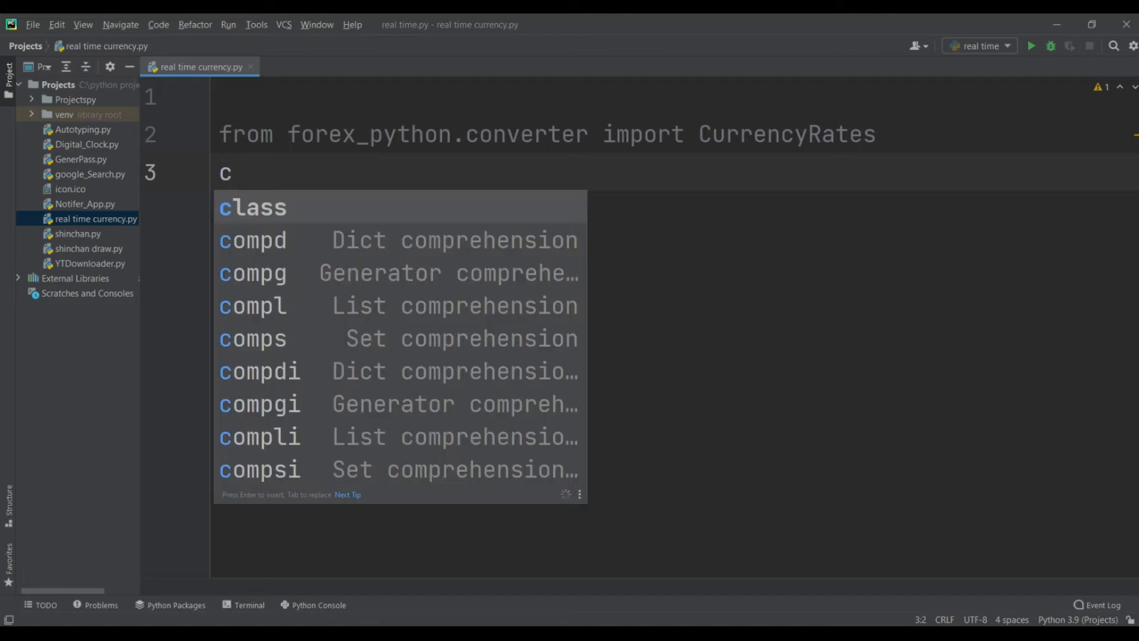
text(=)
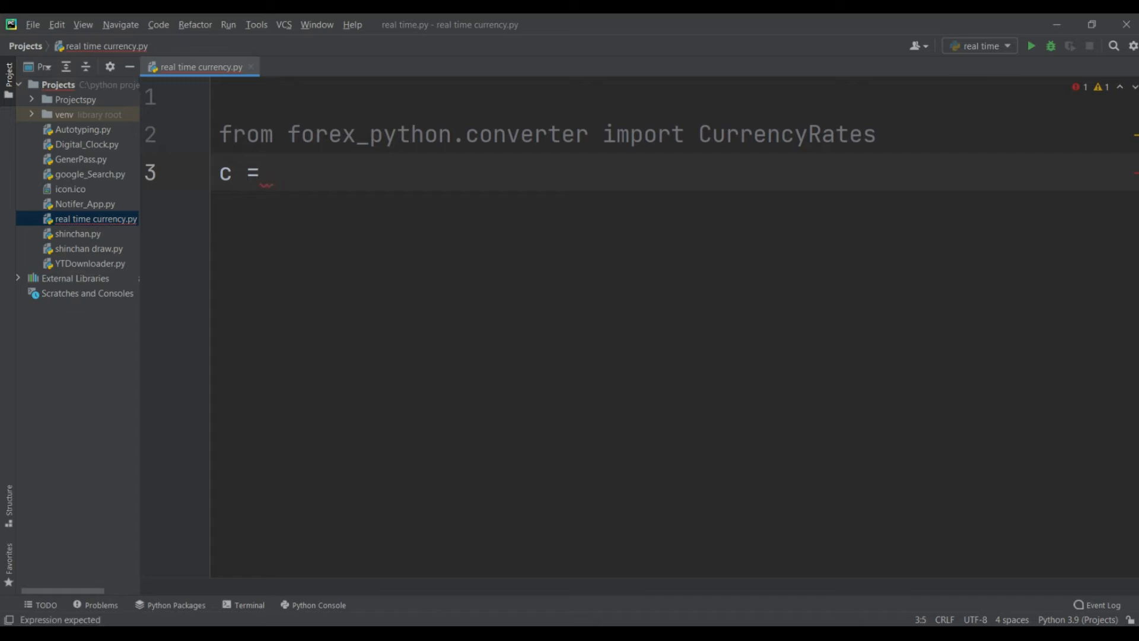
text(CurrencyRates()
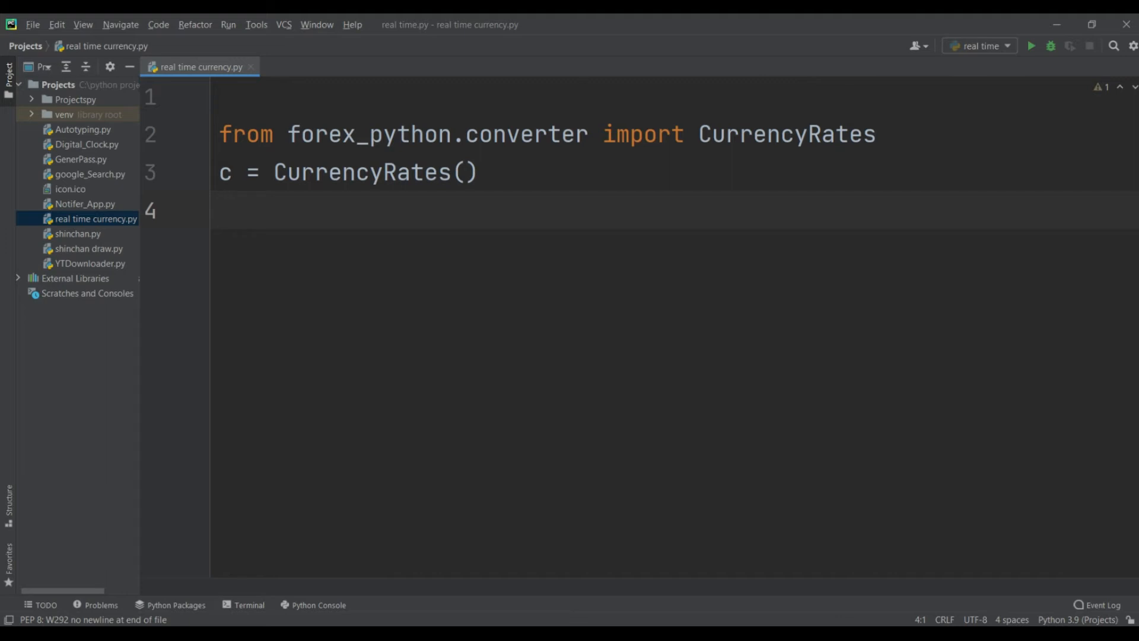
Step: Add amount = input("Enter the amount: ") on line 4
text(am)
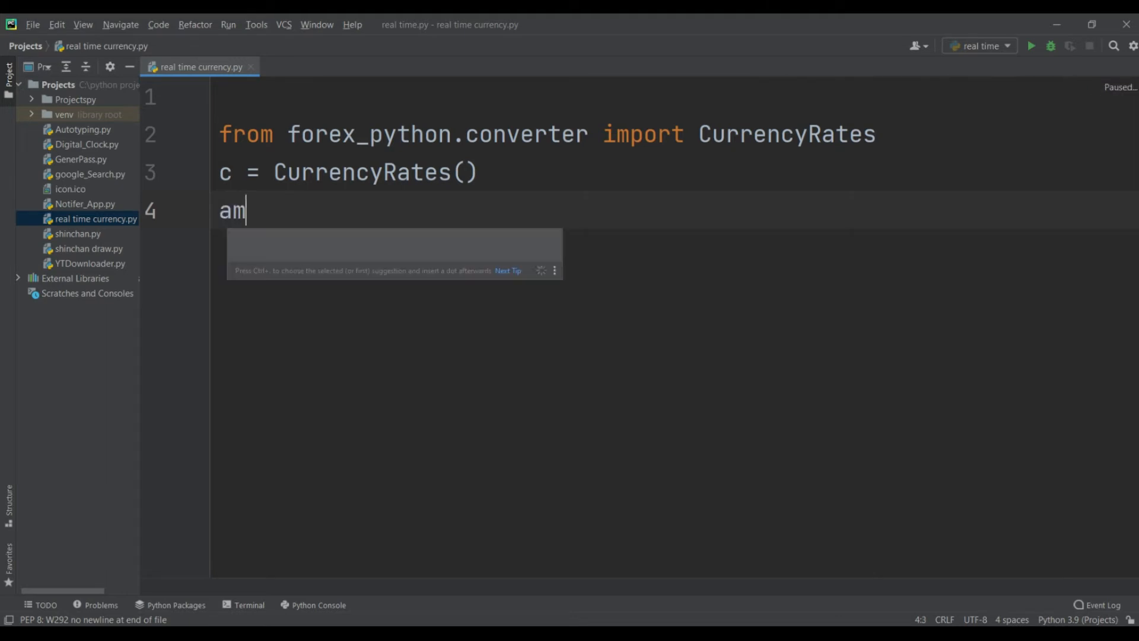
text(ou)
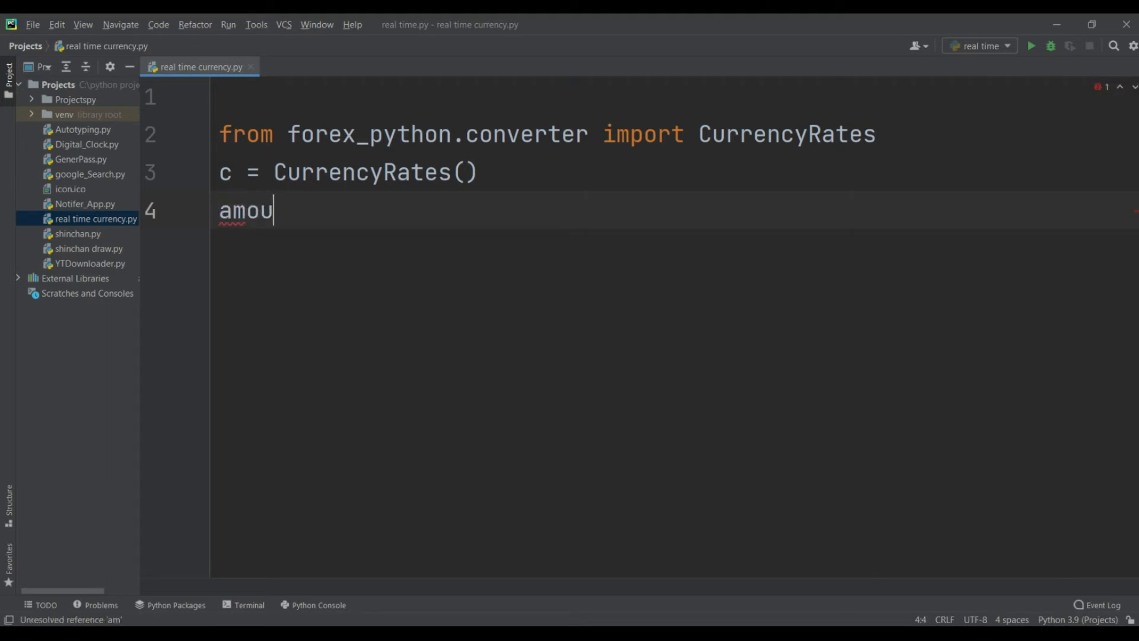
text(nt =)
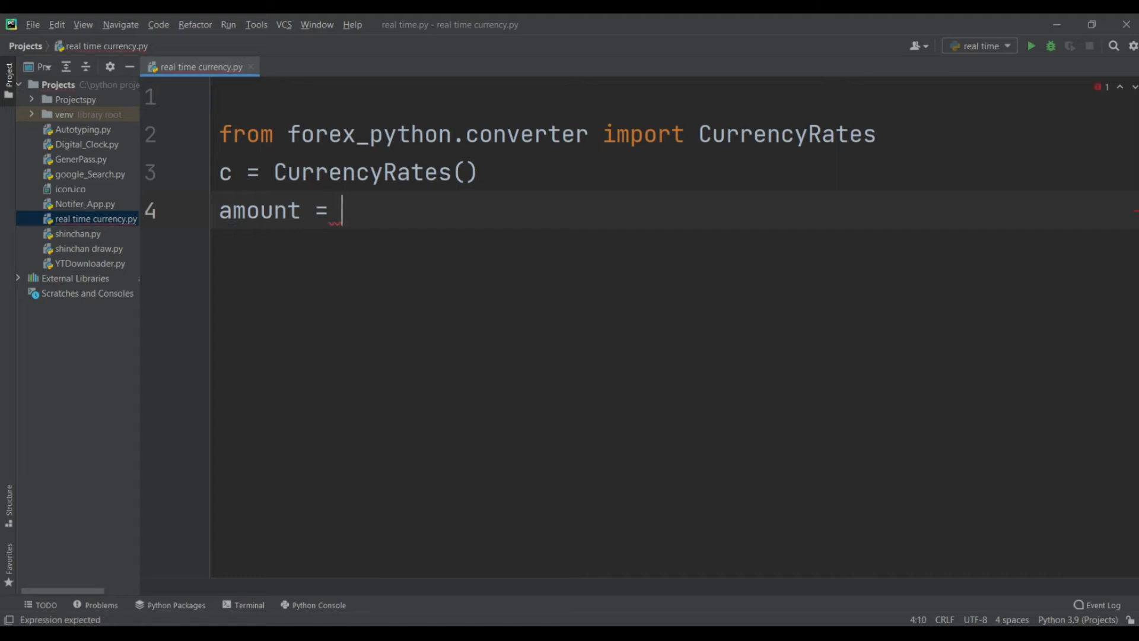
text(i)
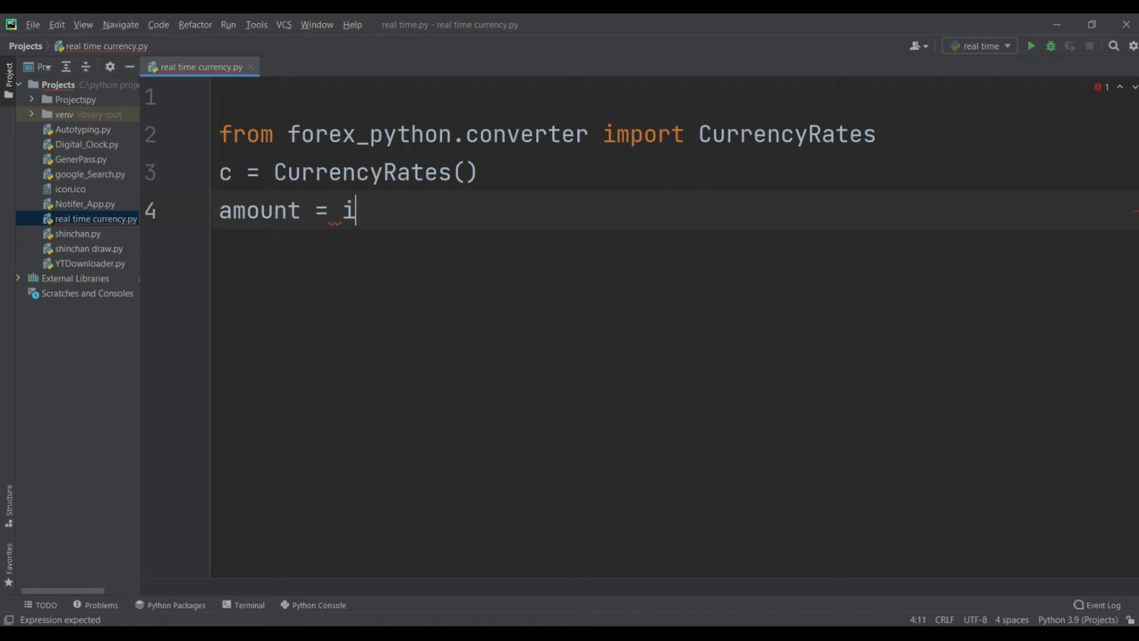
text(nput())
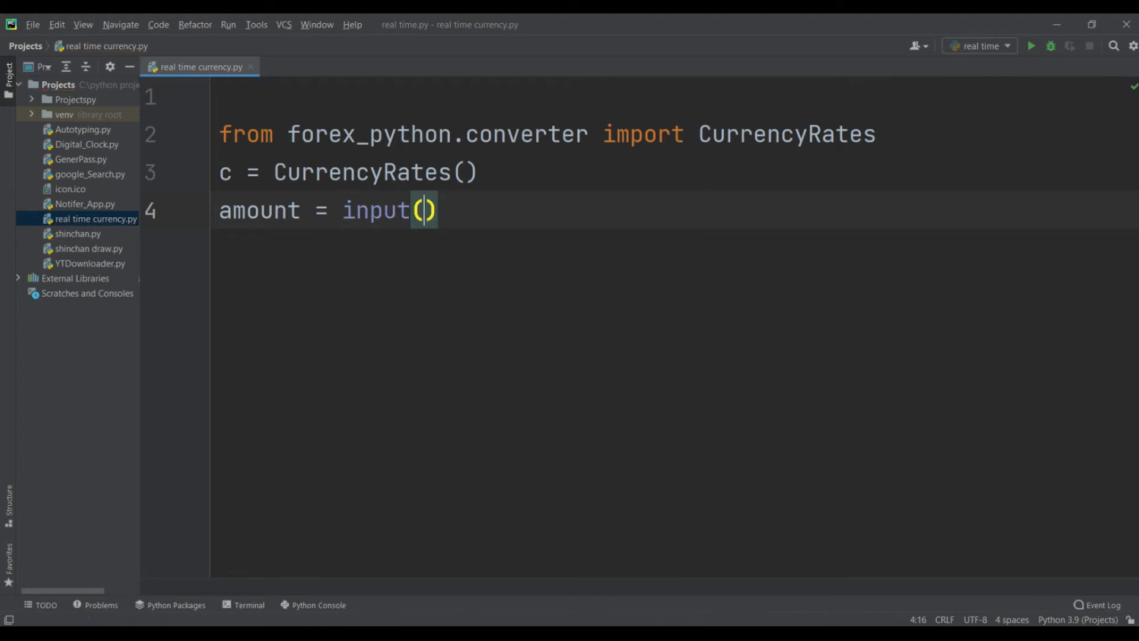
text(")
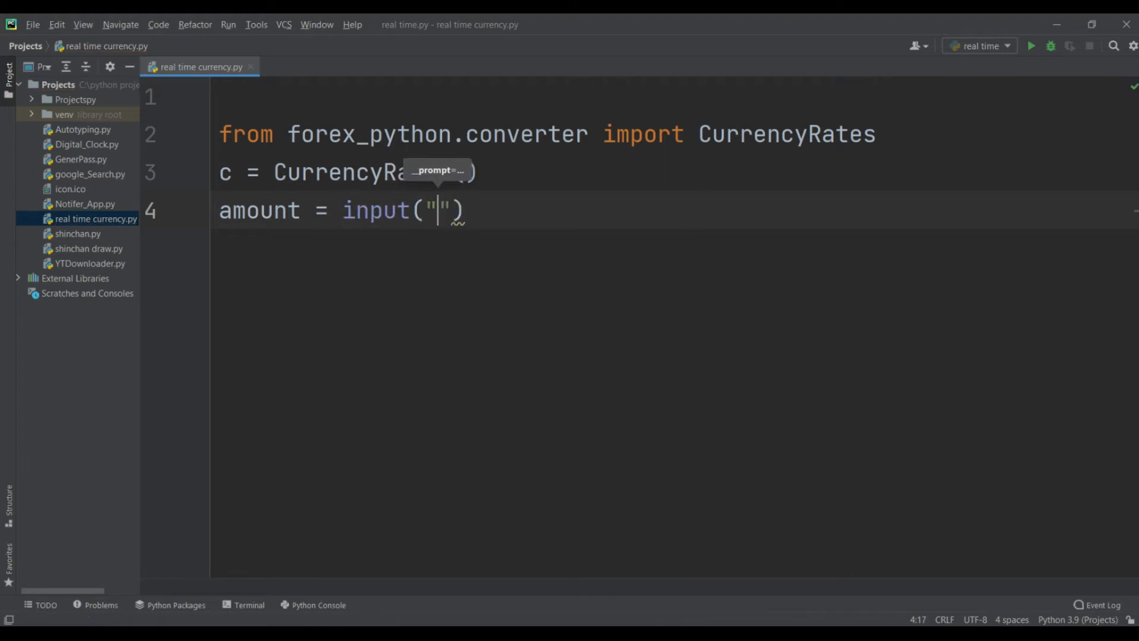
text(Ent)
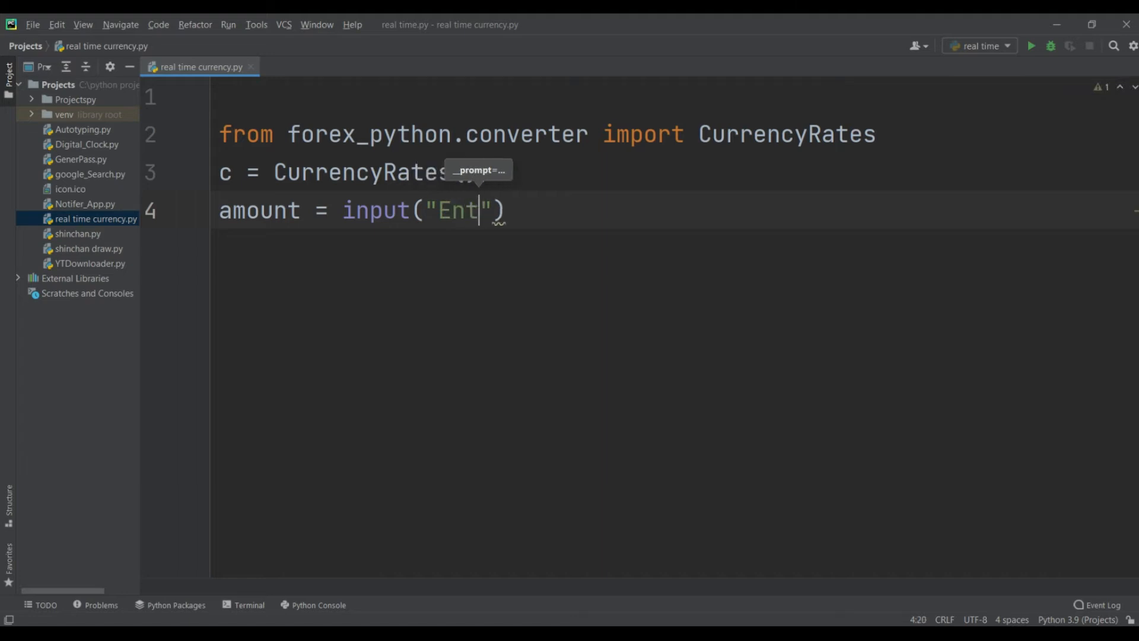
text(er the)
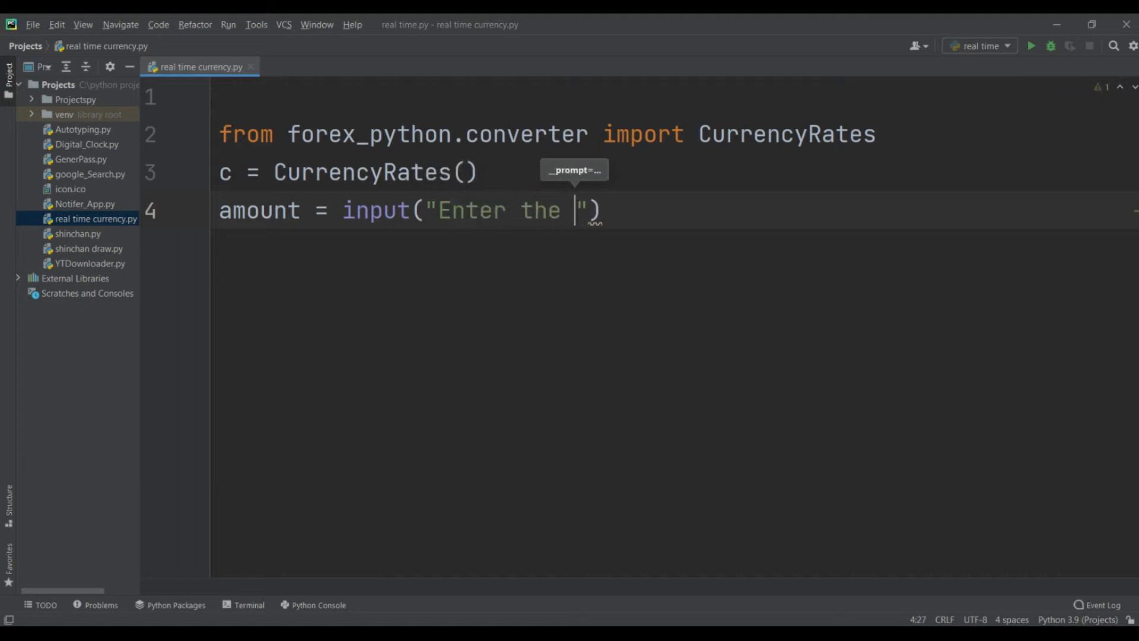
text(amount)
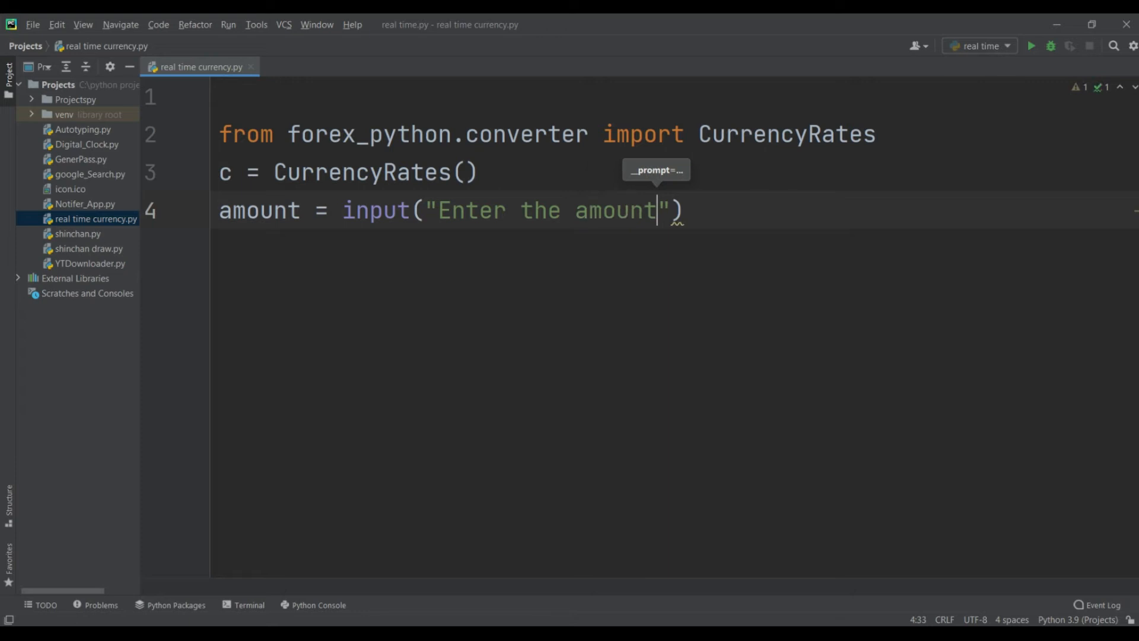
text(:)
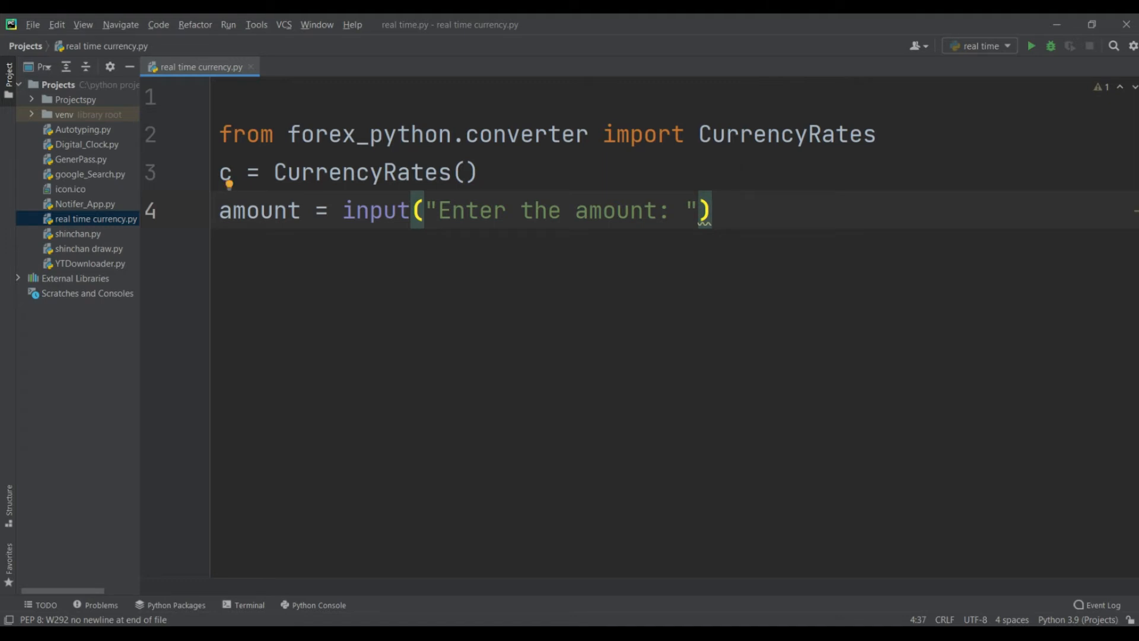
mouse_move(476, 230)
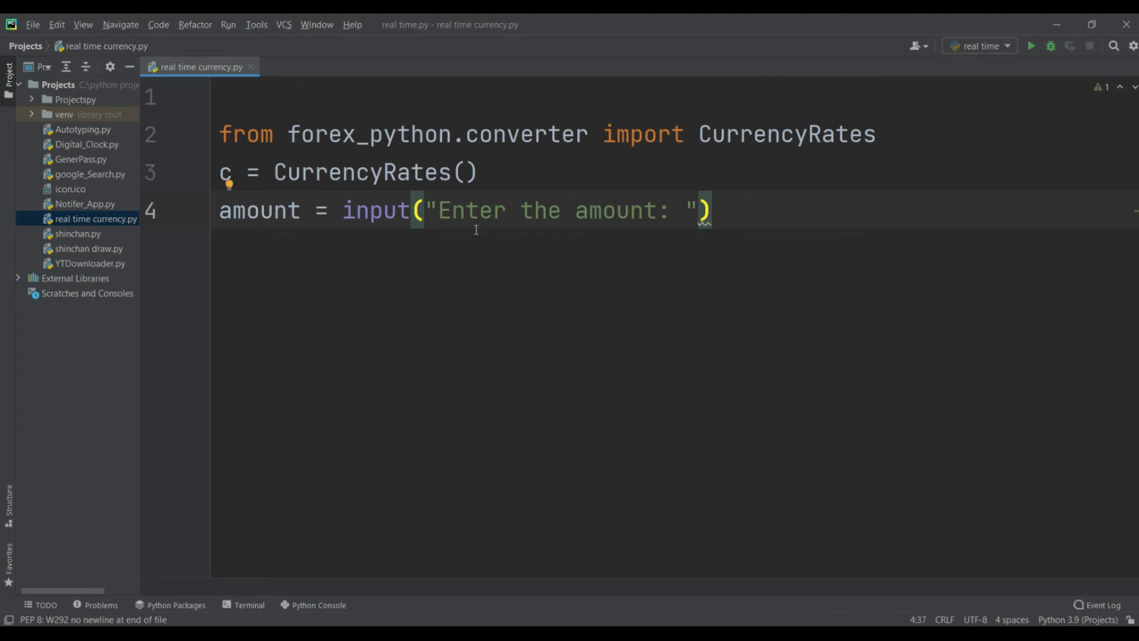
mouse_move(383, 223)
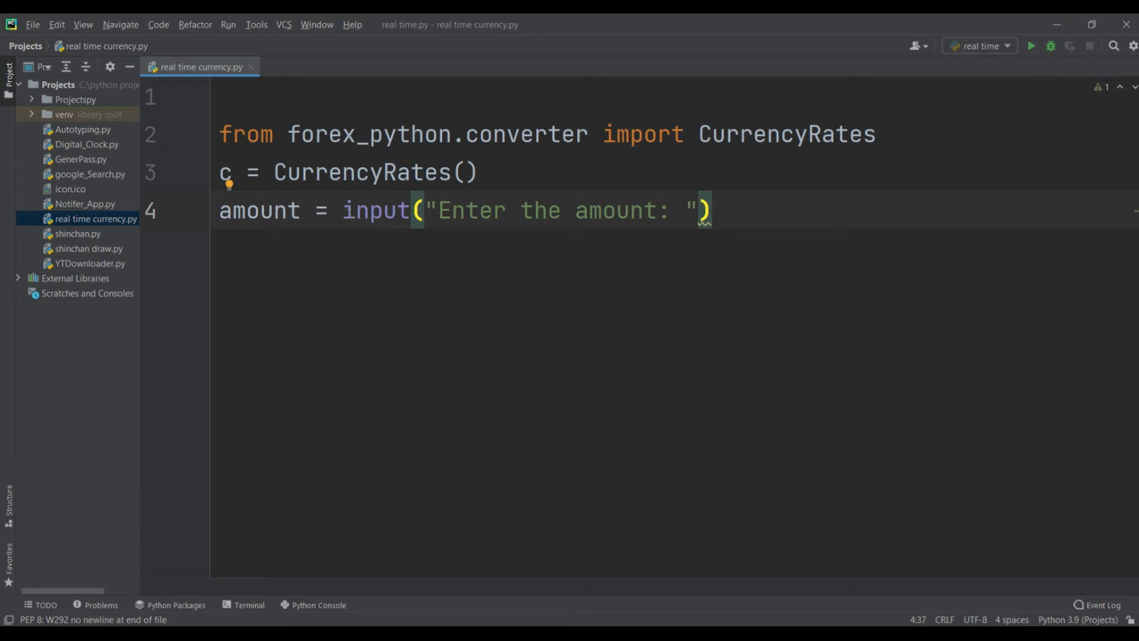
Step: Wrap the amount input in int() so the entered amount becomes an integer
click(380, 261)
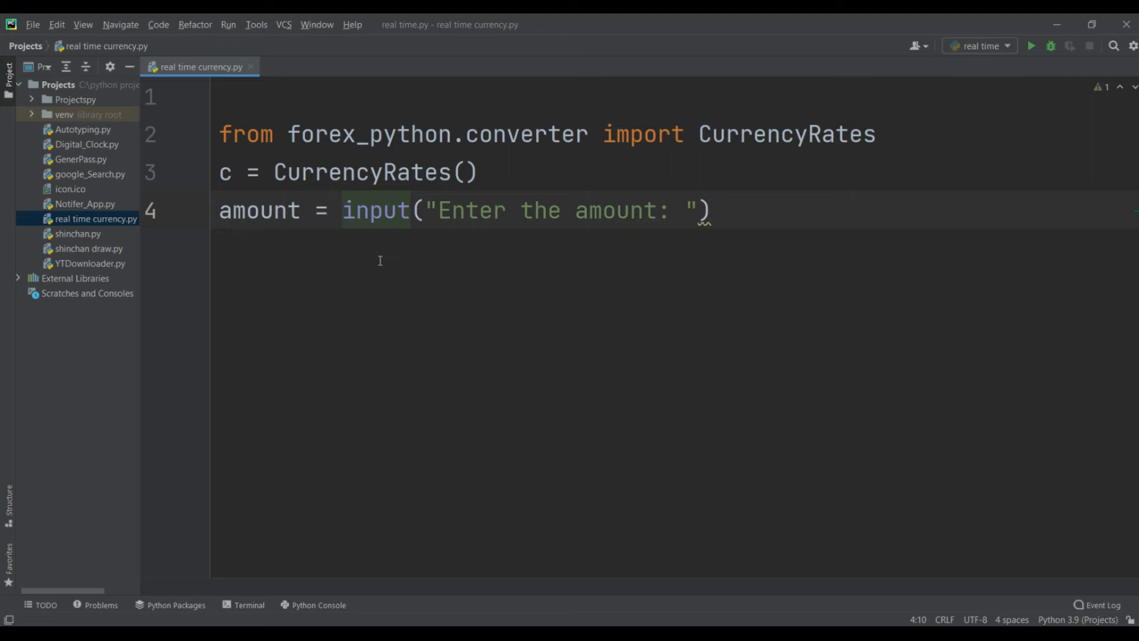
text(int)
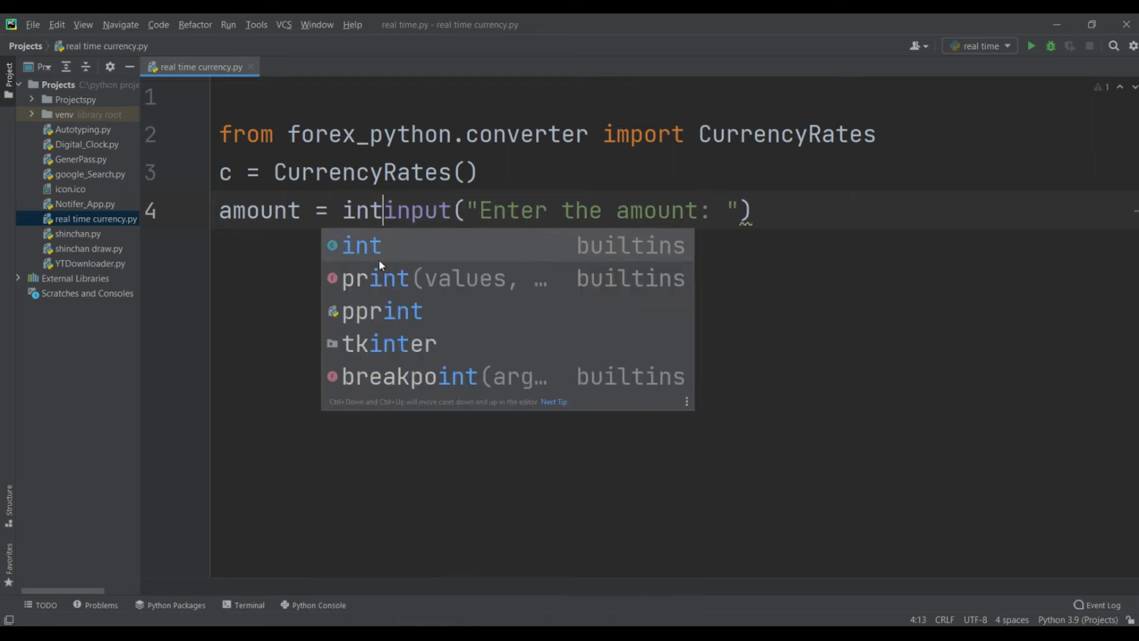
click(361, 244)
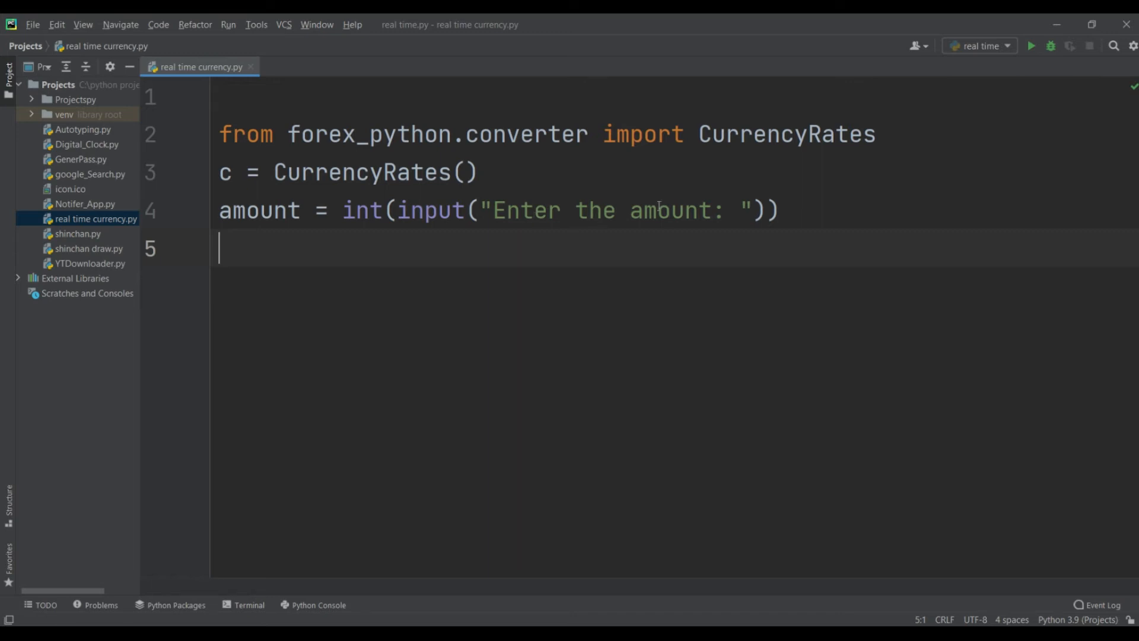
mouse_move(325, 233)
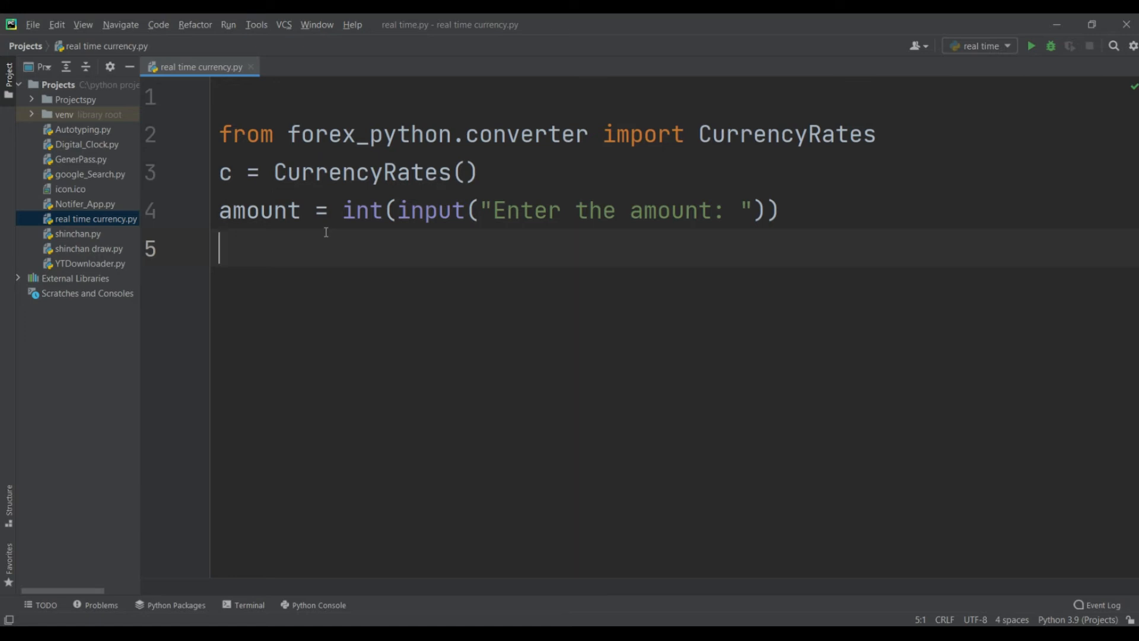
Step: Add from_currency = input("From Currency: ") on line 5
text(from)
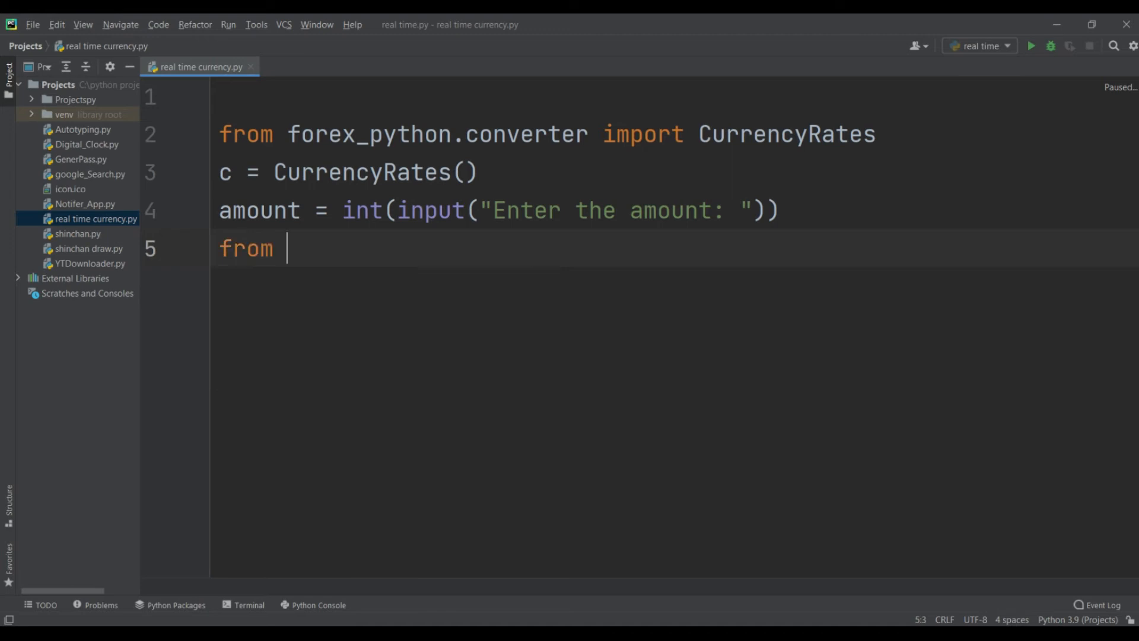
key(Backspace)
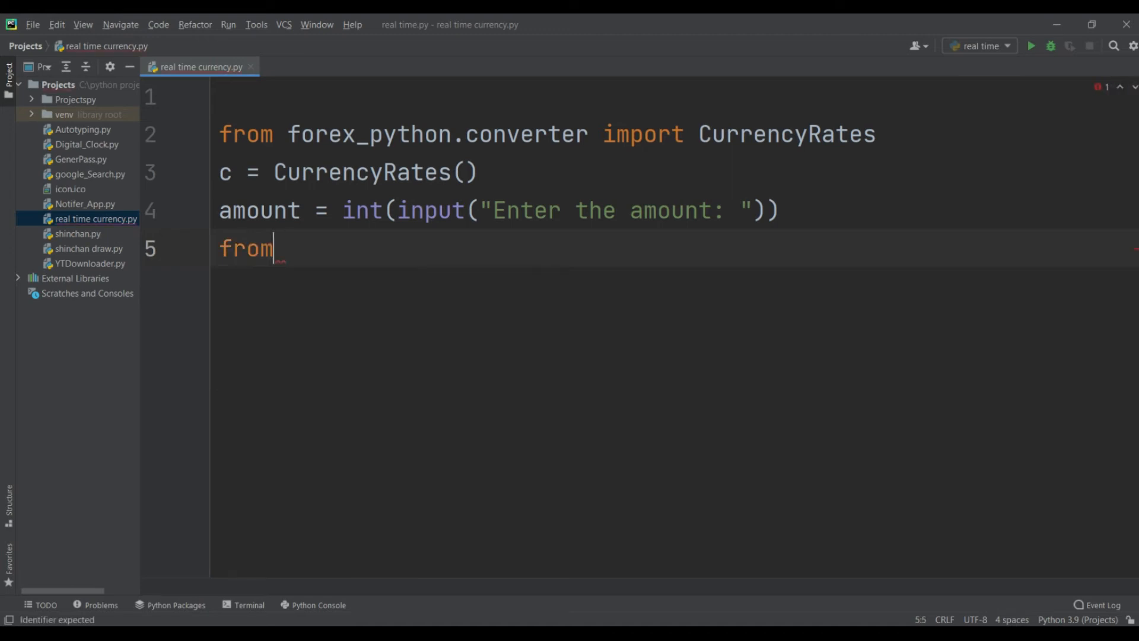
text(_c)
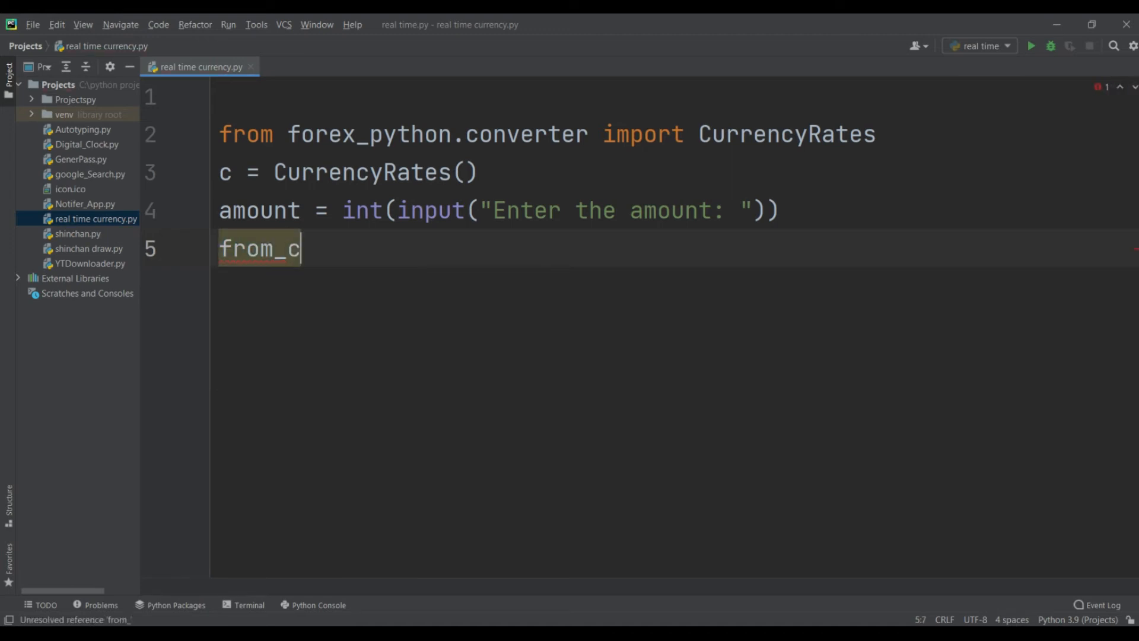
text(urrenc)
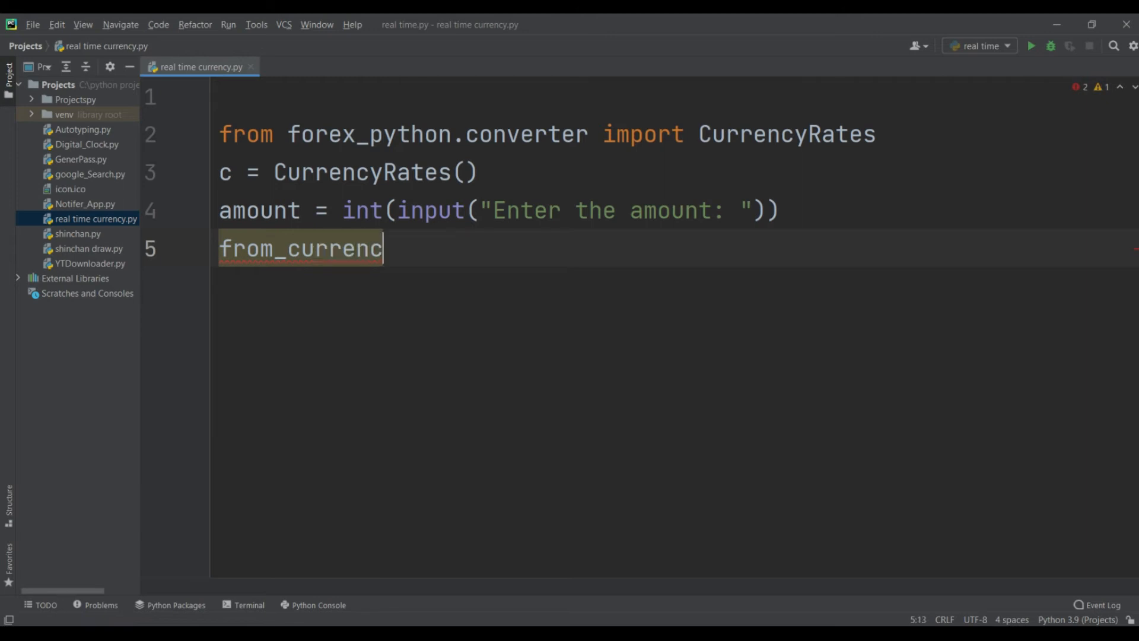
text(y =)
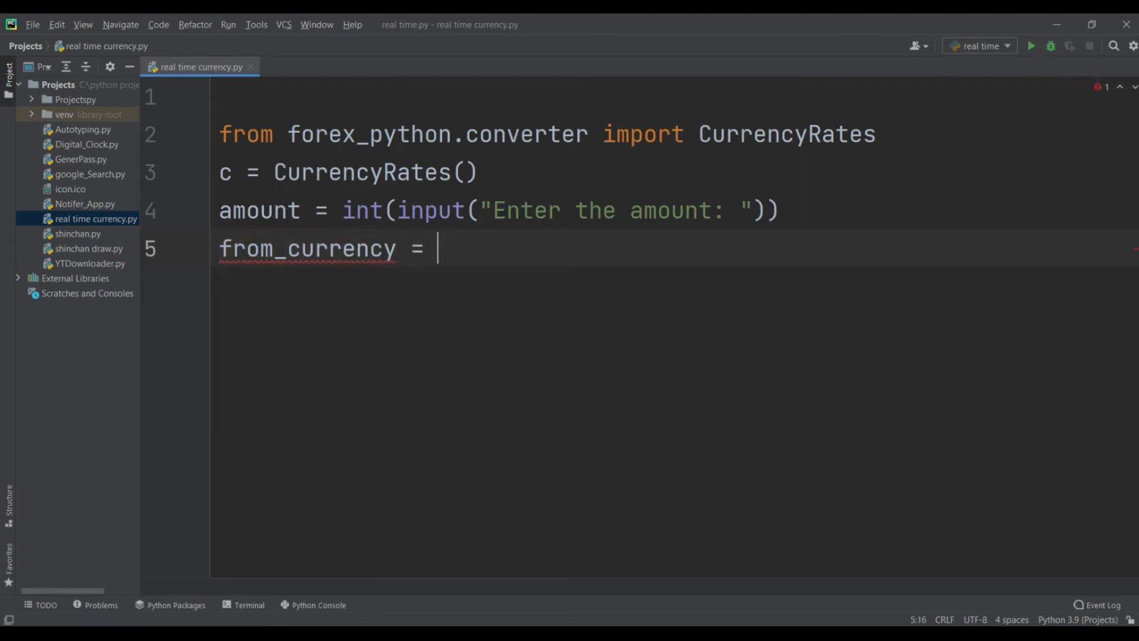
text(i)
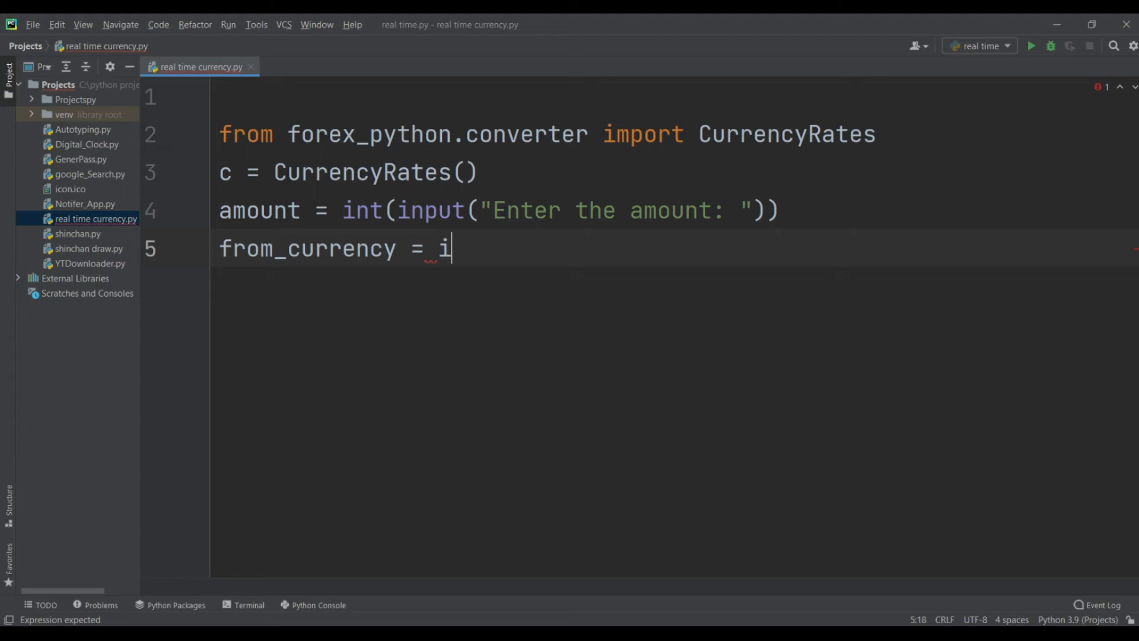
text(nput())
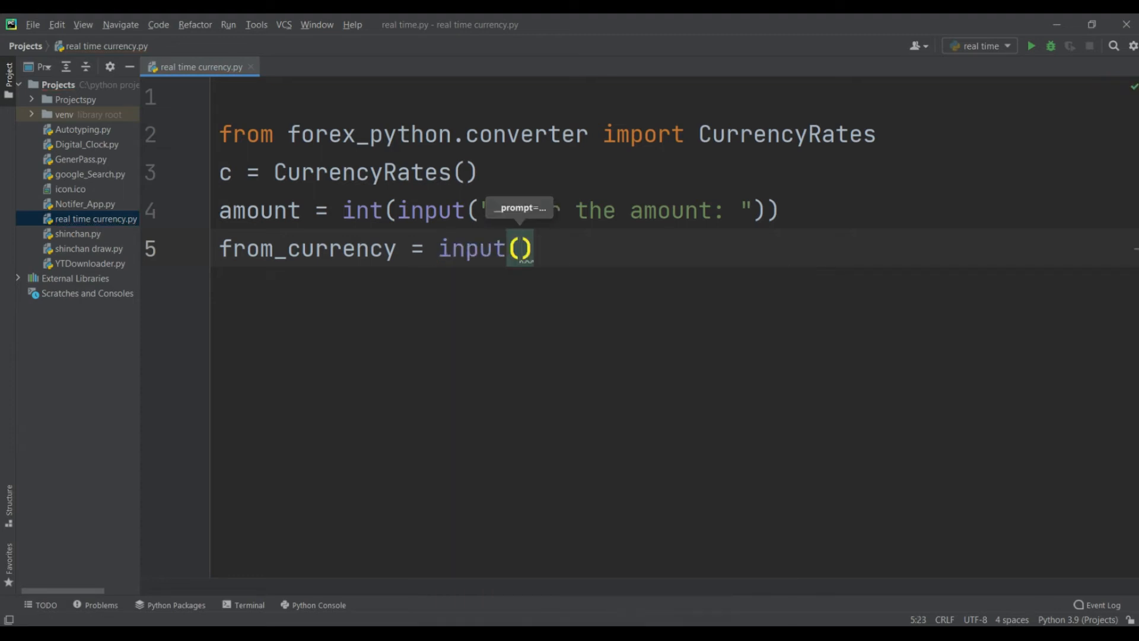
text(")
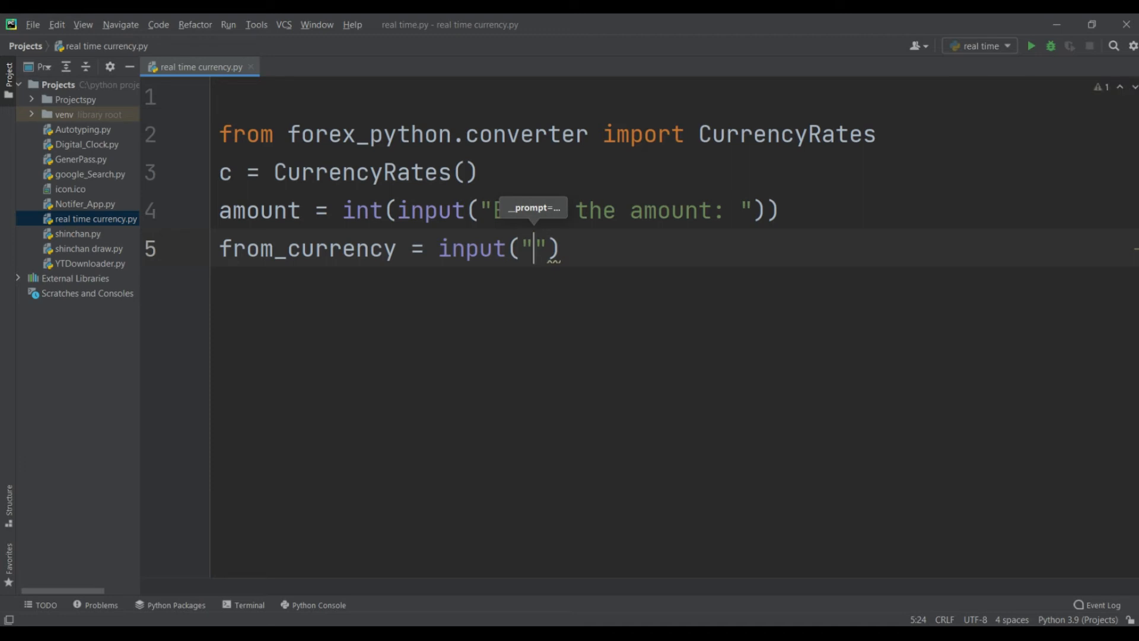
text(F)
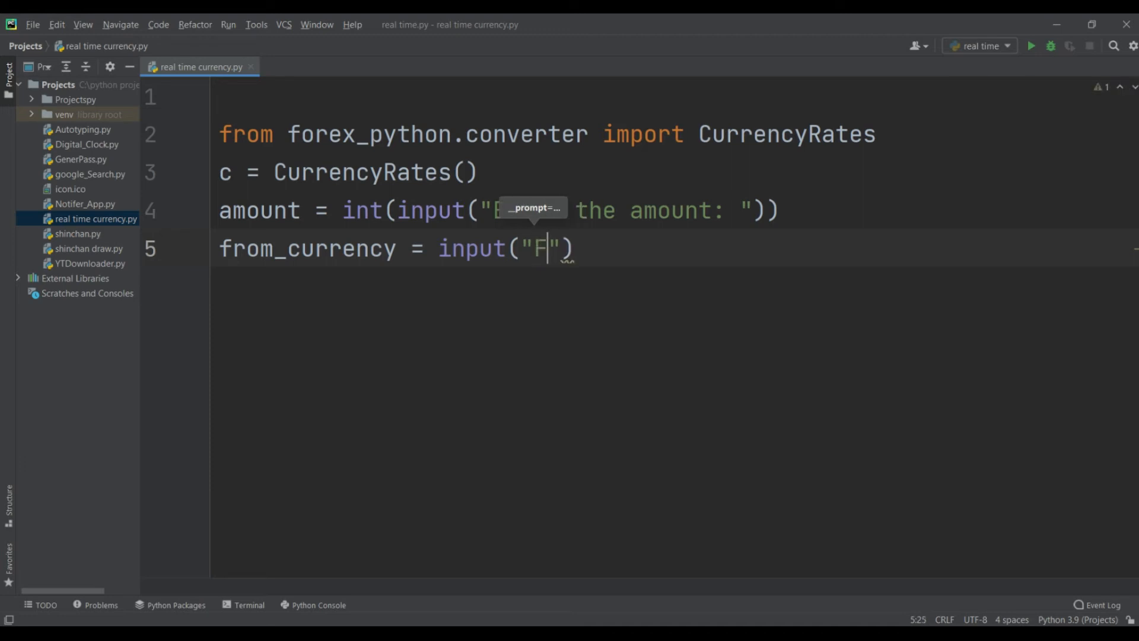
text(rom)
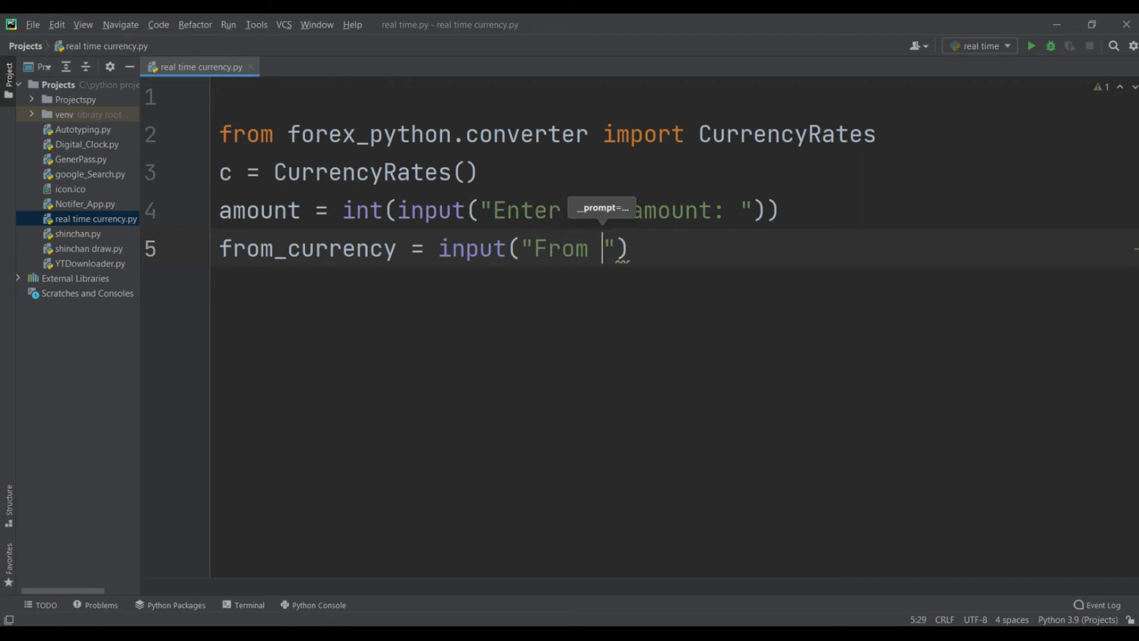
text(Cu)
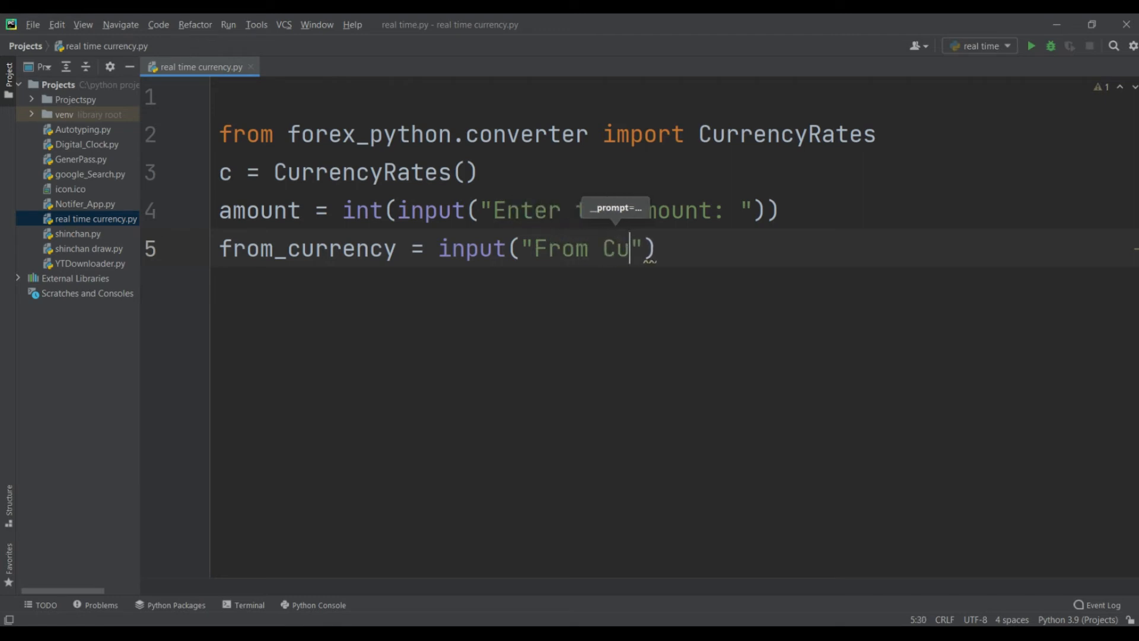
text(rrency:)
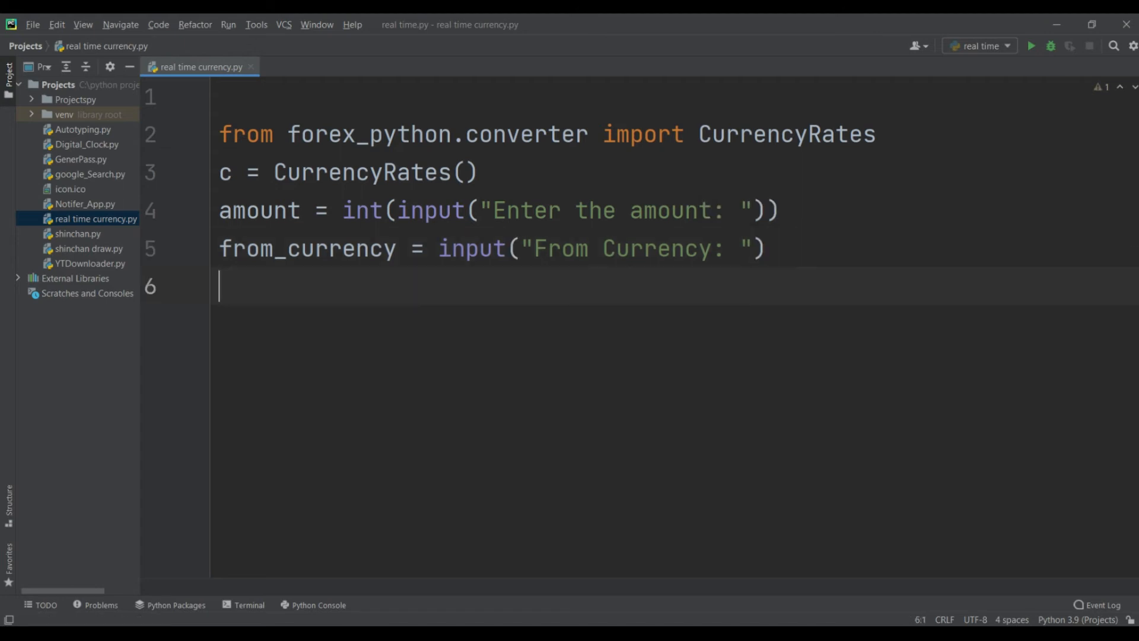
Step: Add to_currency = input("To Currency: ") on line 6
text(to)
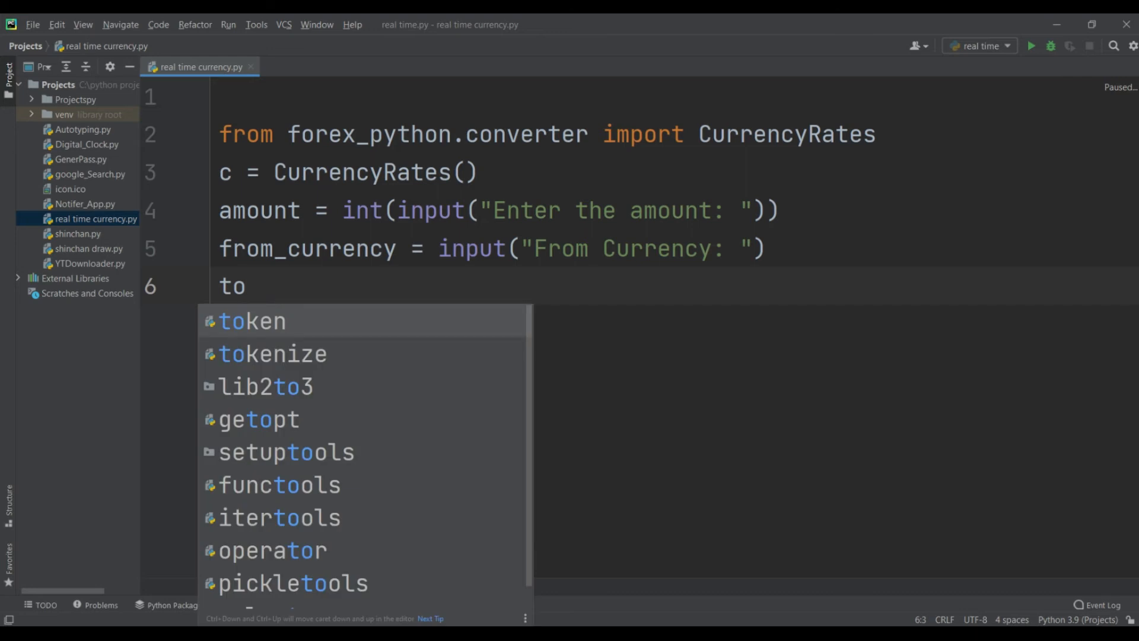
text(_)
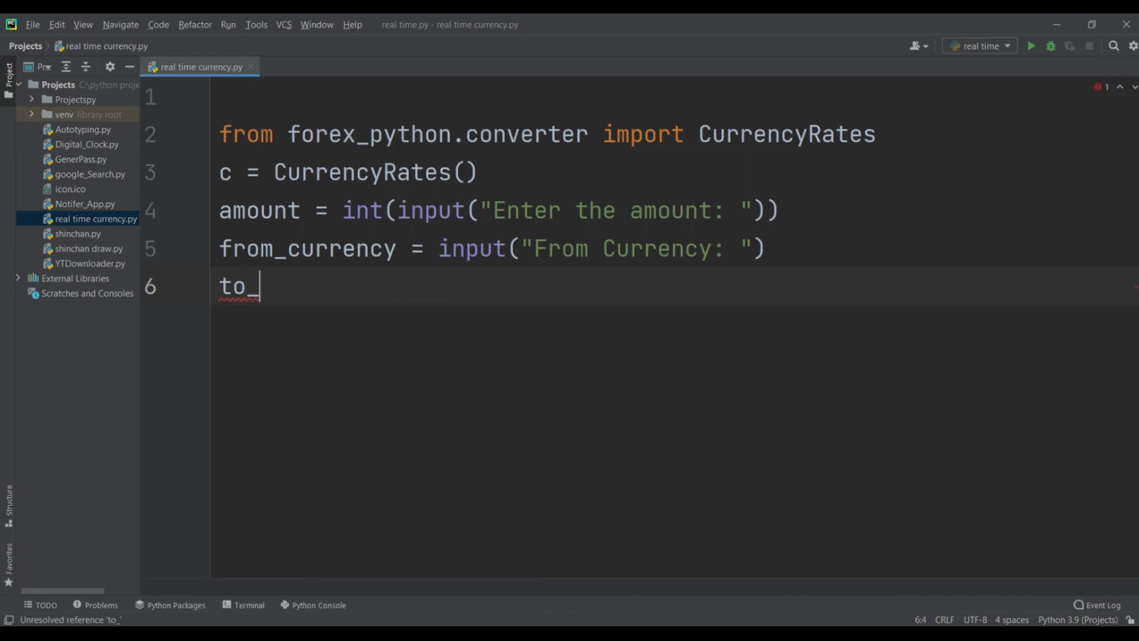
text(cur)
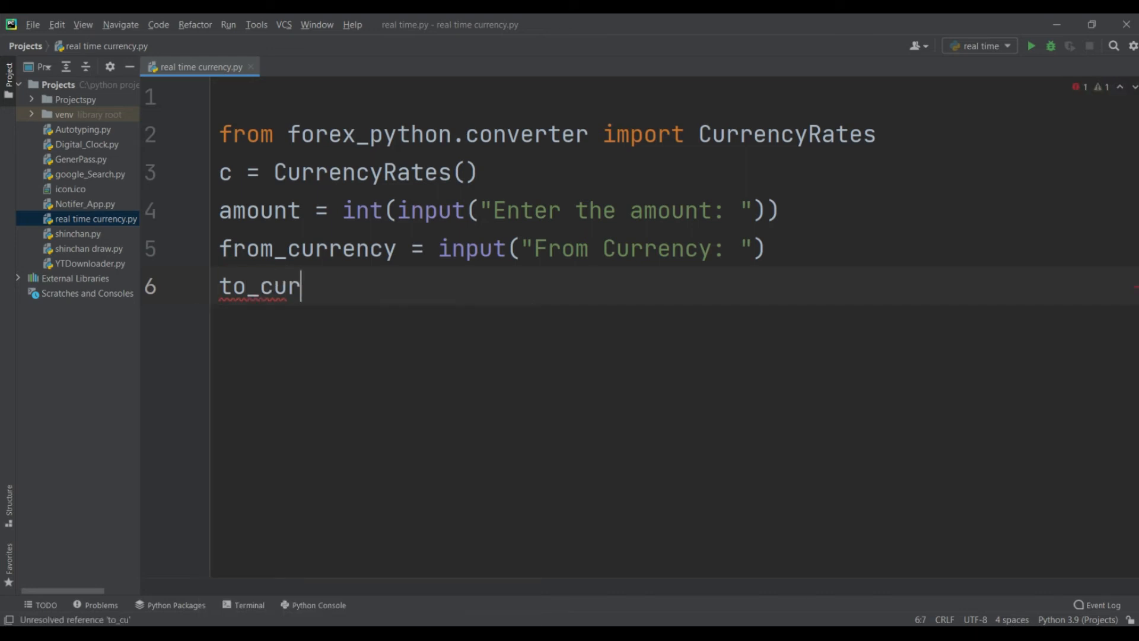
text(re)
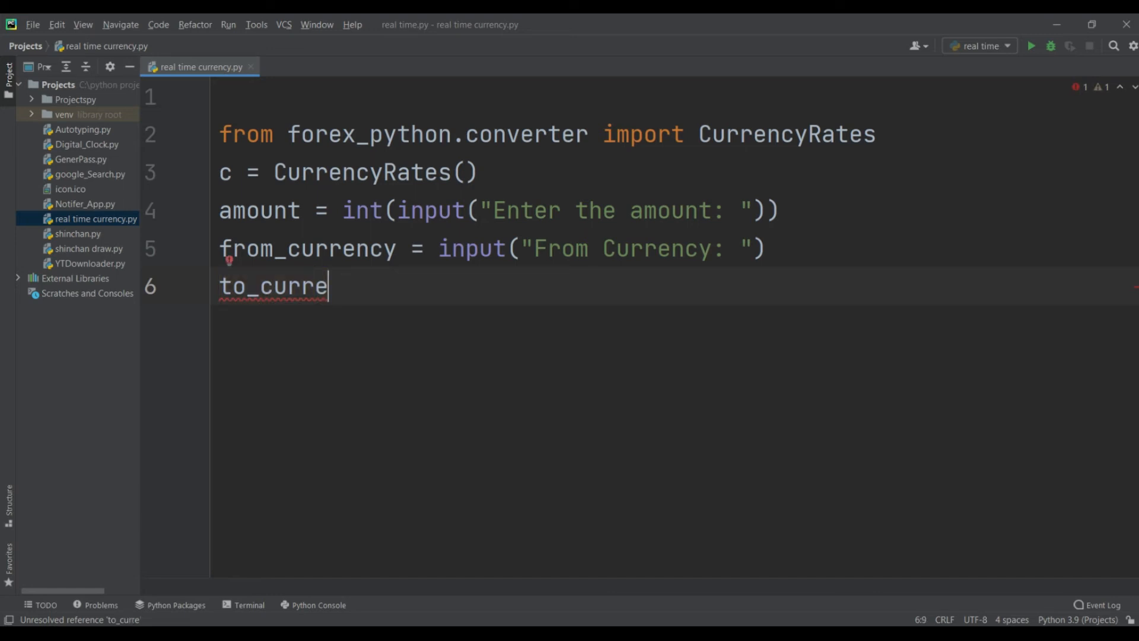
key(Backspace)
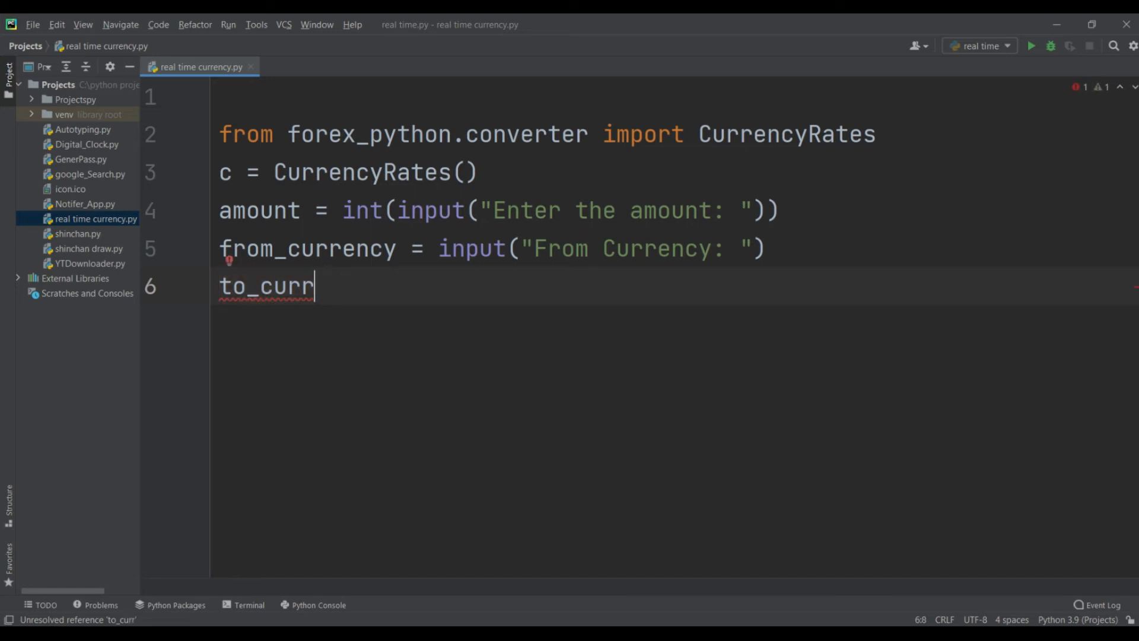
text(ency)
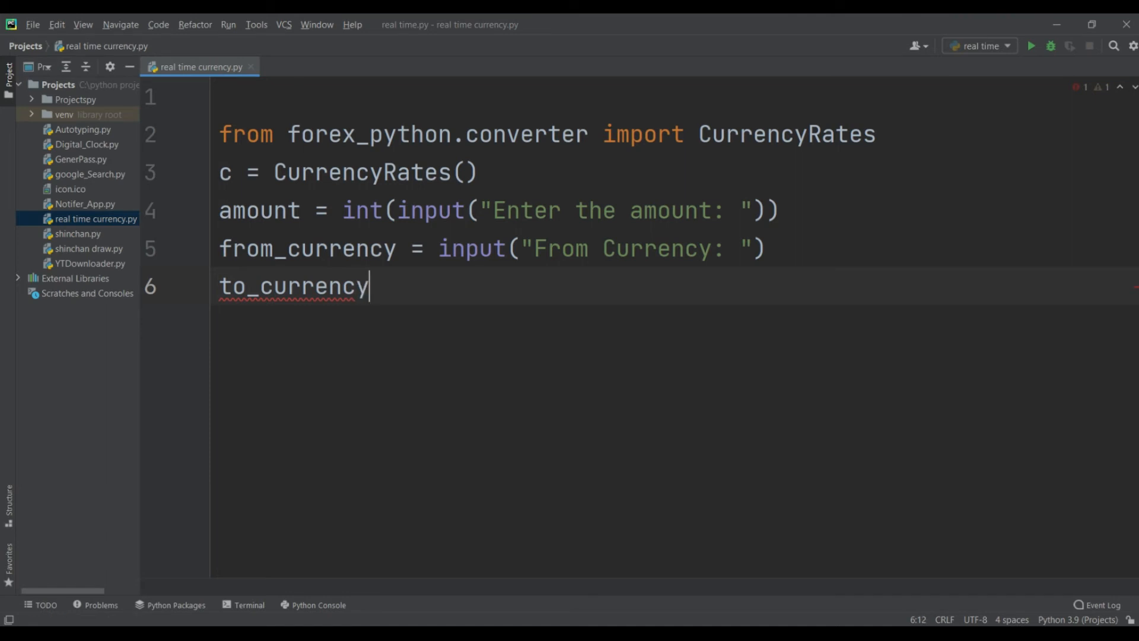
text(=)
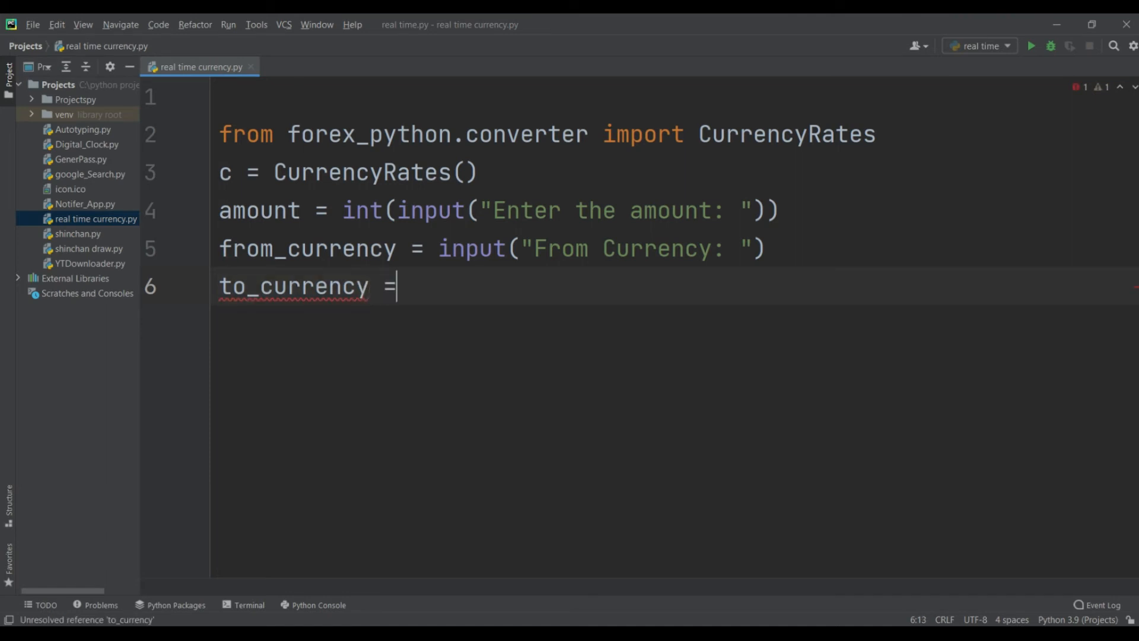
text(im)
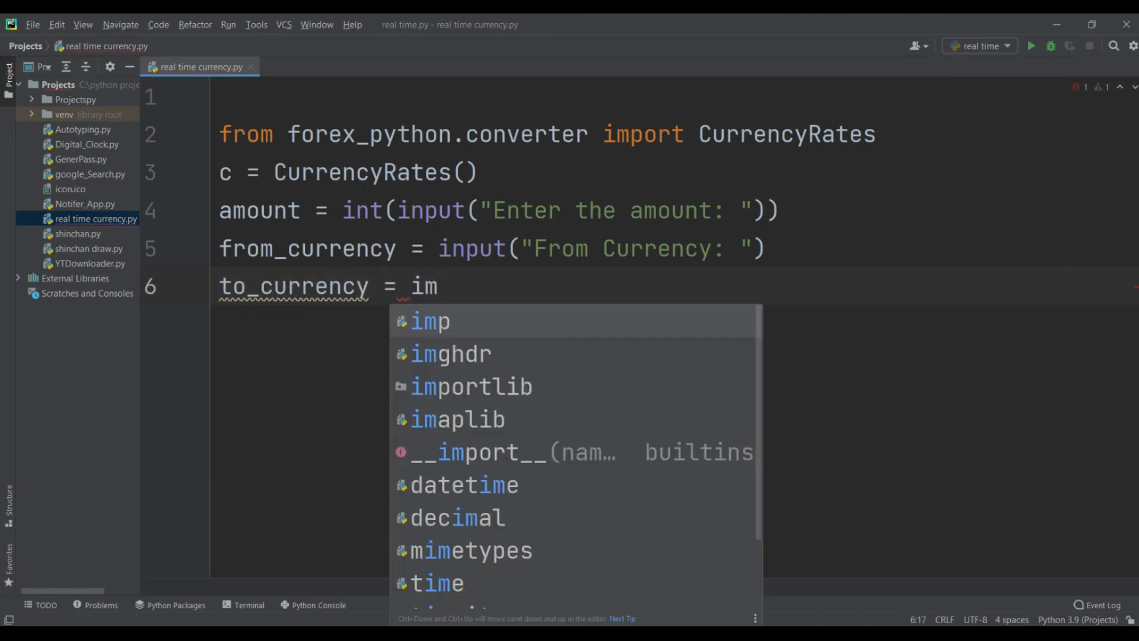
text(n)
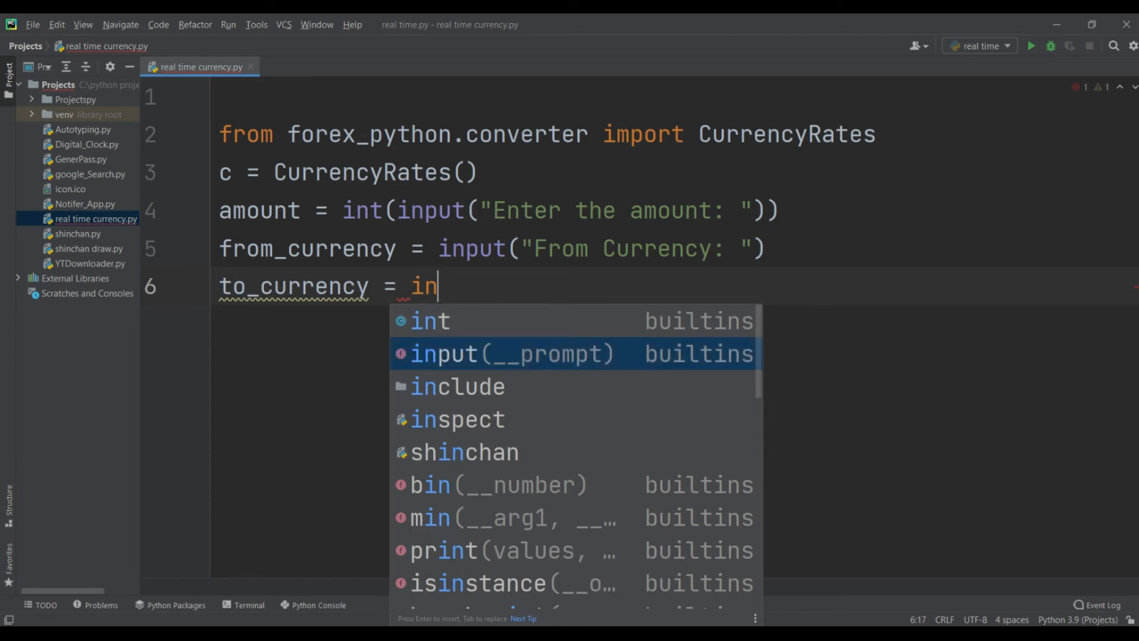
click(510, 354)
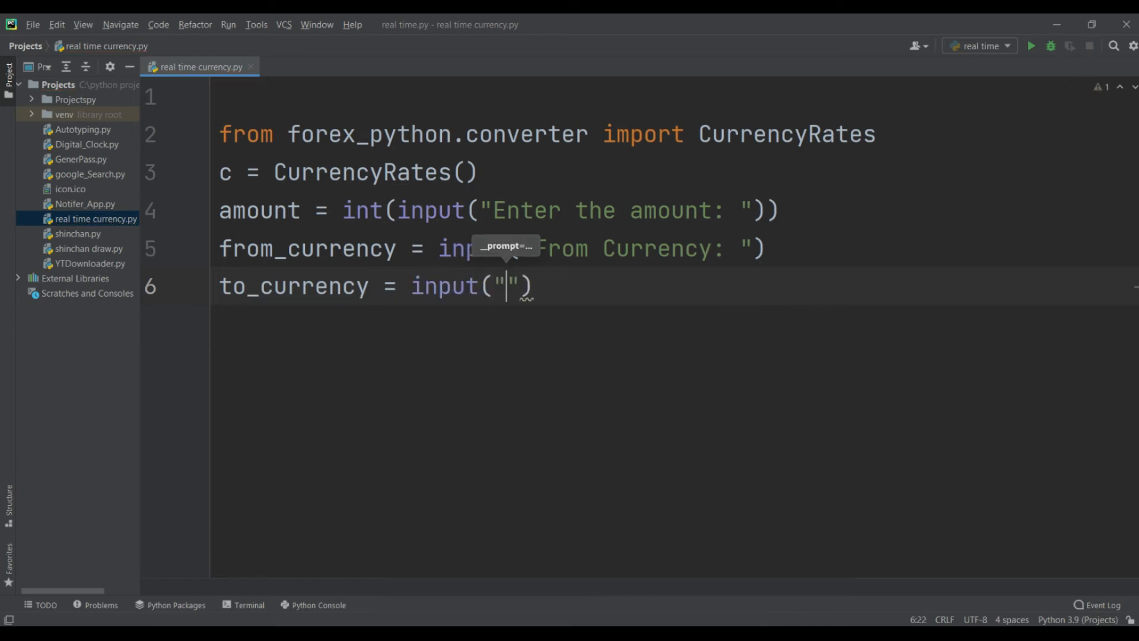
text(To)
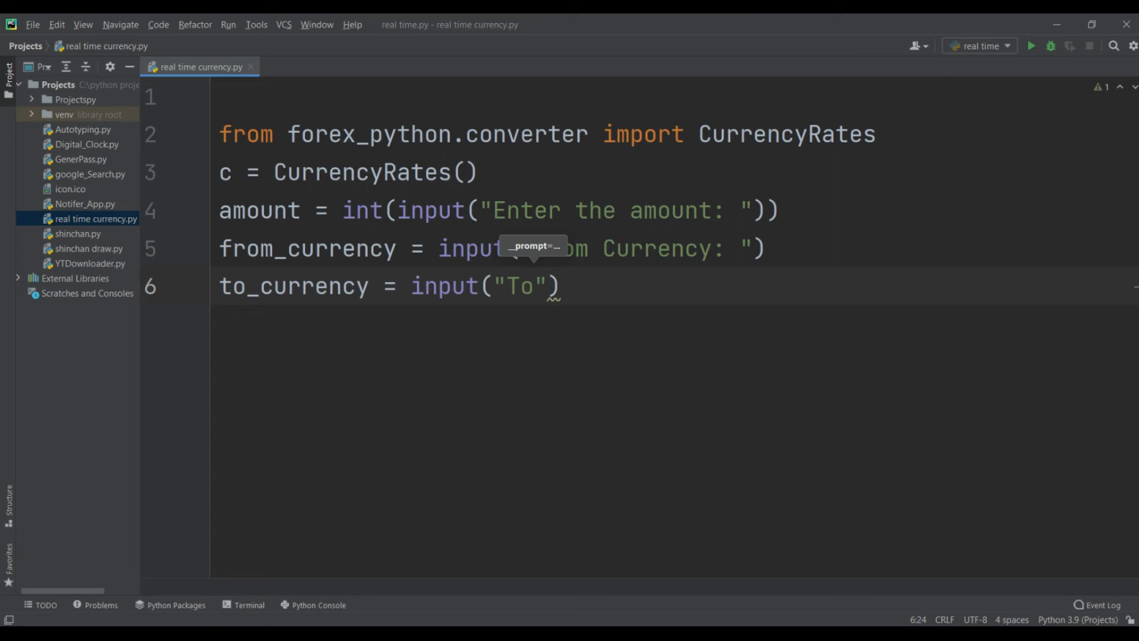
text(Cur)
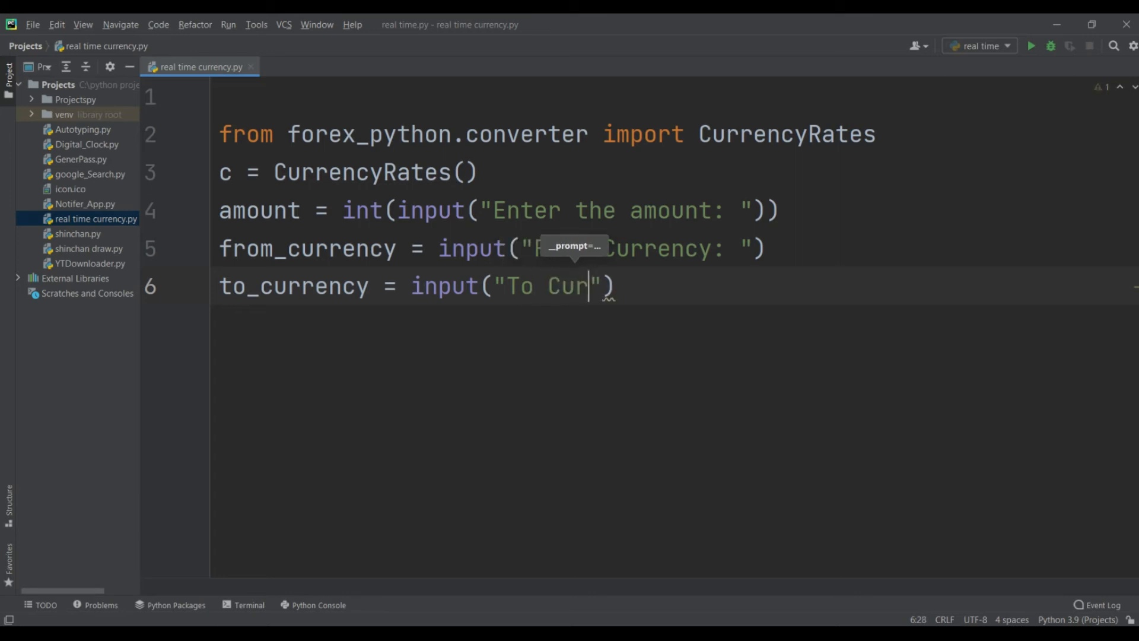
text(rency)
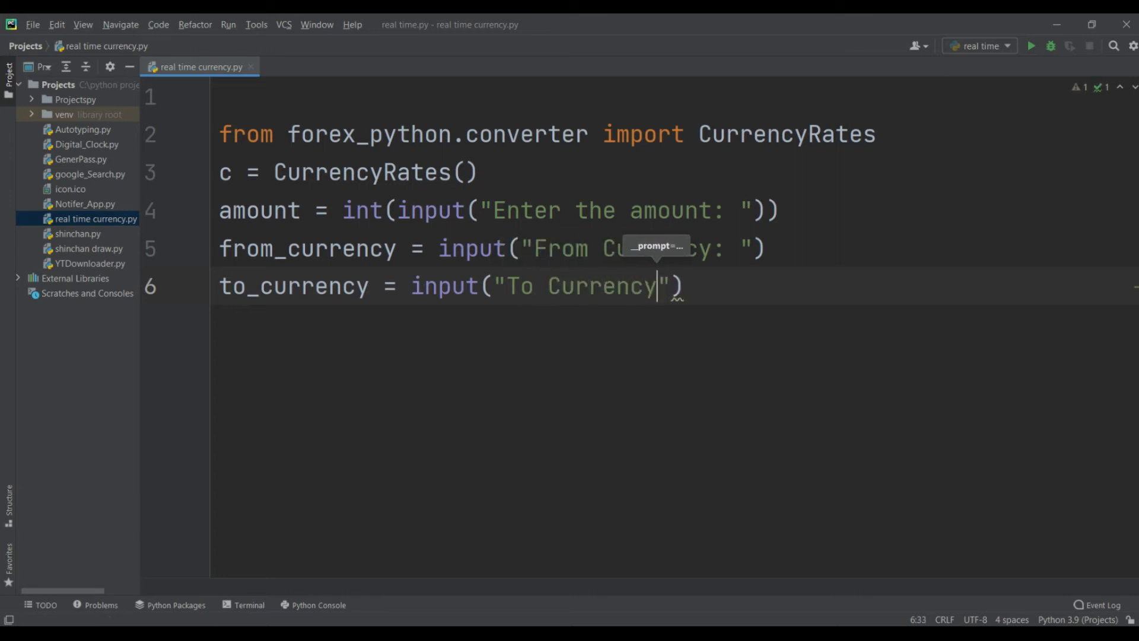
text(:)
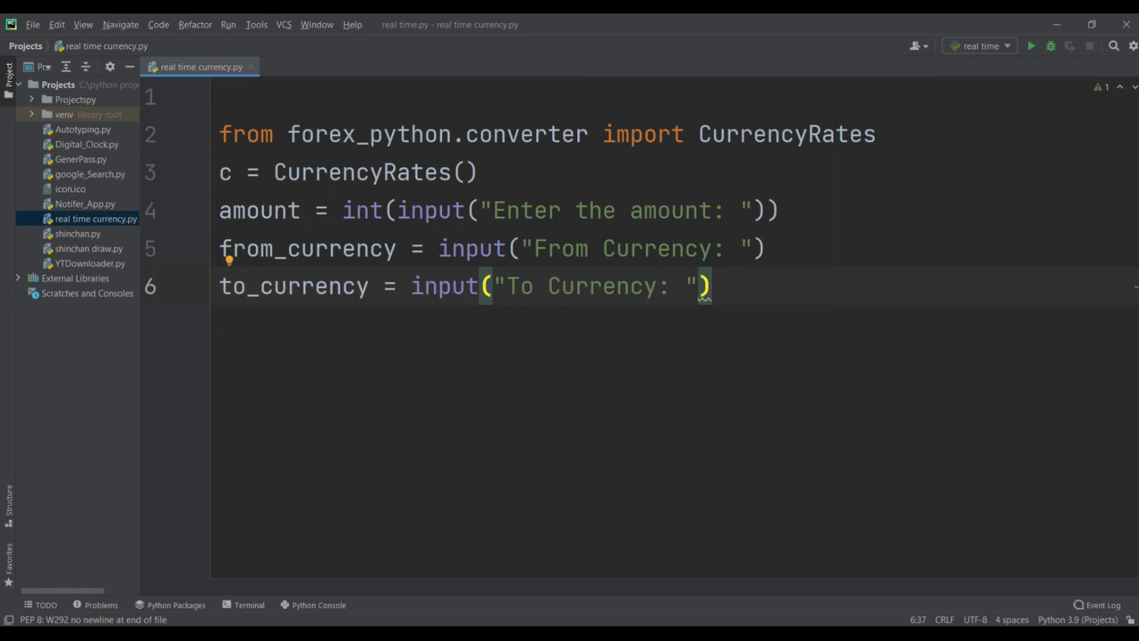
Step: Append .upper() to the from_currency and to_currency input lines, then start an empty line 8
click(768, 248)
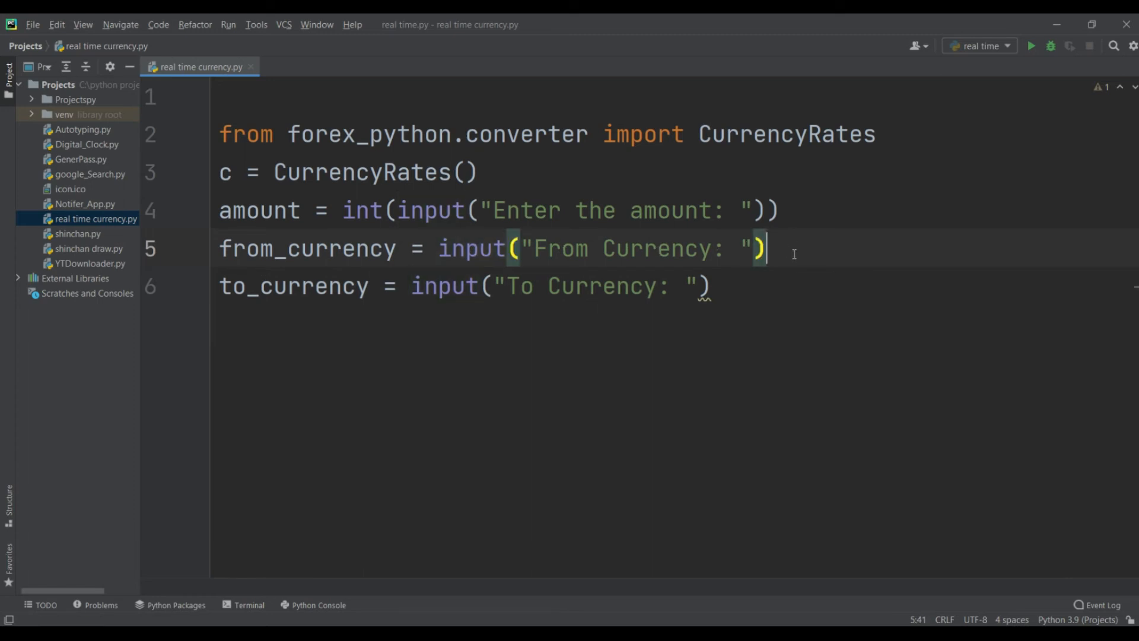
text(.)
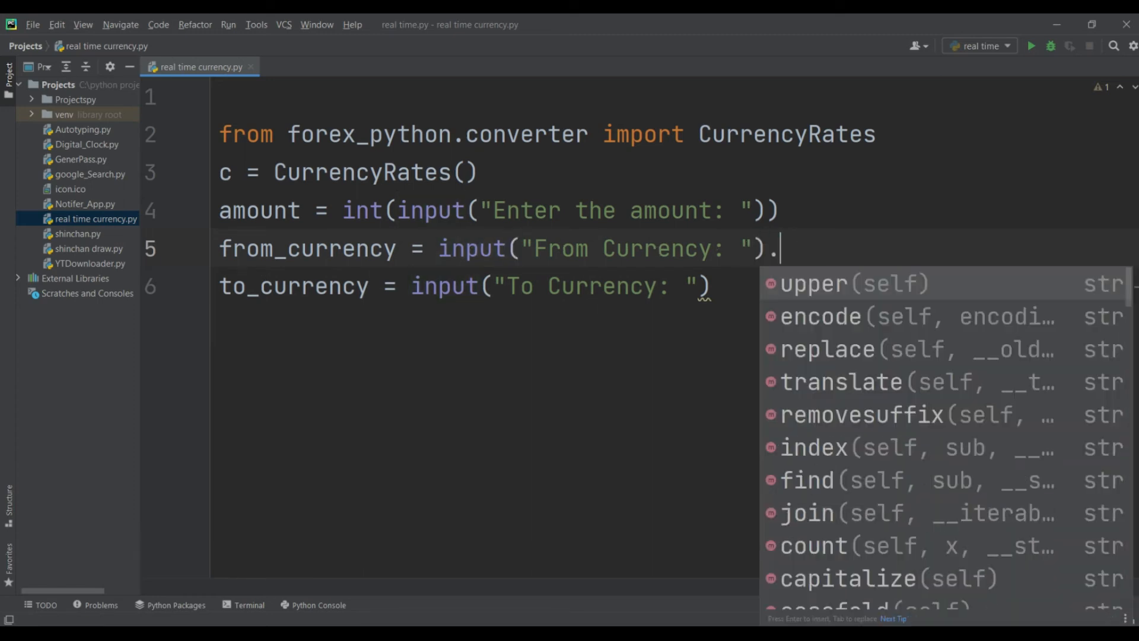
click(853, 284)
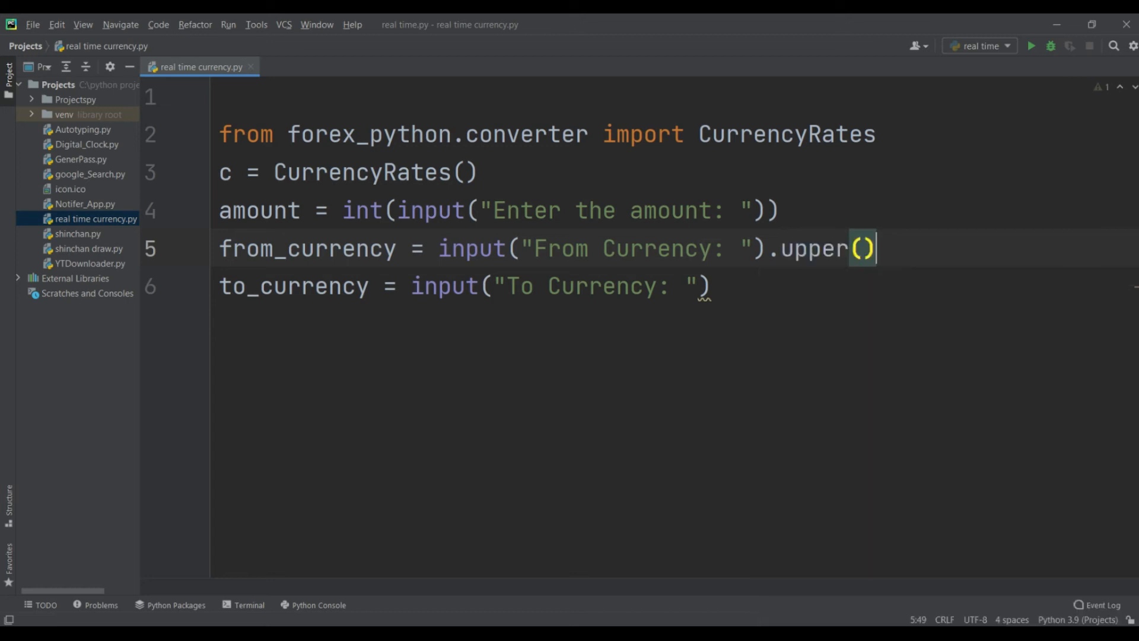
double_click(826, 248)
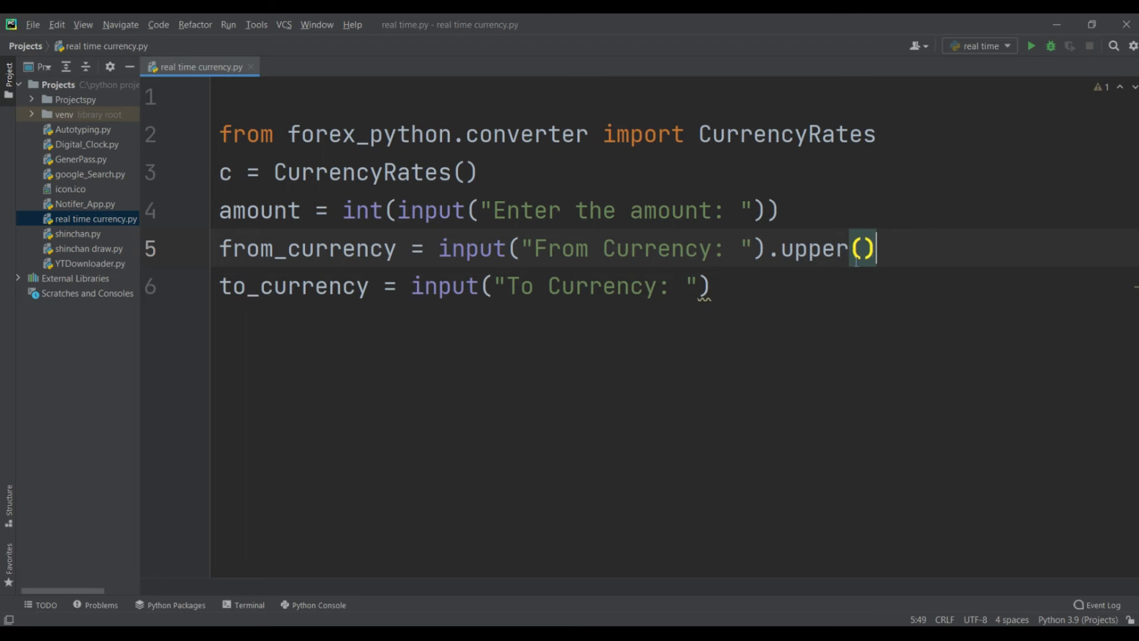
mouse_move(533, 265)
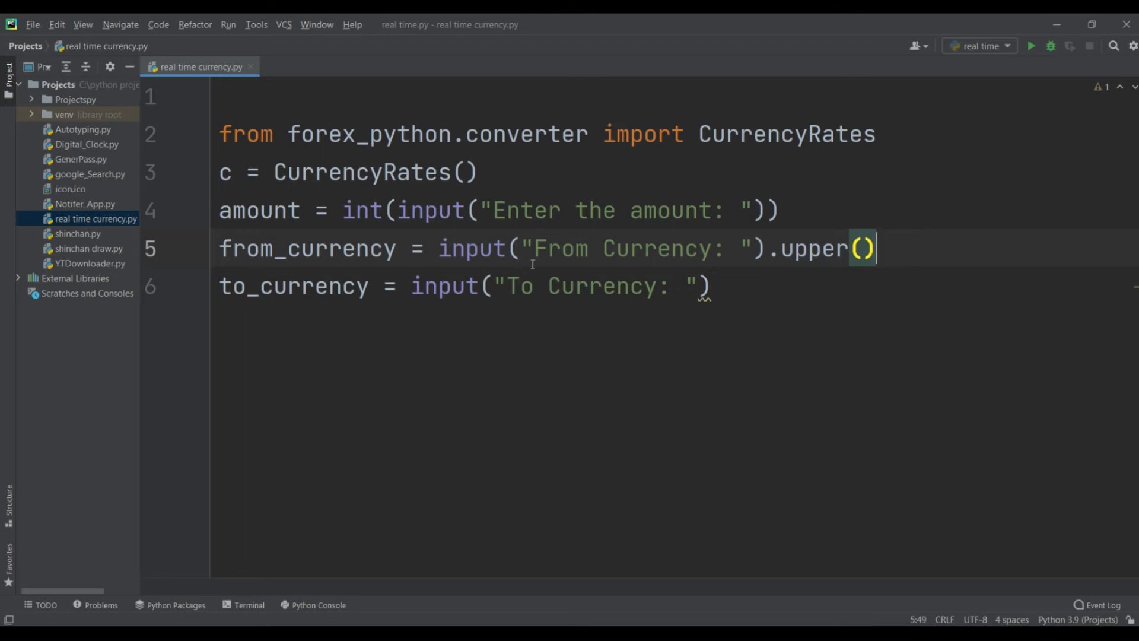
click(726, 286)
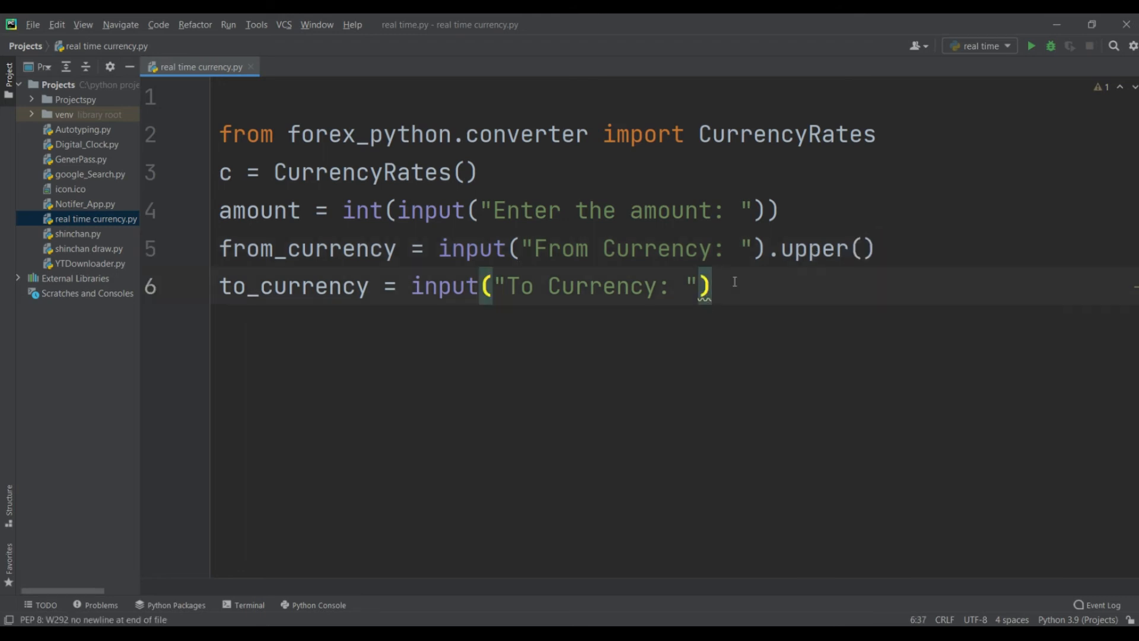
text(.upper()
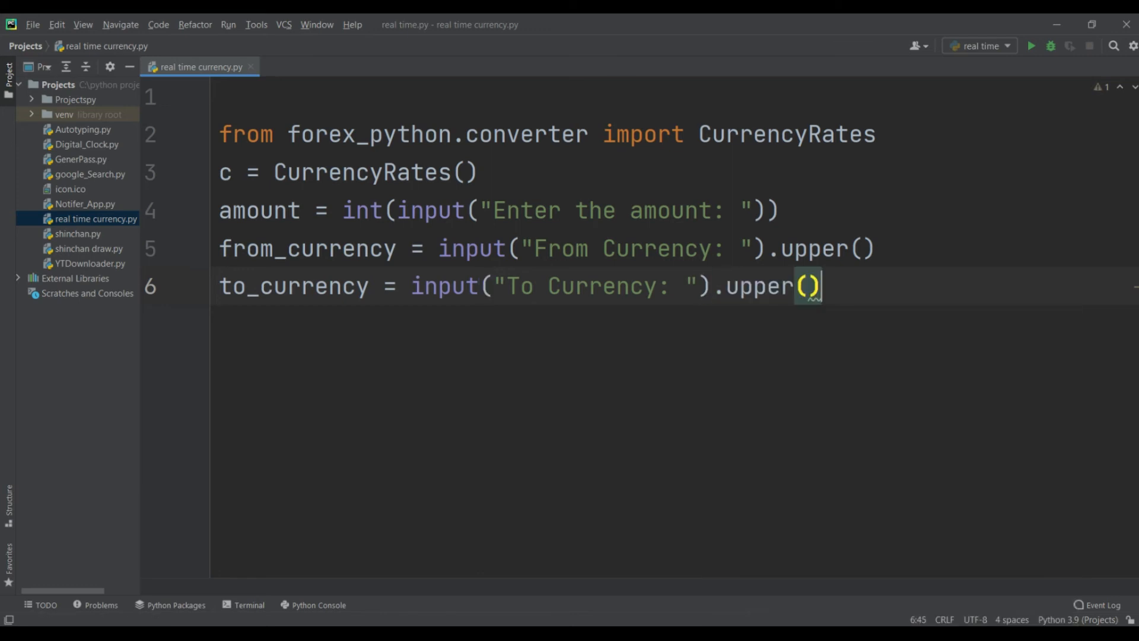
key(Return)
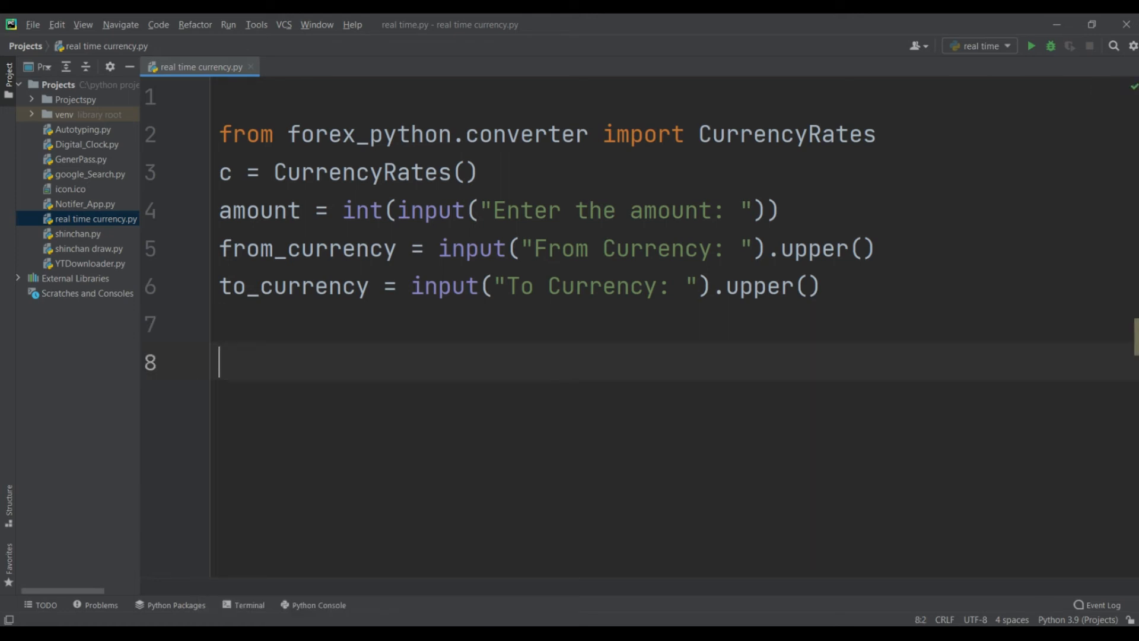
Step: Write print(from_currency, "To", to_currency, amount) on line 8
text(print()
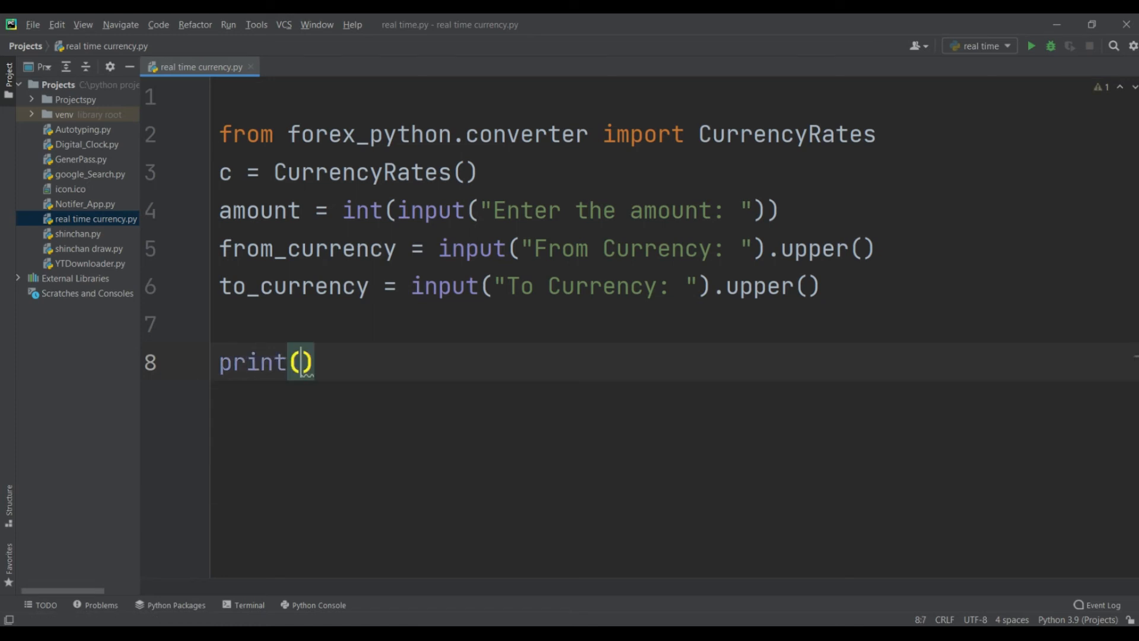
text(")
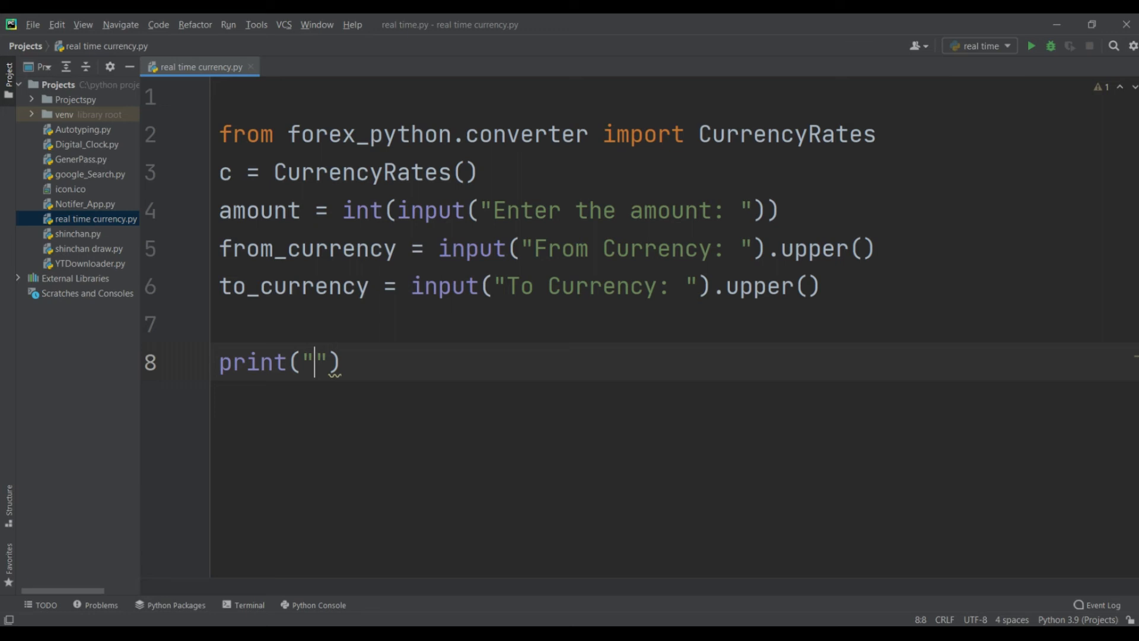
key(backspace)
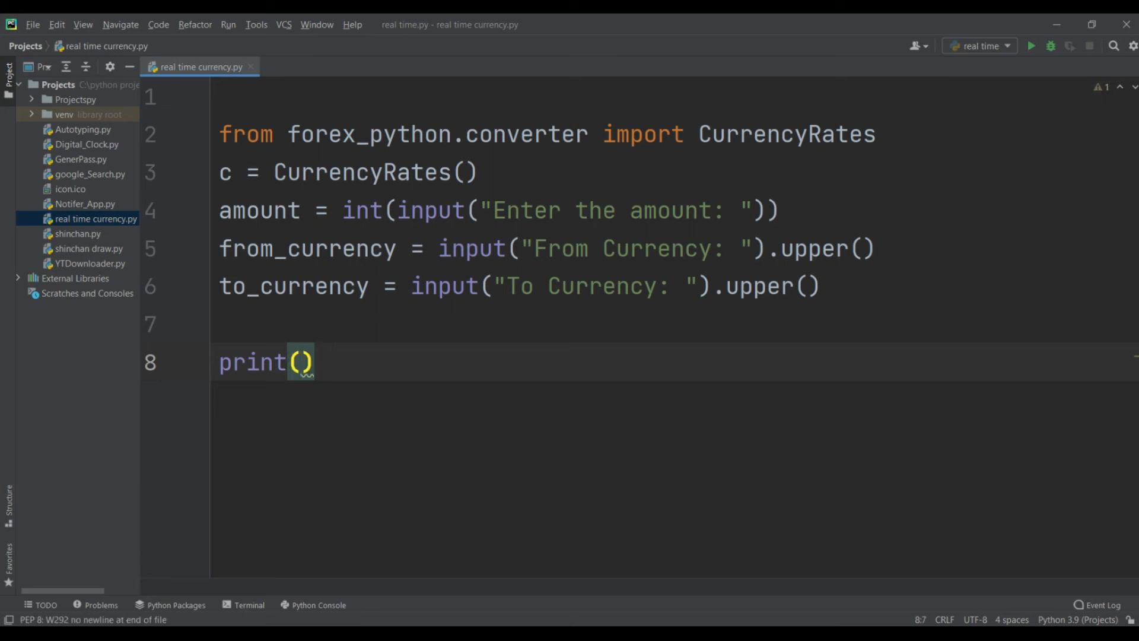
text(from_currency)
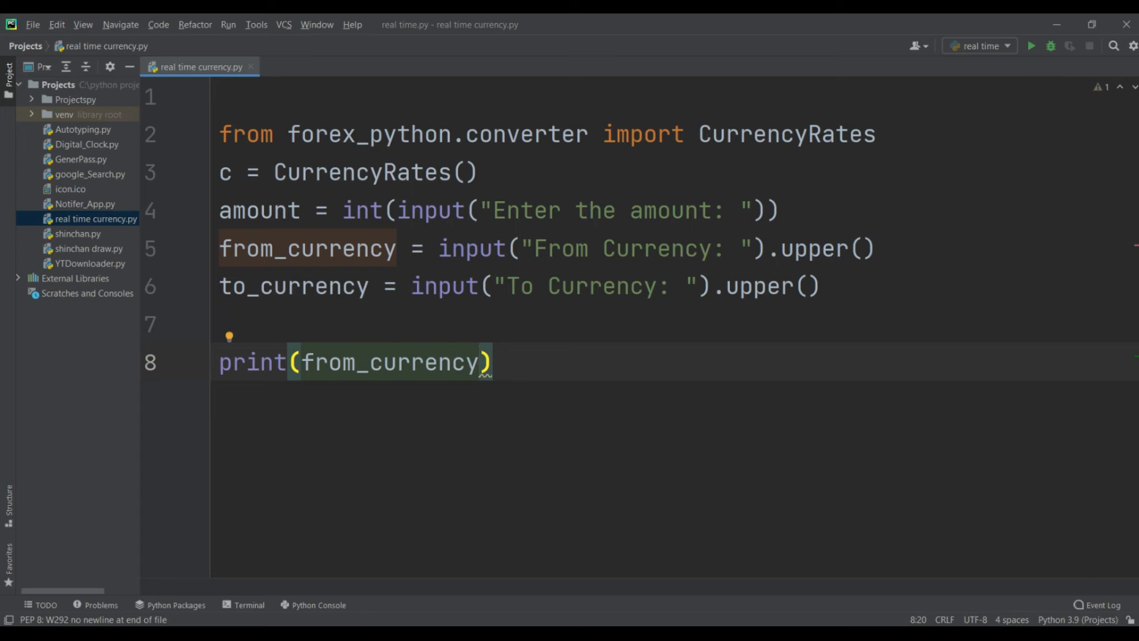
text(,)
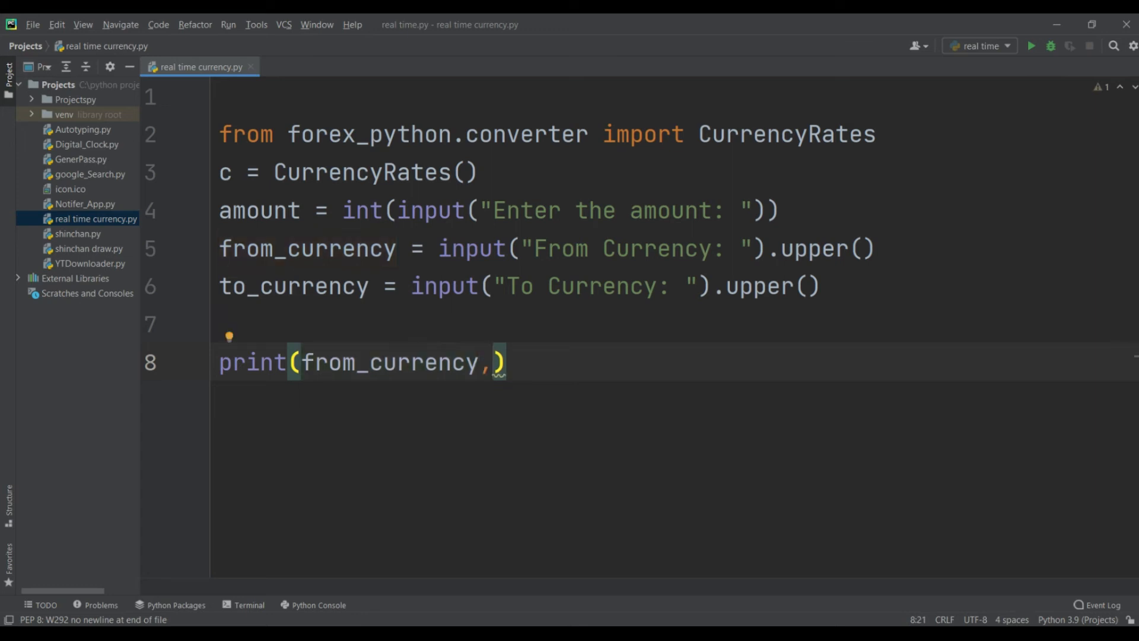
text("")
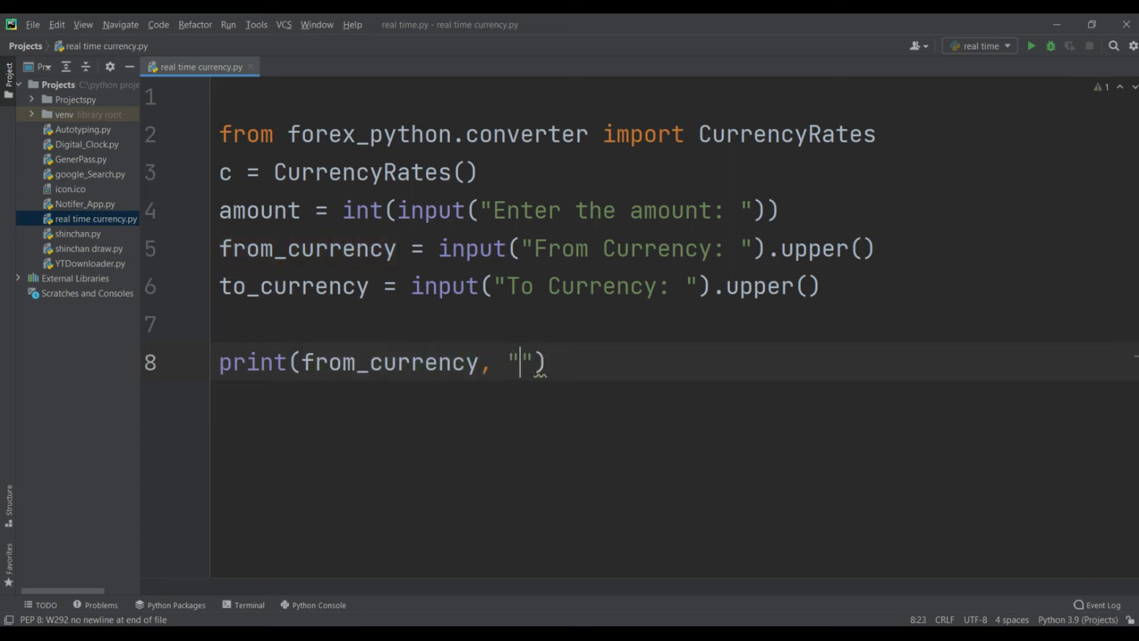
text(To)
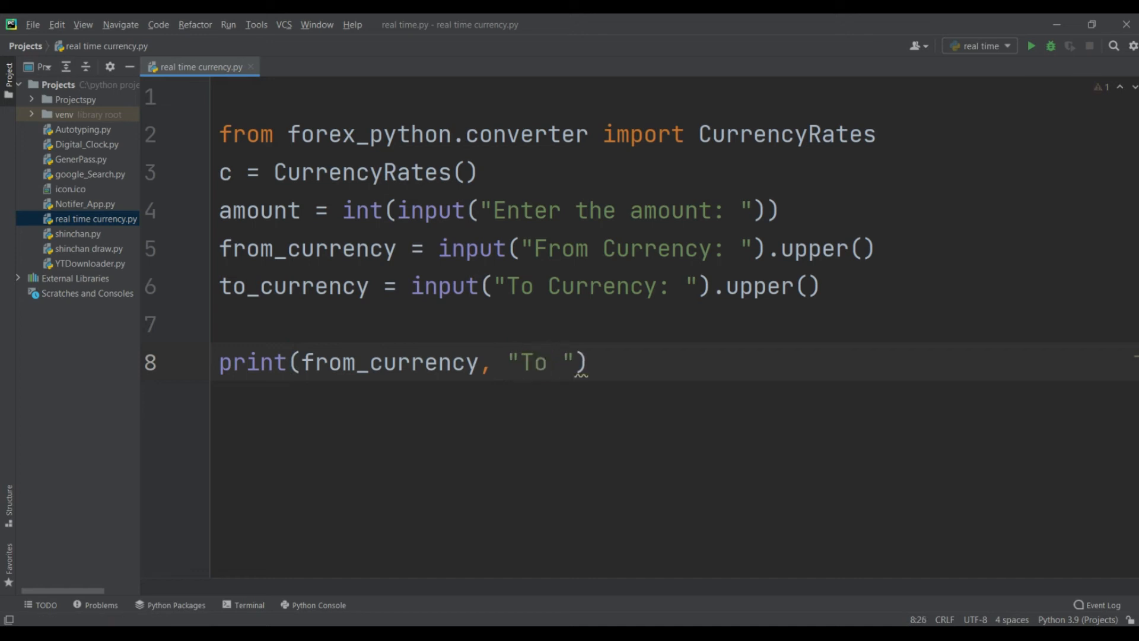
text(,)
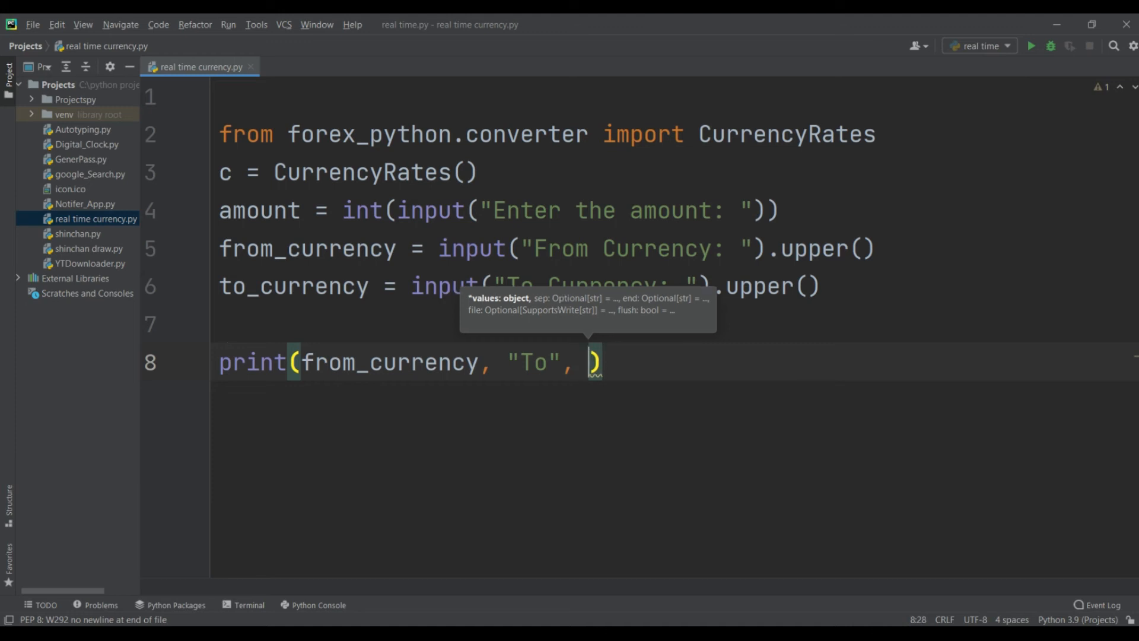
text(to_currency)
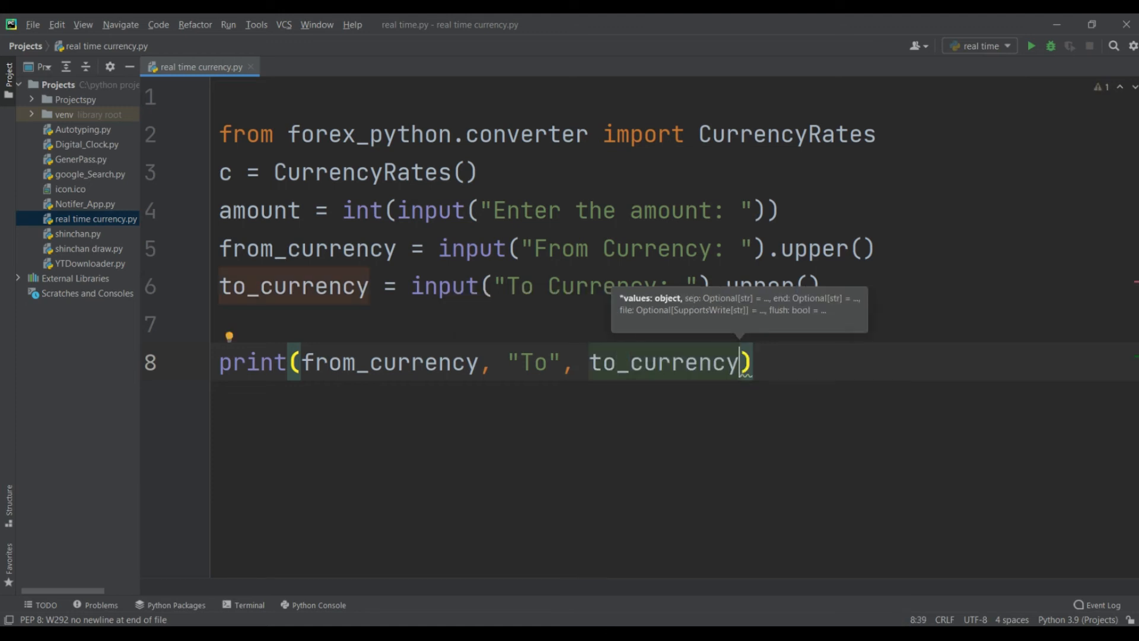
text(,an)
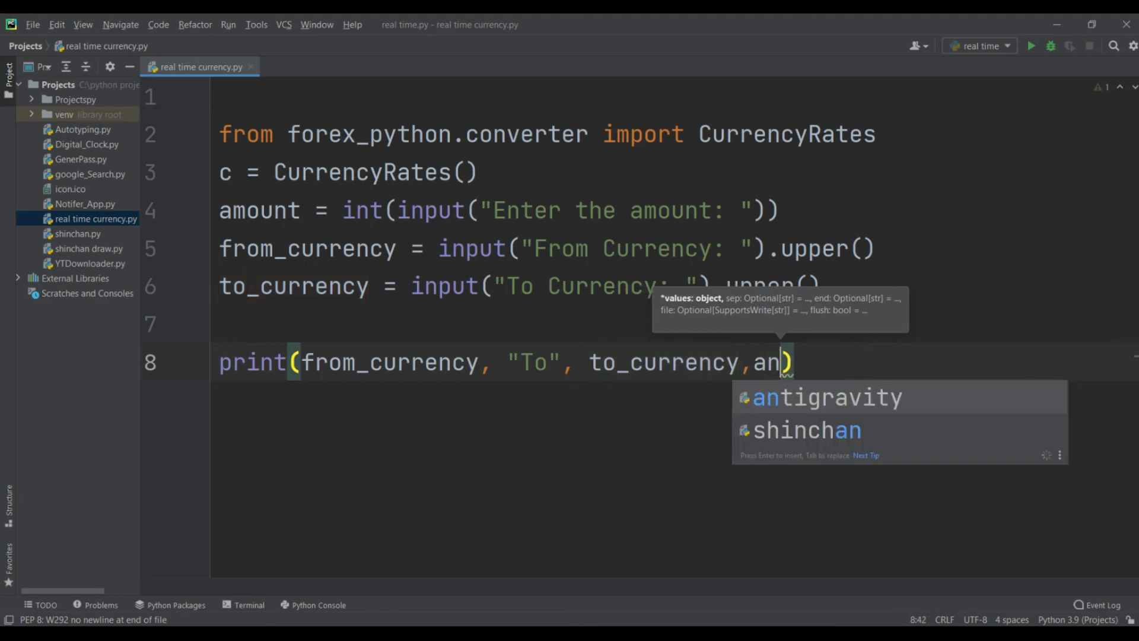
key(backspace)
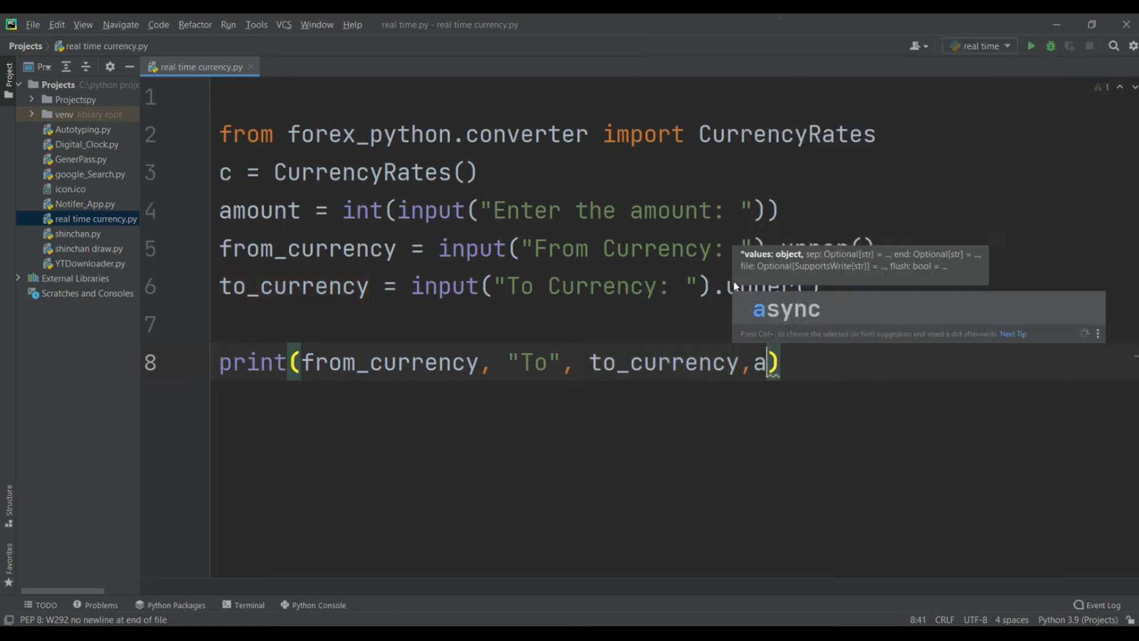
text(mount)
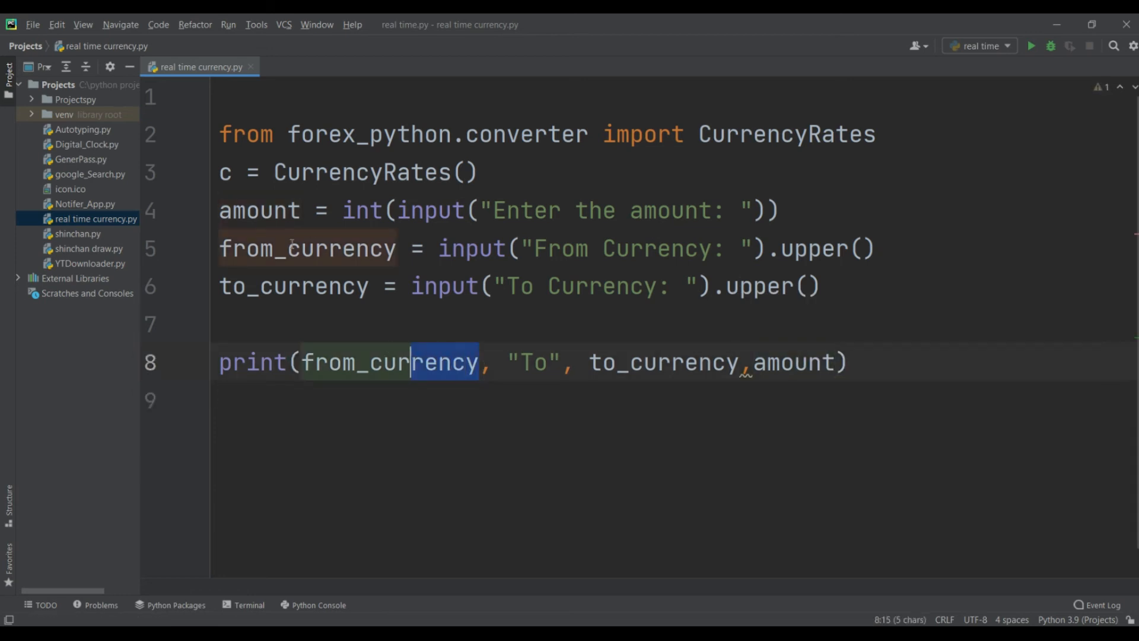
click(654, 363)
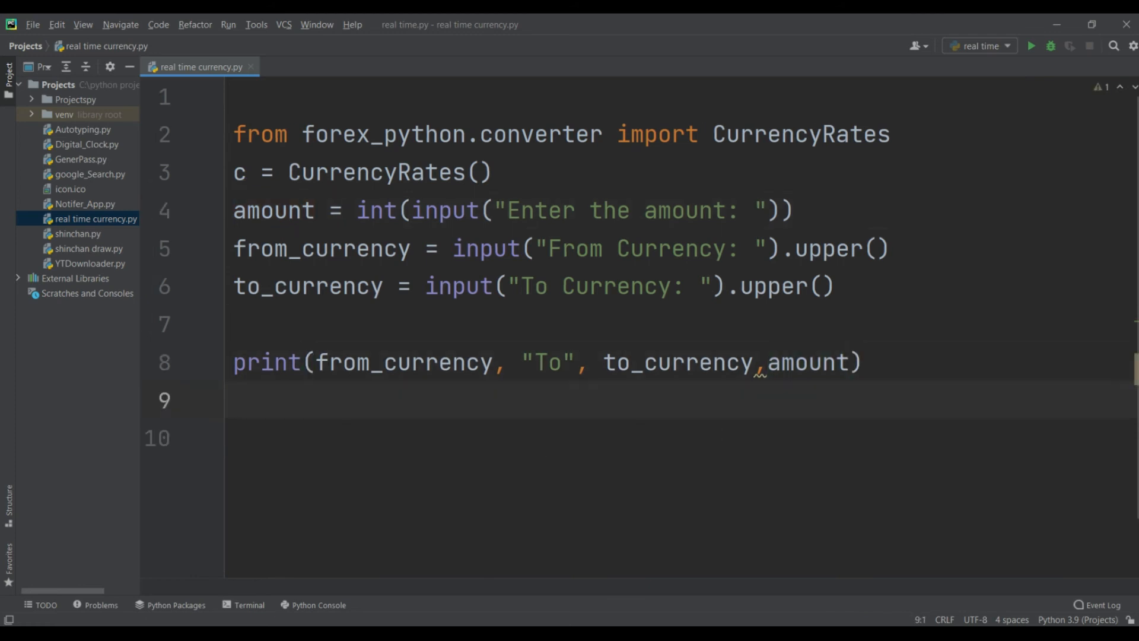
Step: Write result = c.convert(from_currency, to_currency, amount) on line 9
text(rec)
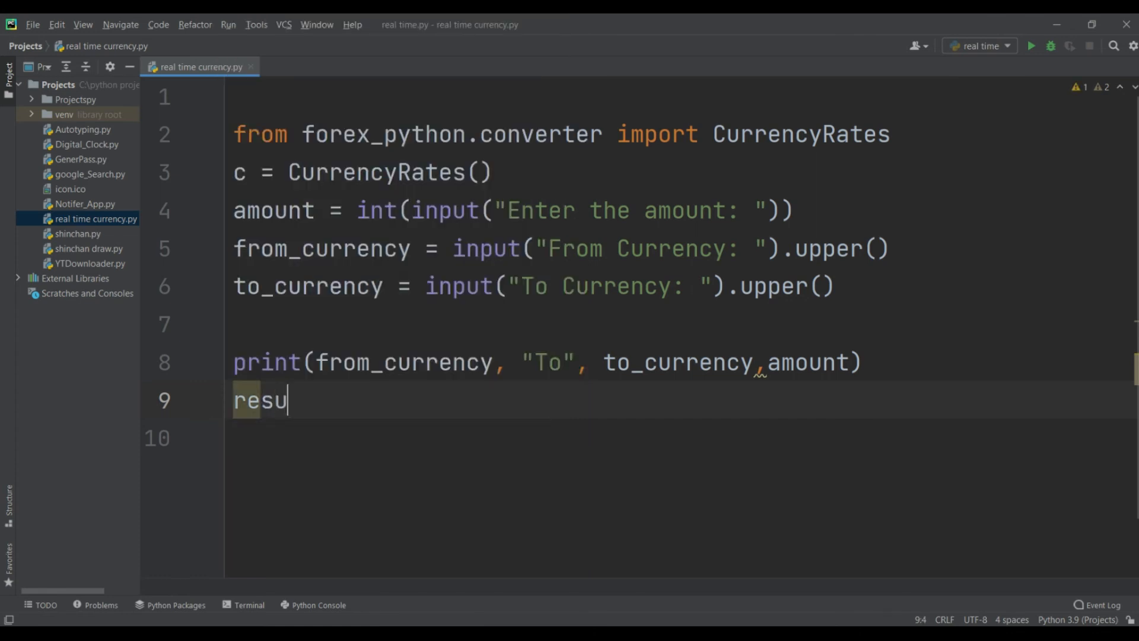
text(lt=)
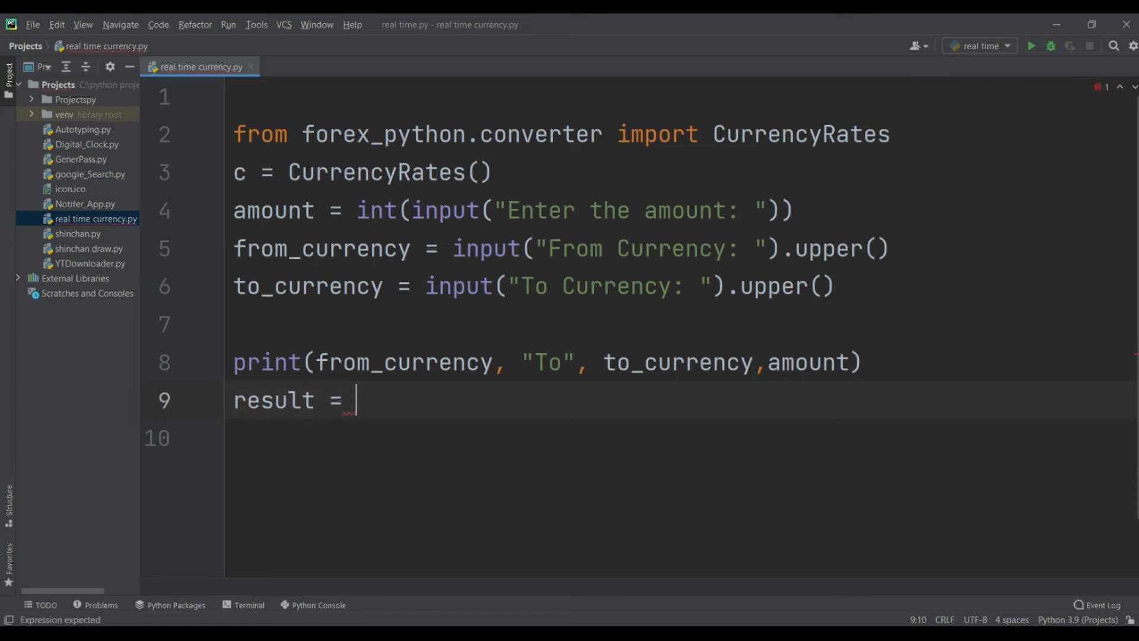
text(c)
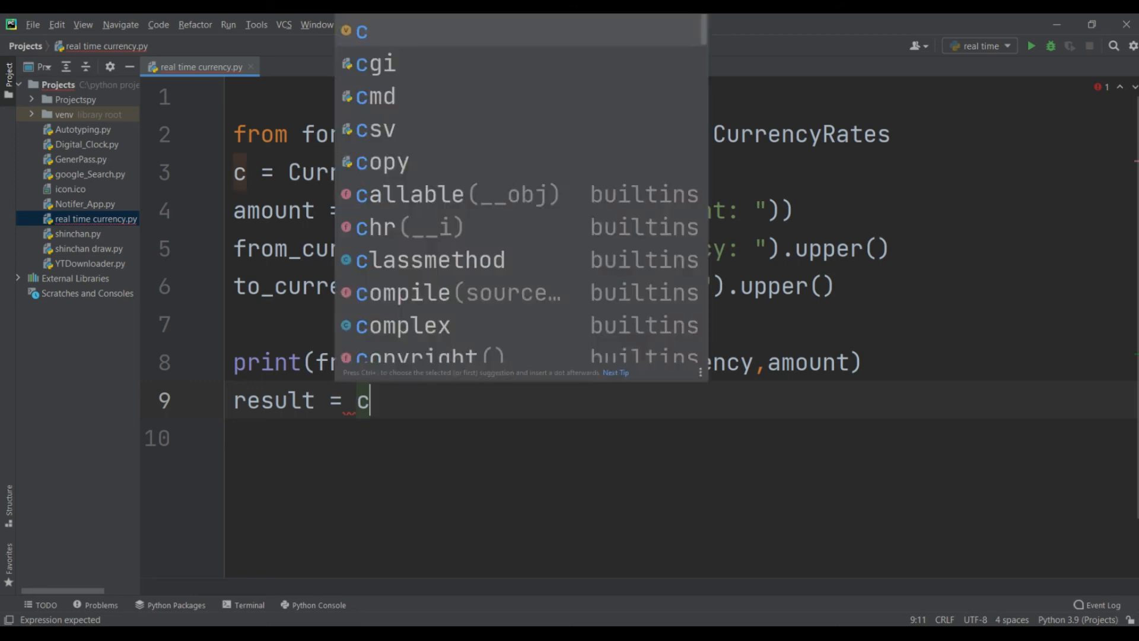
text(.c)
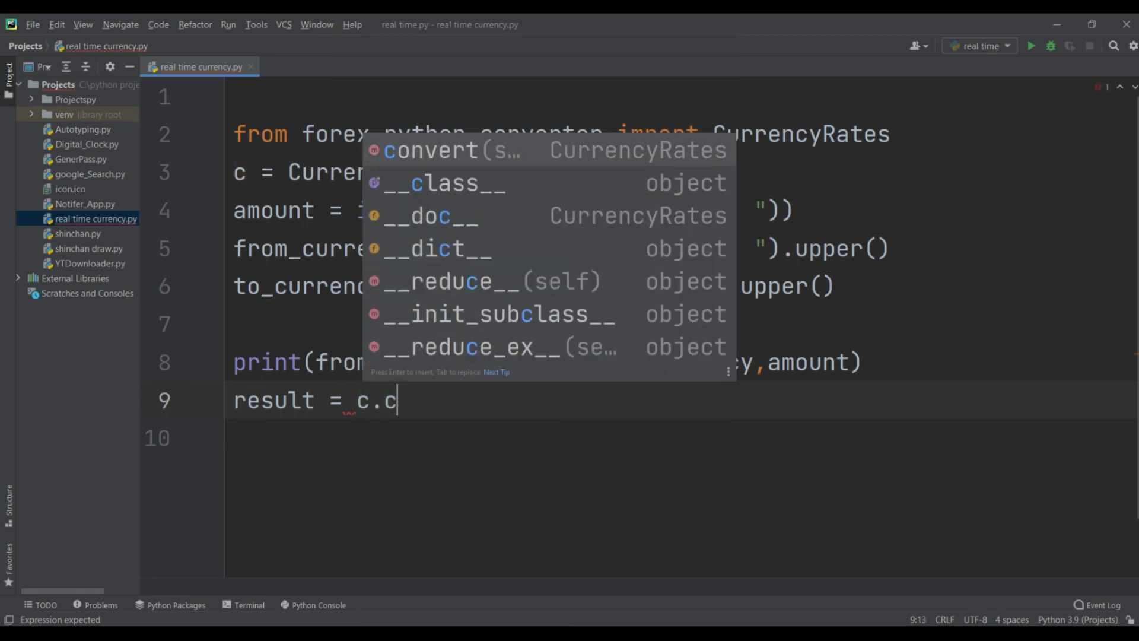
click(427, 150)
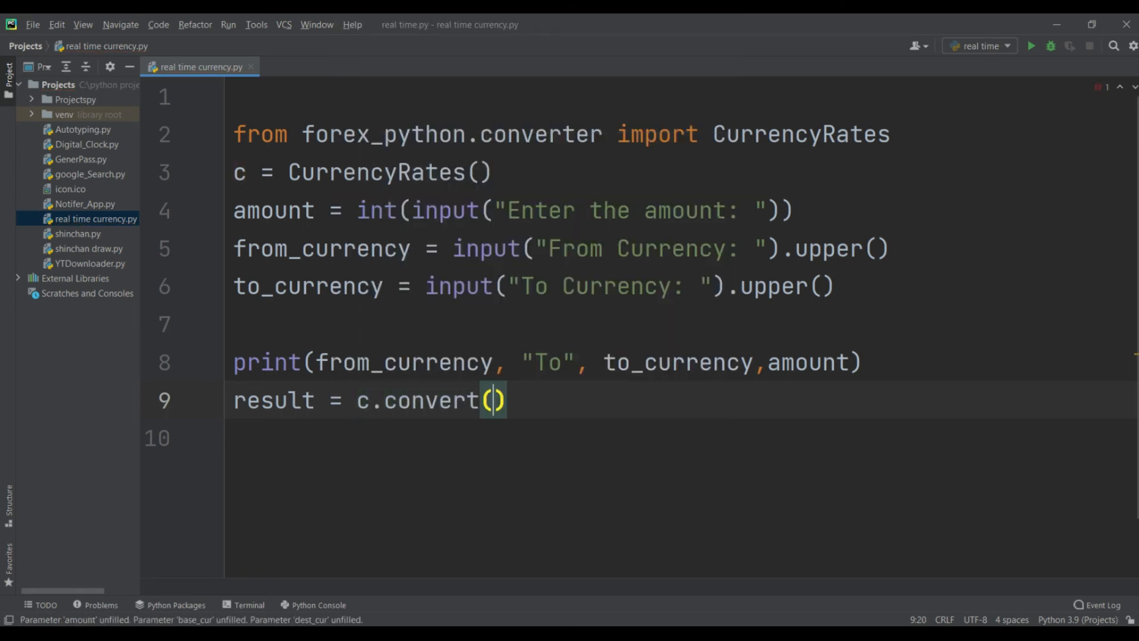
text(ro)
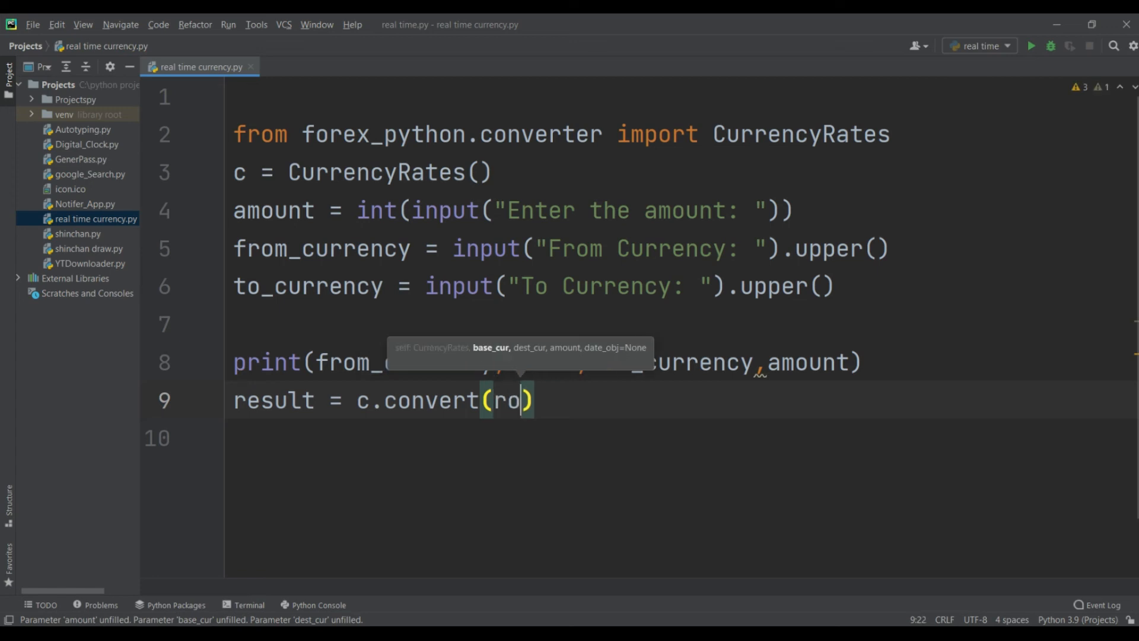
text(from_currency)
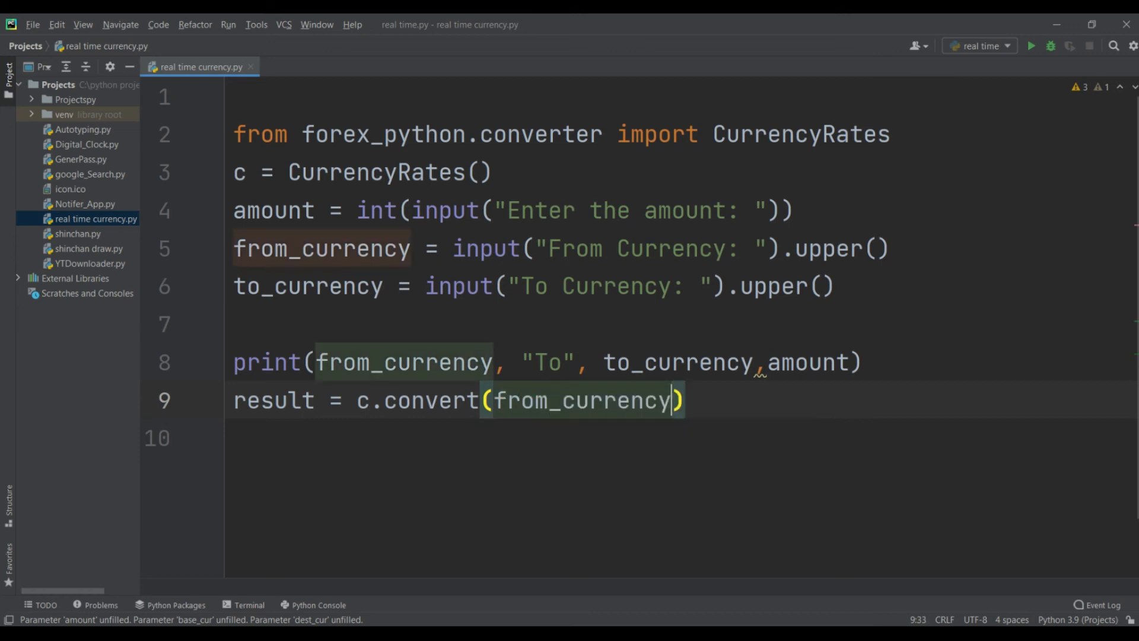
text(,)
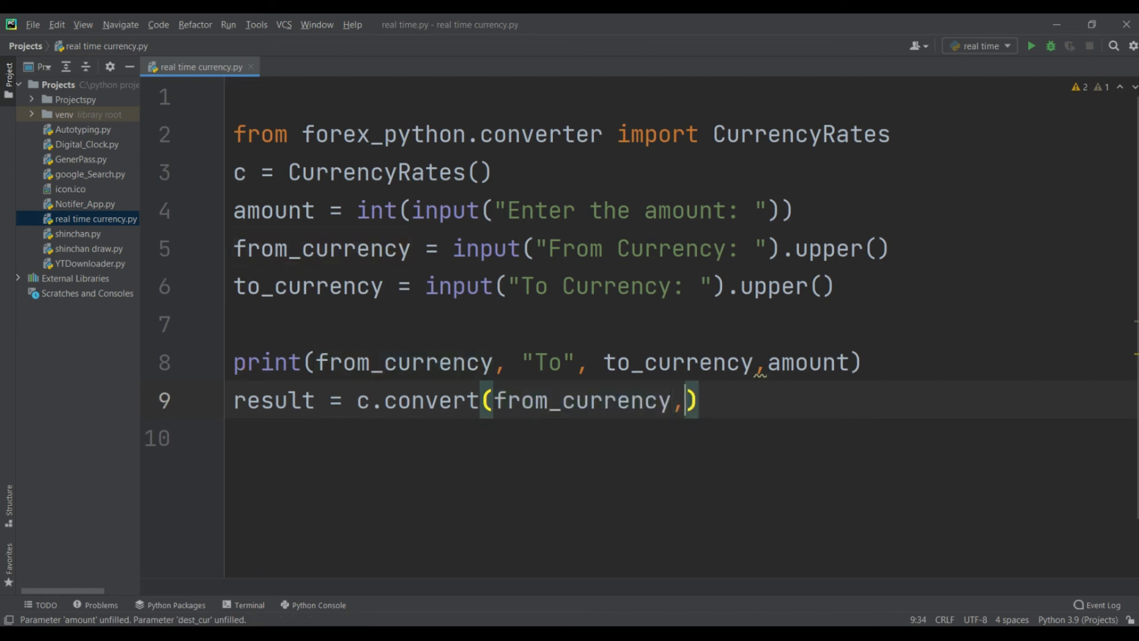
text(to_currency)
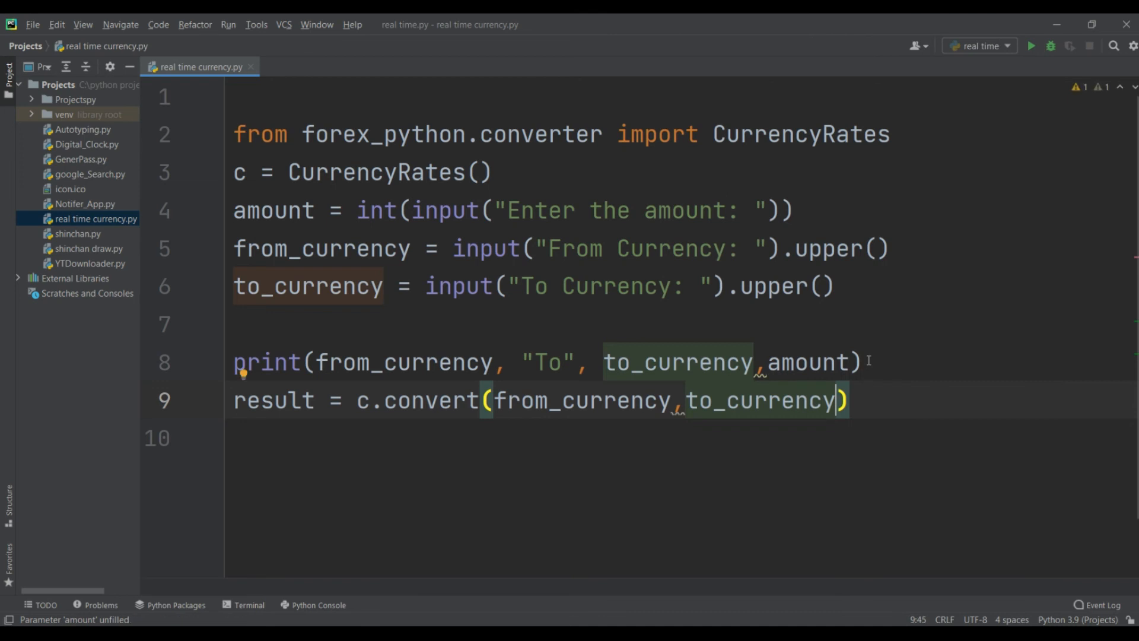
text(,amount)
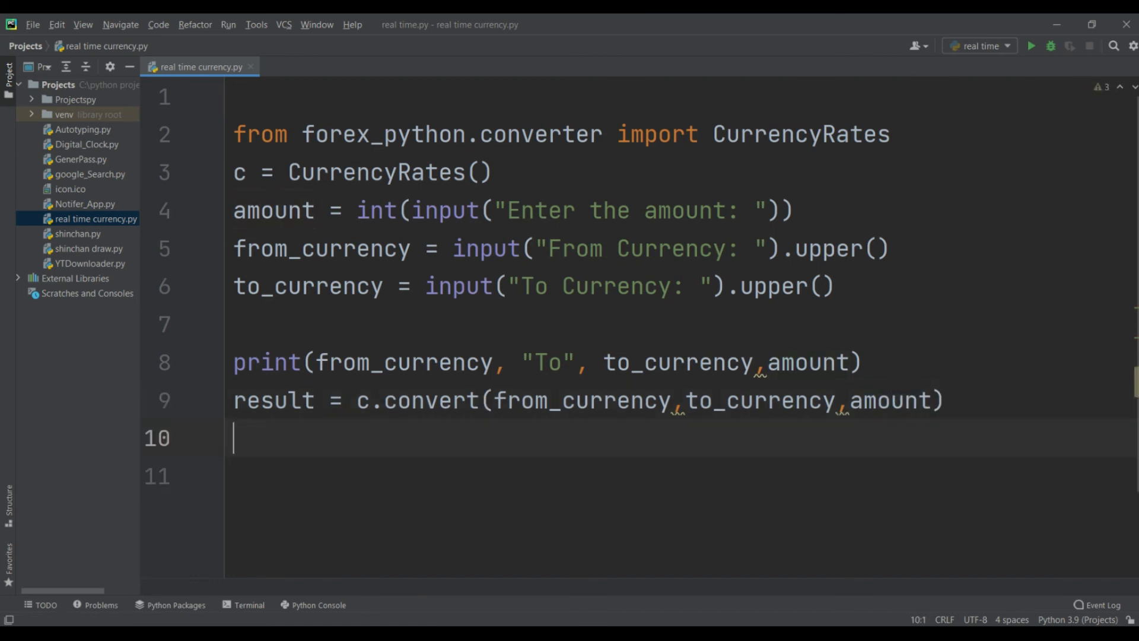
Step: Add a print(result) line on line 10 using autocompletion, leaving an empty line 11
text(print()
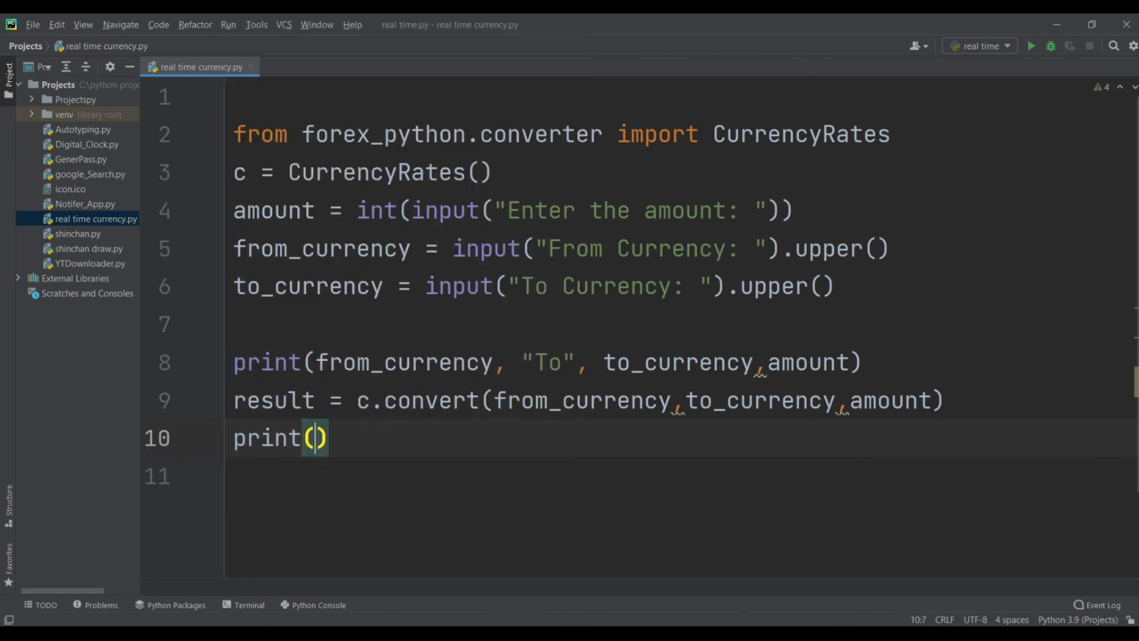
text(re)
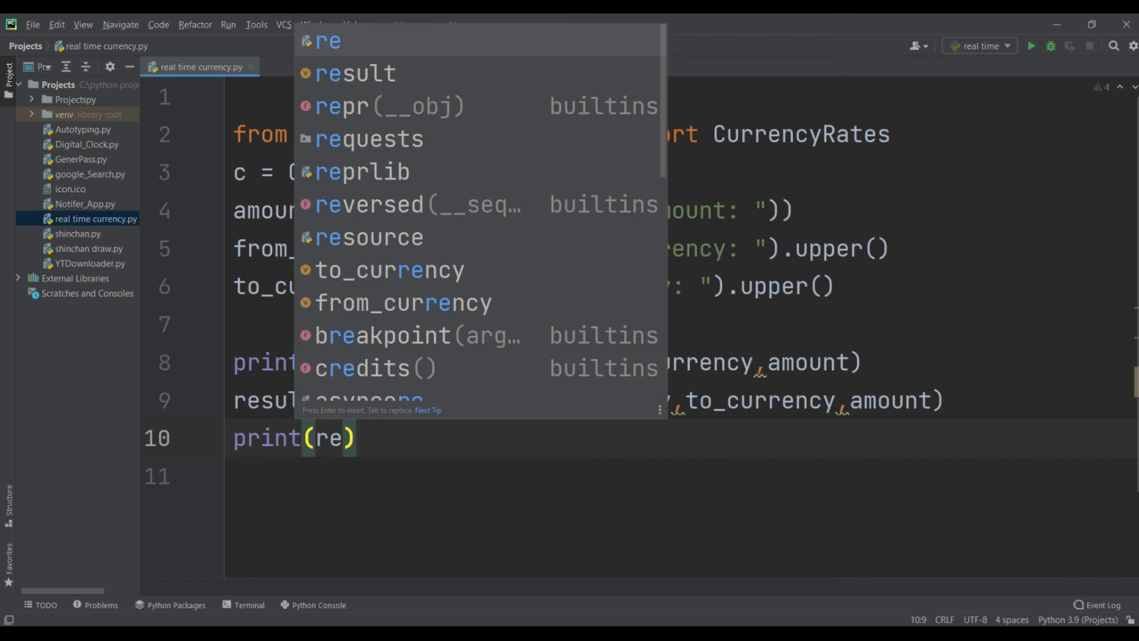
click(354, 73)
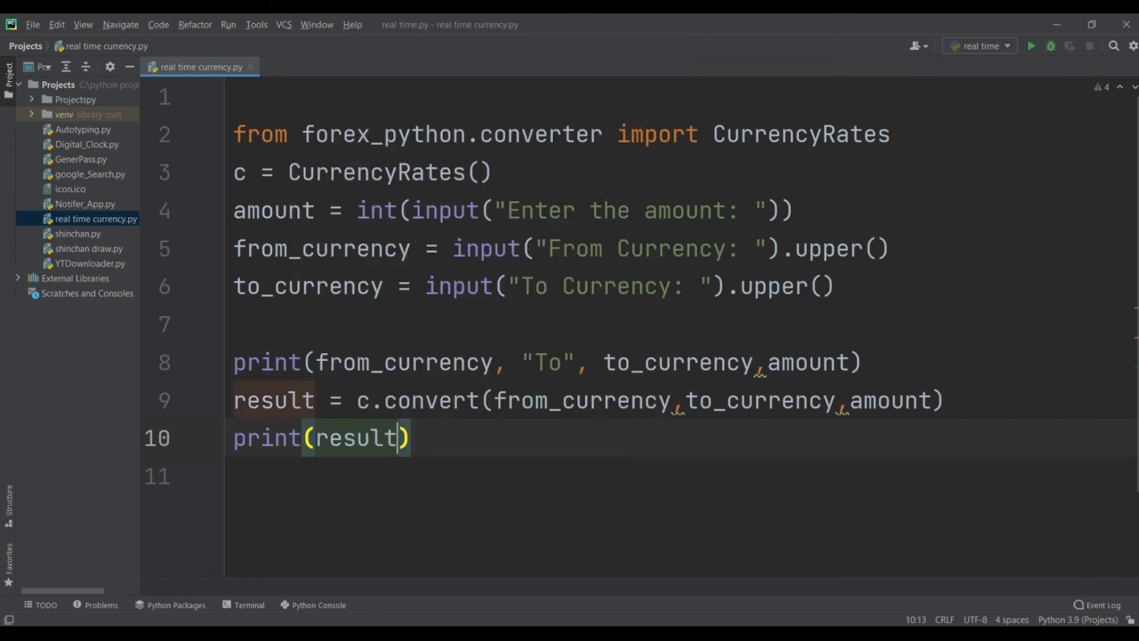
key(enter)
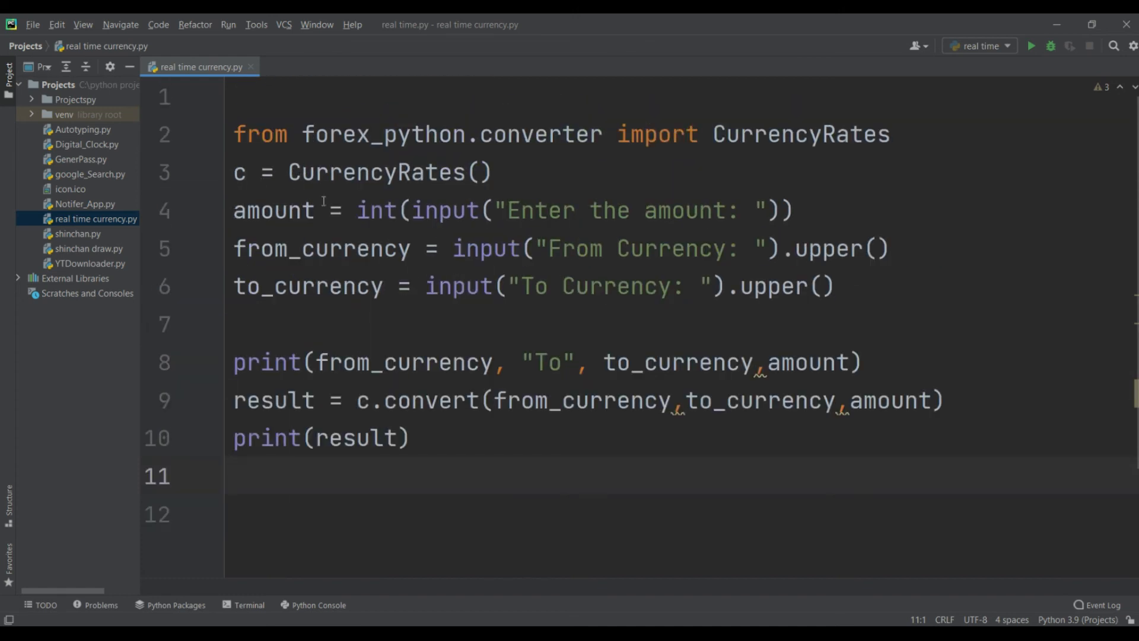
Step: Scroll through the editor before running the 'real time currency' script
scroll(down, 3)
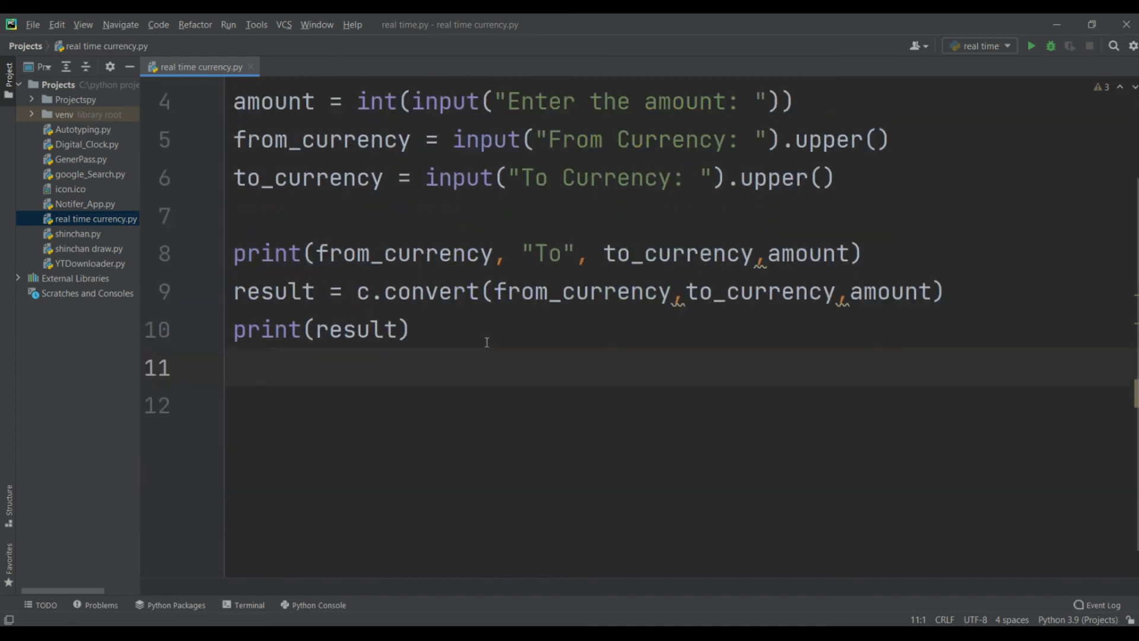
scroll(up, 3)
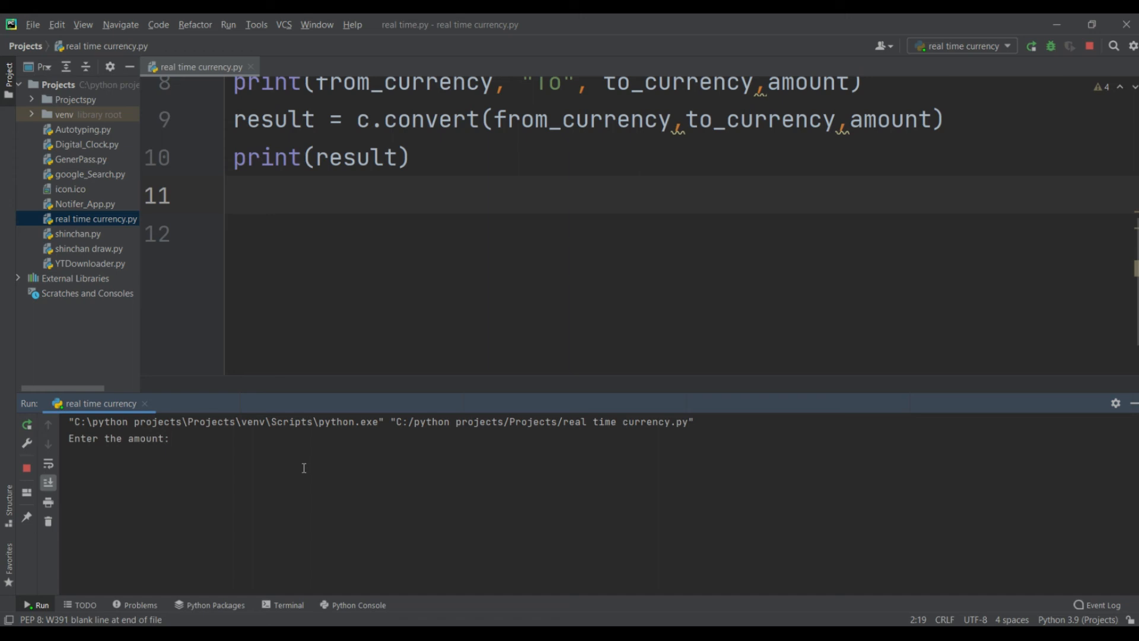
Step: Enter 1, USD and INR at the Run console prompts, getting 74.21121338912134 INR
text(1)
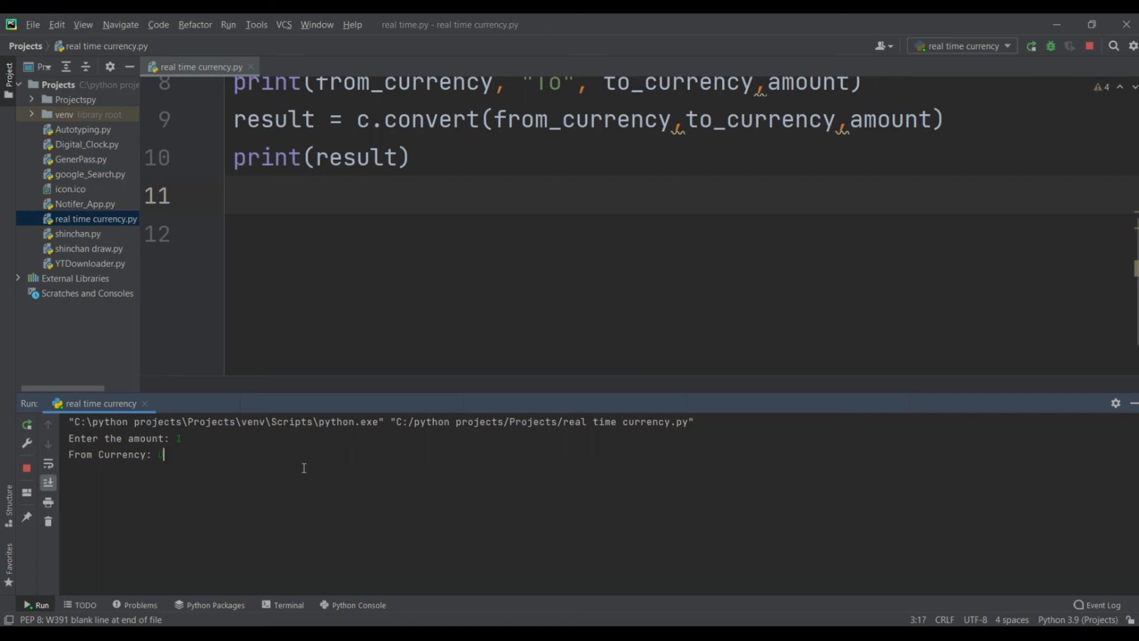
text(USD)
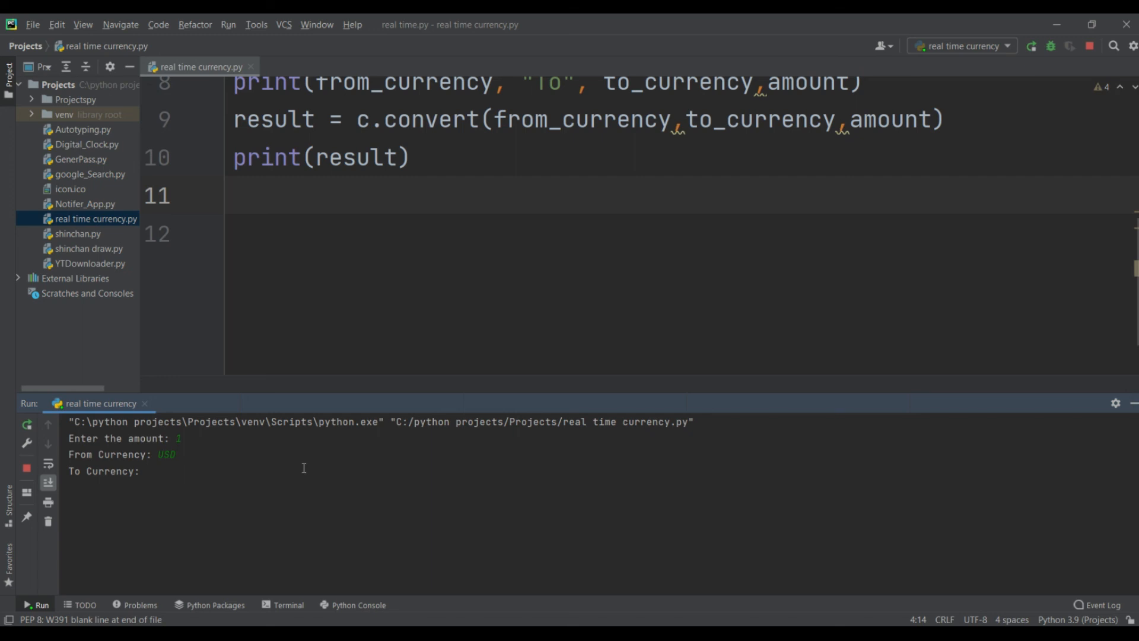
text(INr)
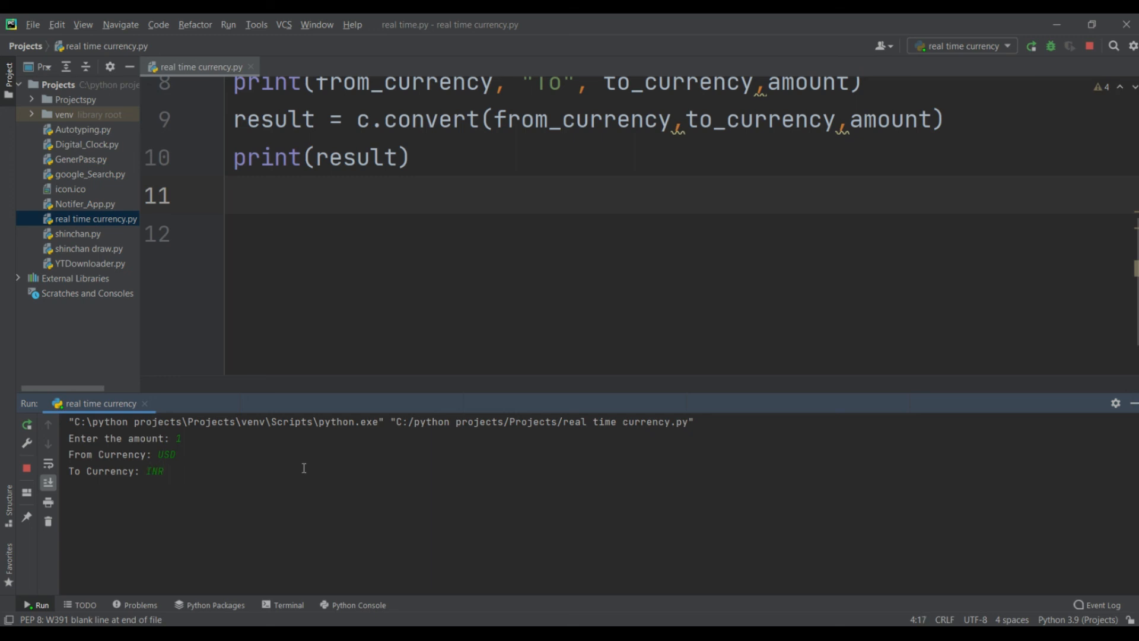
click(173, 455)
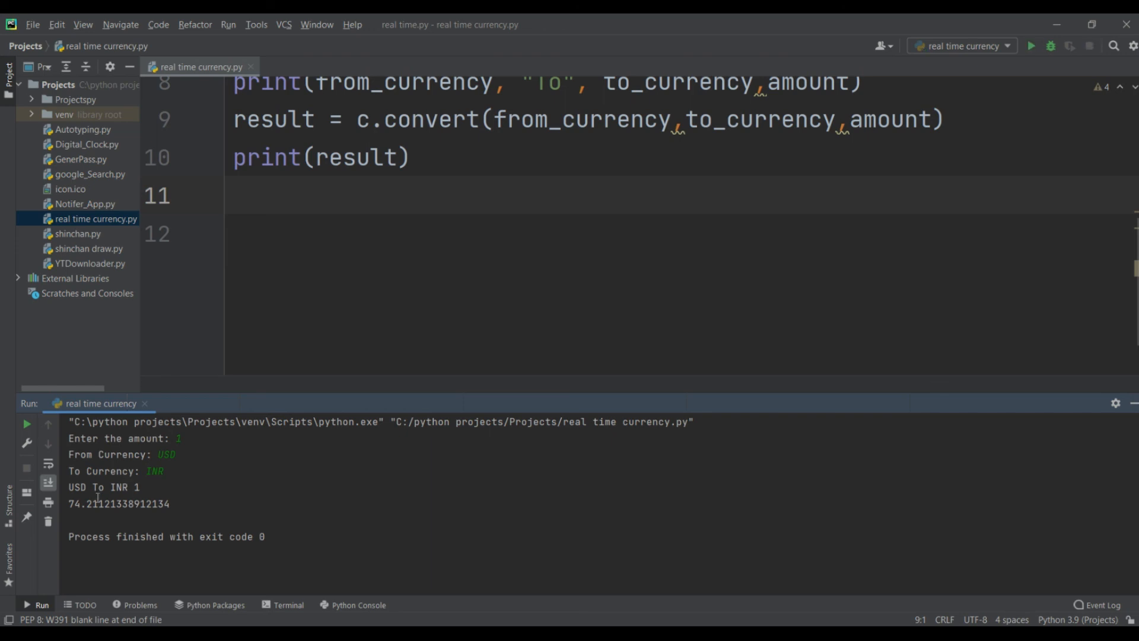
mouse_move(177, 451)
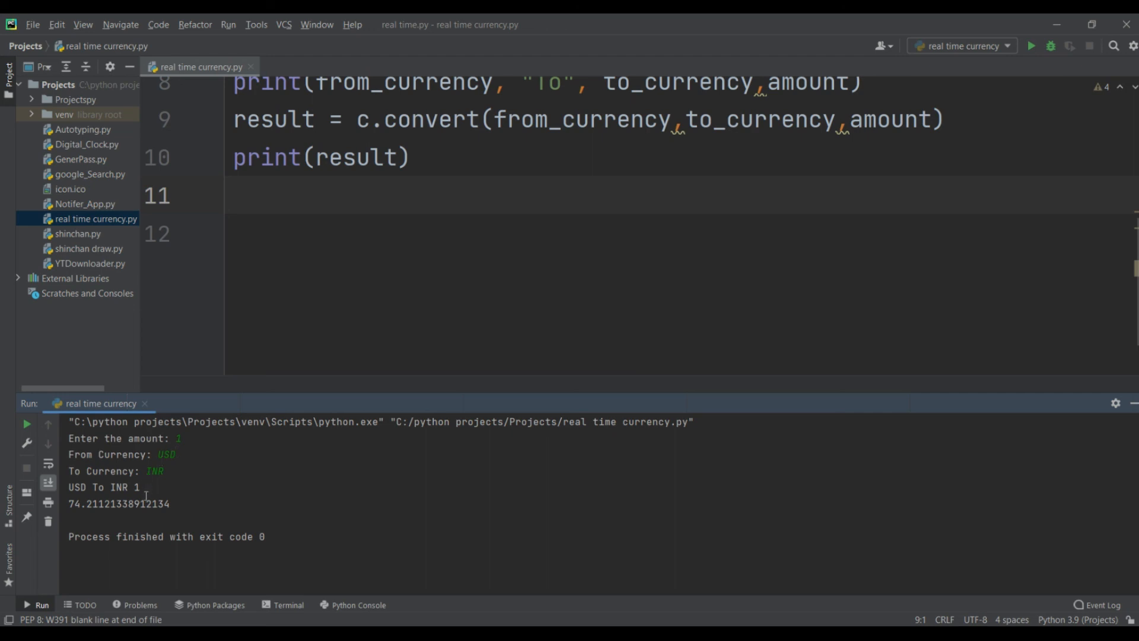
mouse_move(203, 451)
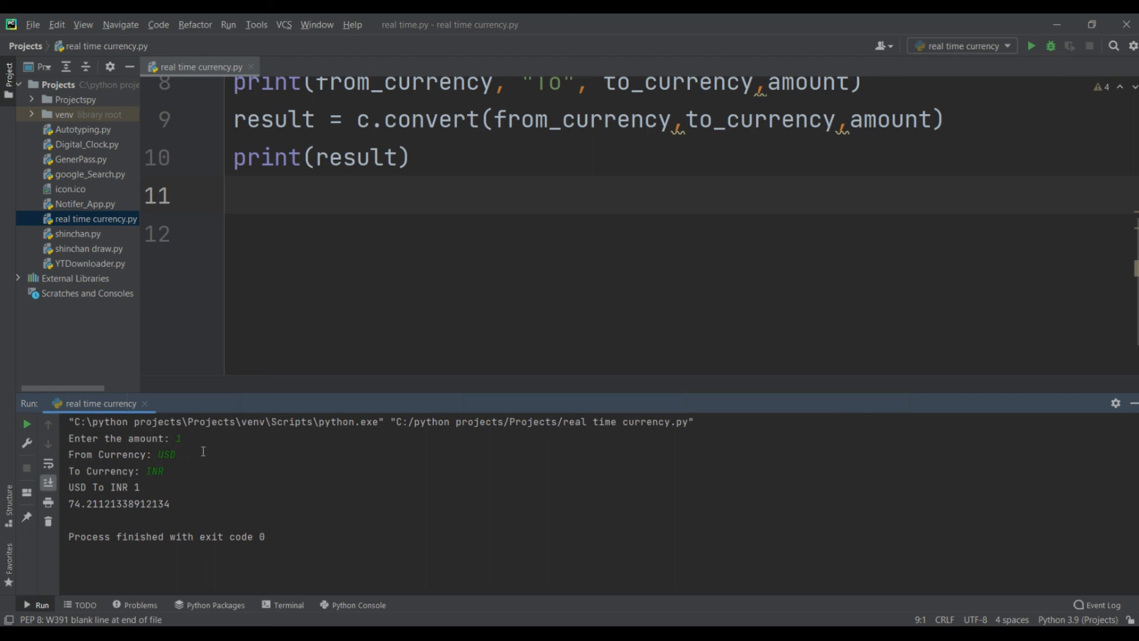
mouse_move(157, 465)
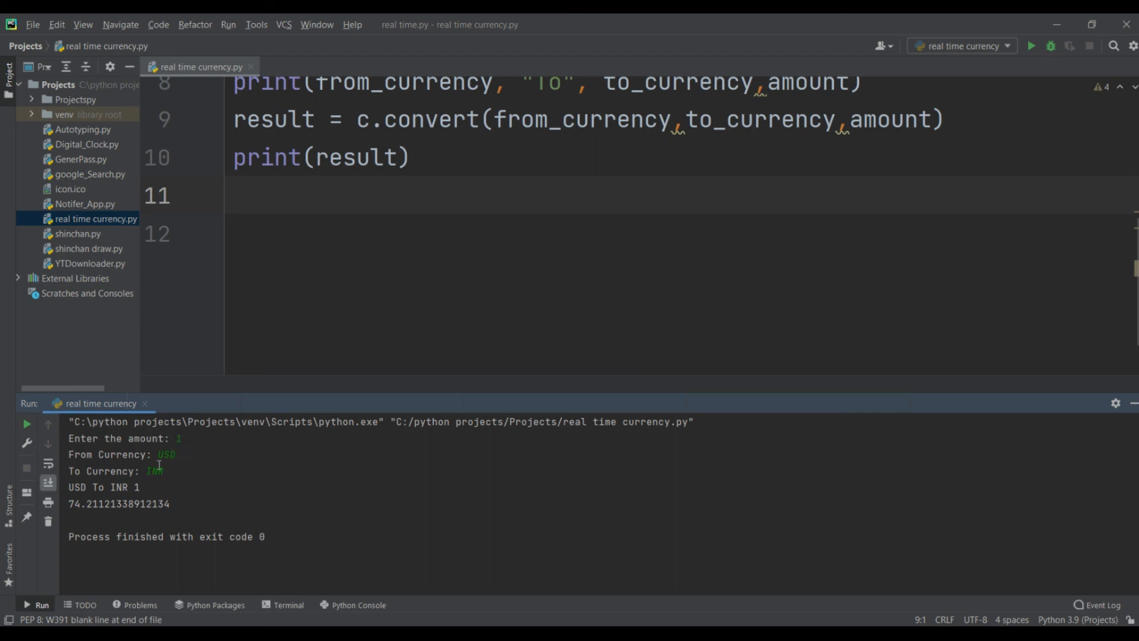
double_click(76, 503)
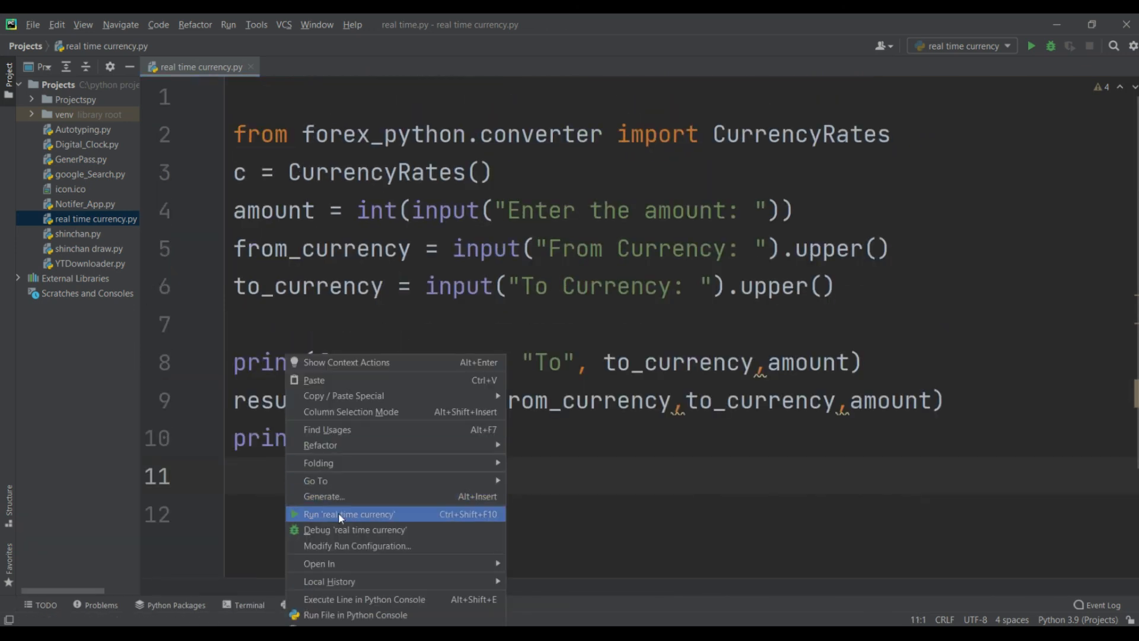
Step: Rerun the converter and enter 2000, USD and INR, getting 148422.4267782427
click(349, 514)
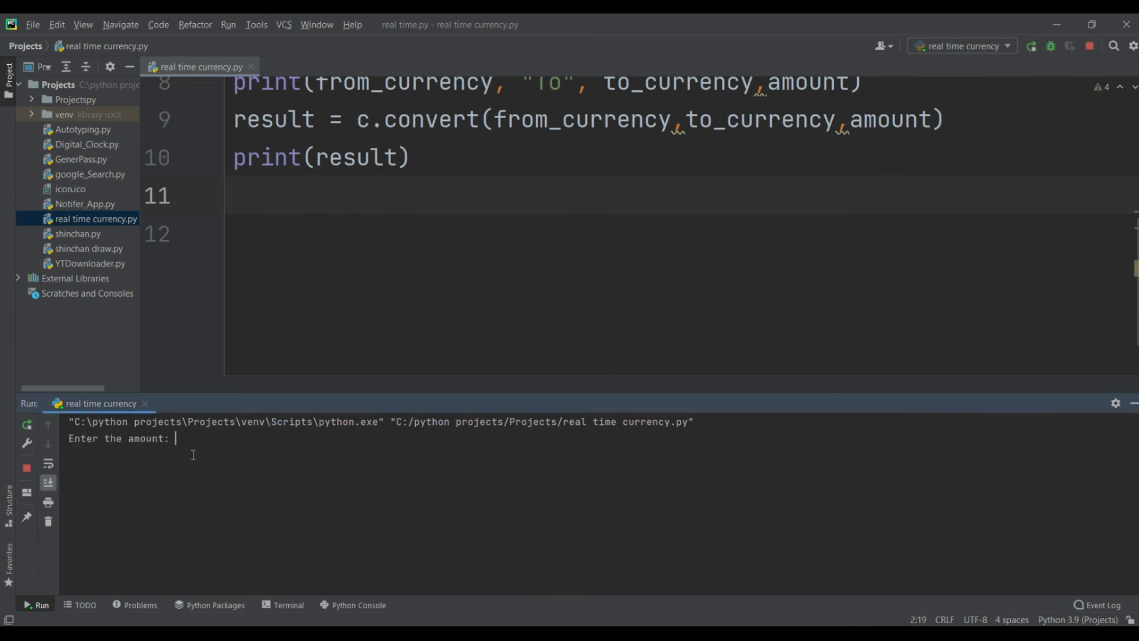
text(2000)
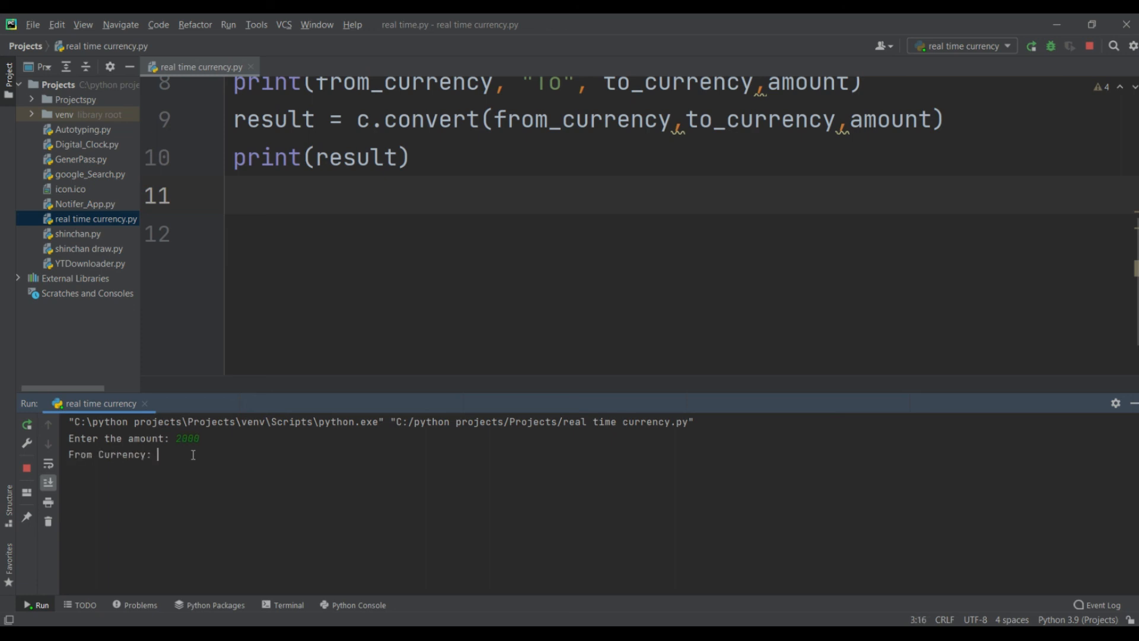
text(USD)
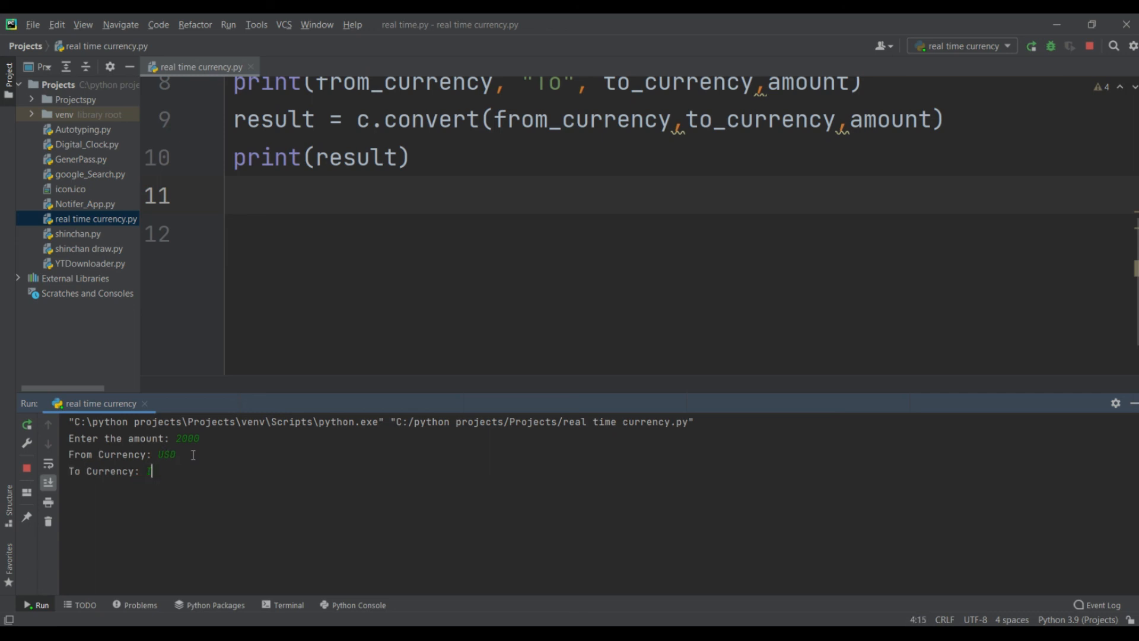
text(INR)
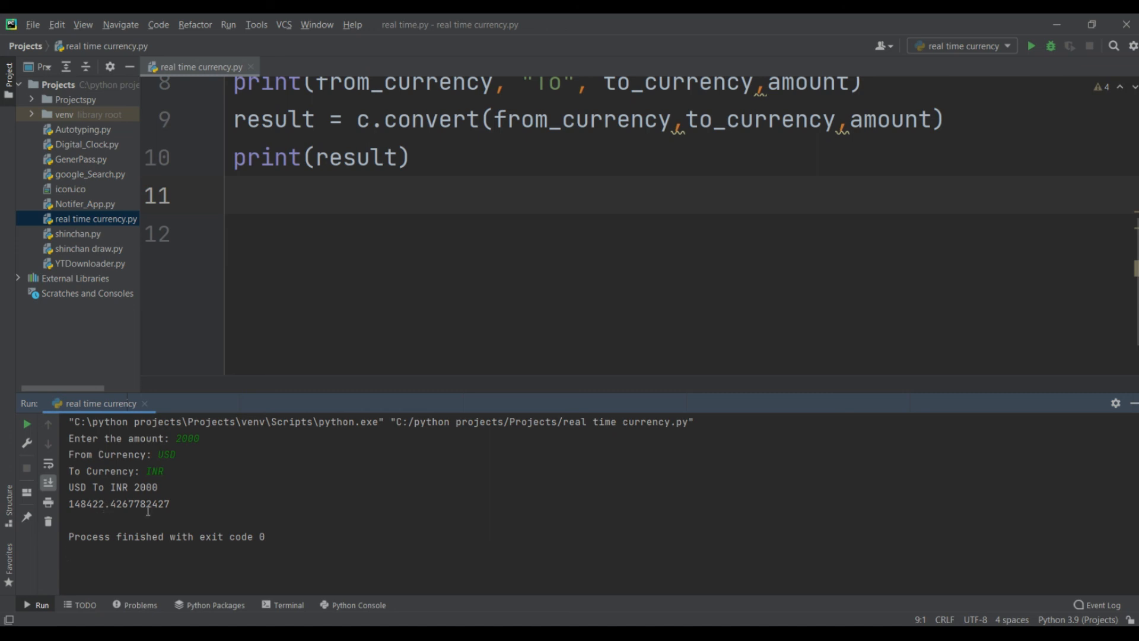
mouse_move(247, 451)
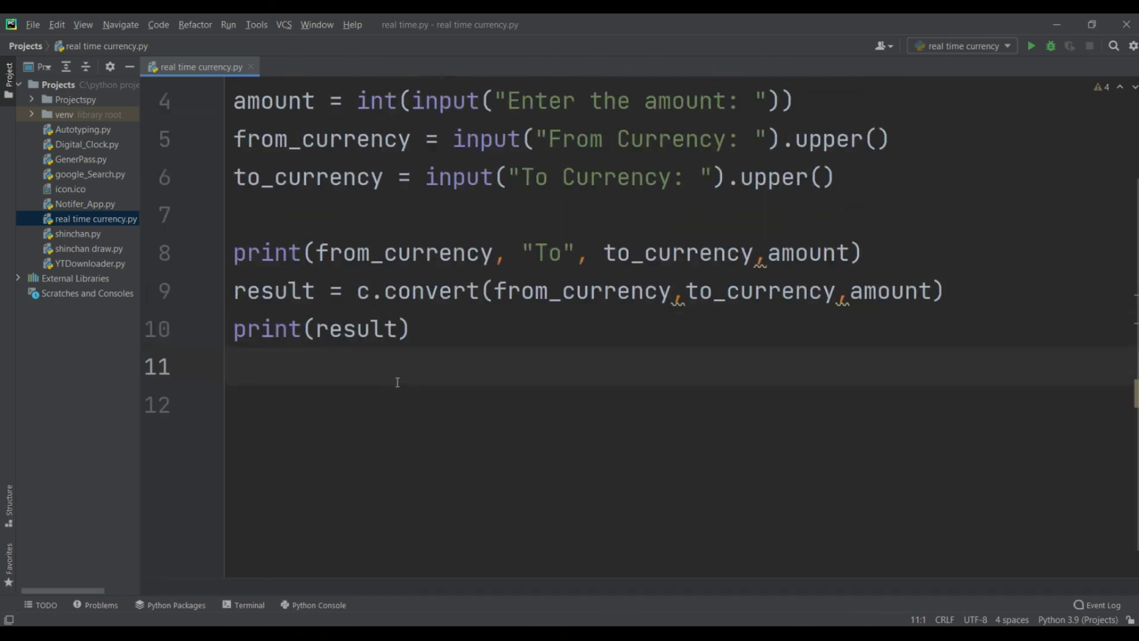
scroll(up, 3)
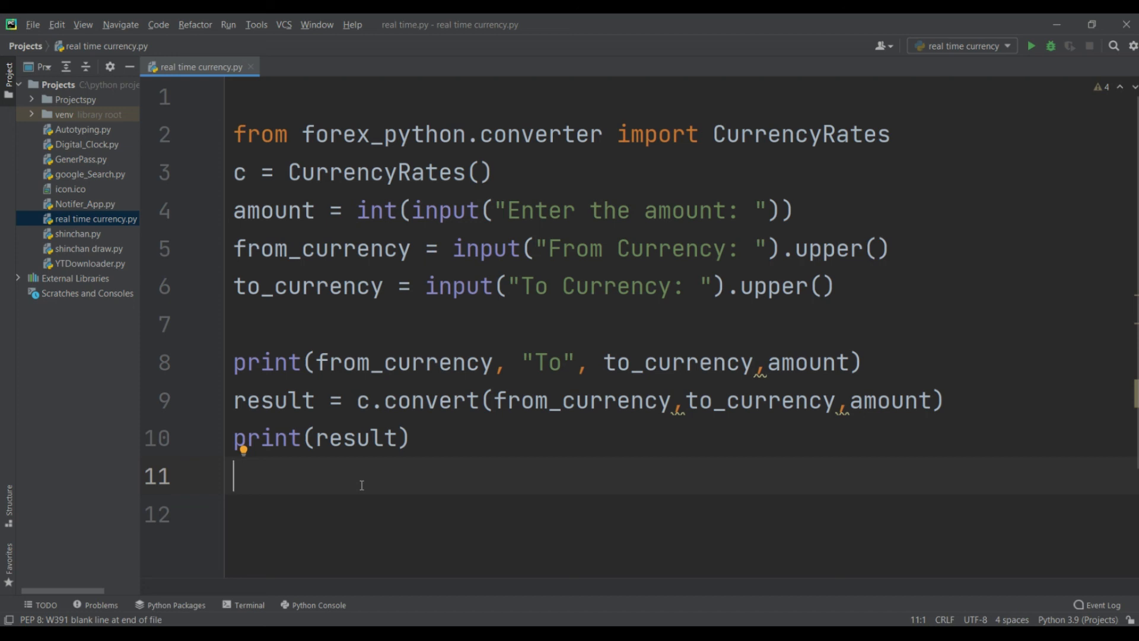
scroll(down, 3)
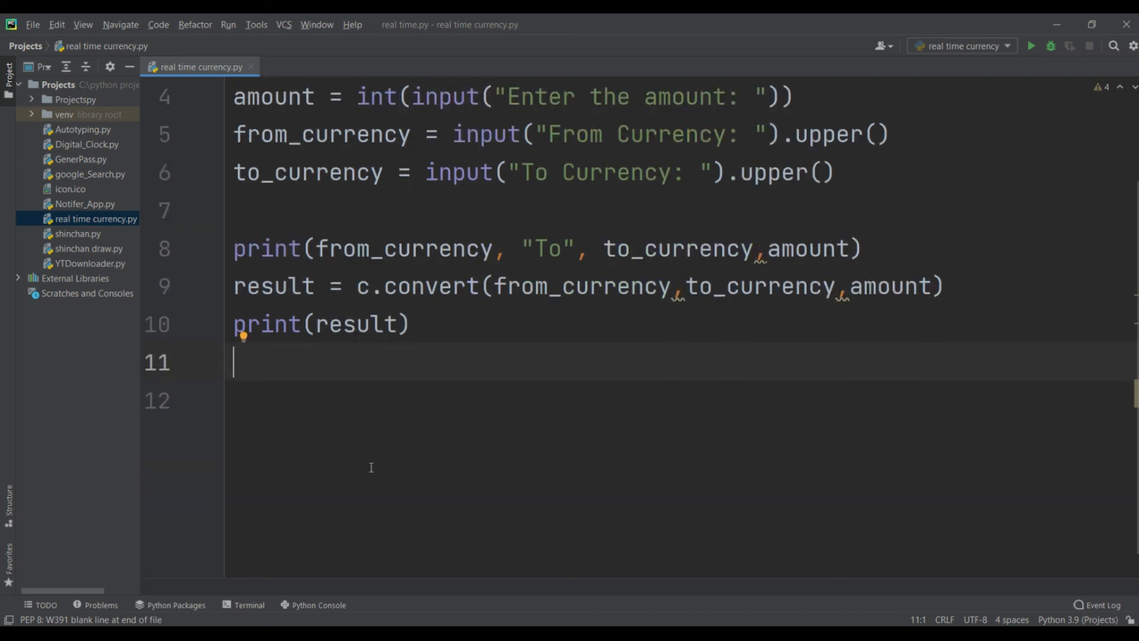